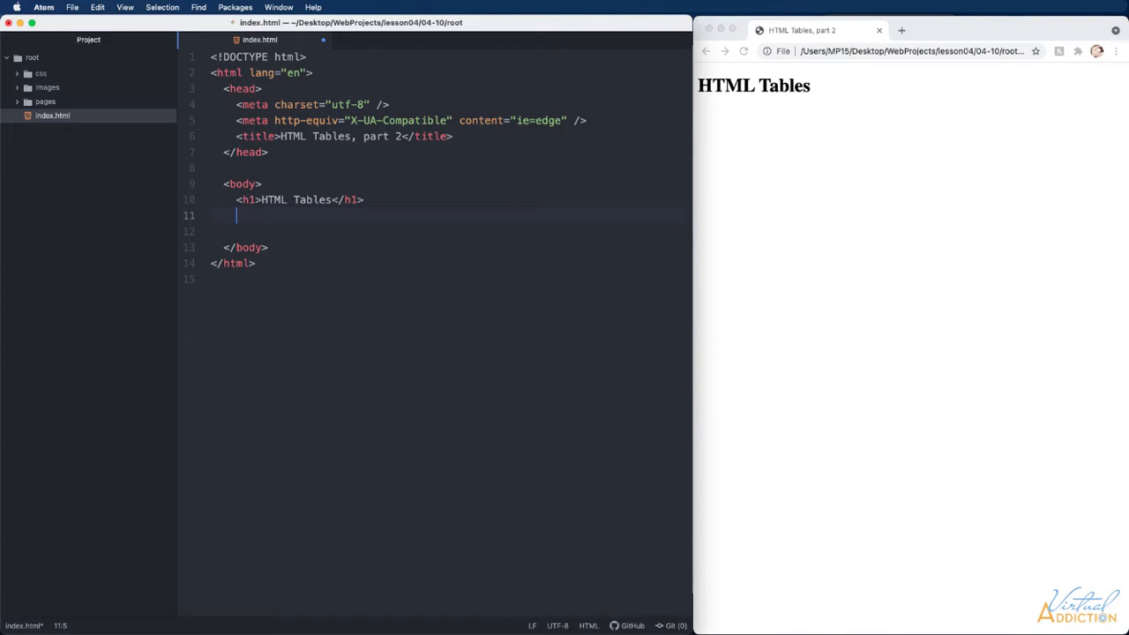
# Add a table tag with cellpadding="3" and border="0" below the heading
pyautogui.write('table>')
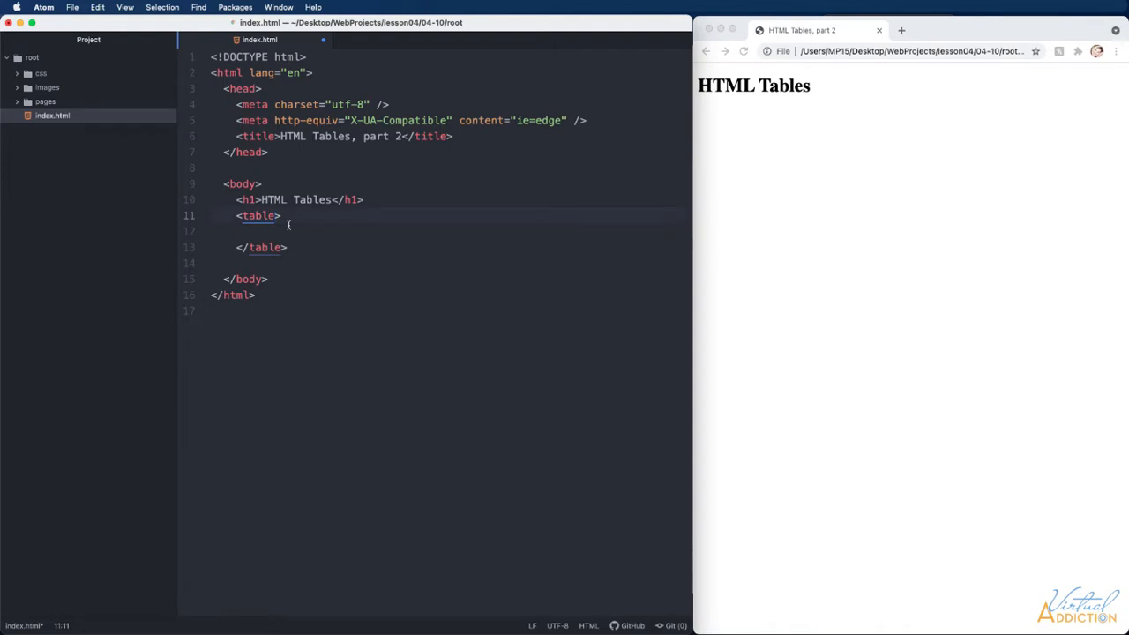
pyautogui.write('cellpadding')
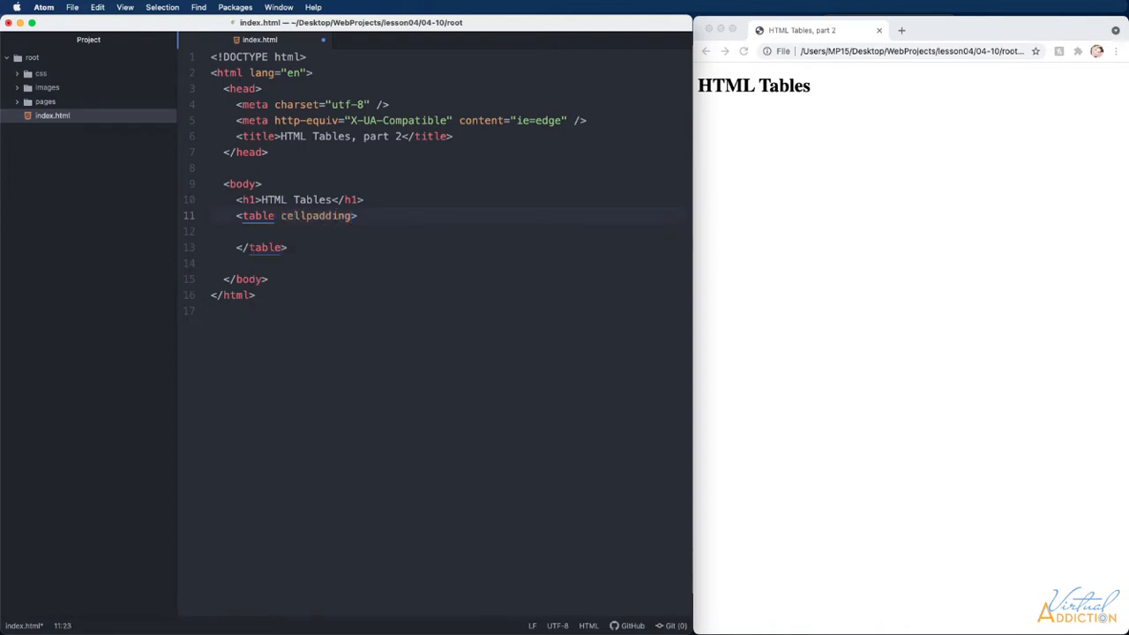
pyautogui.write('="3"')
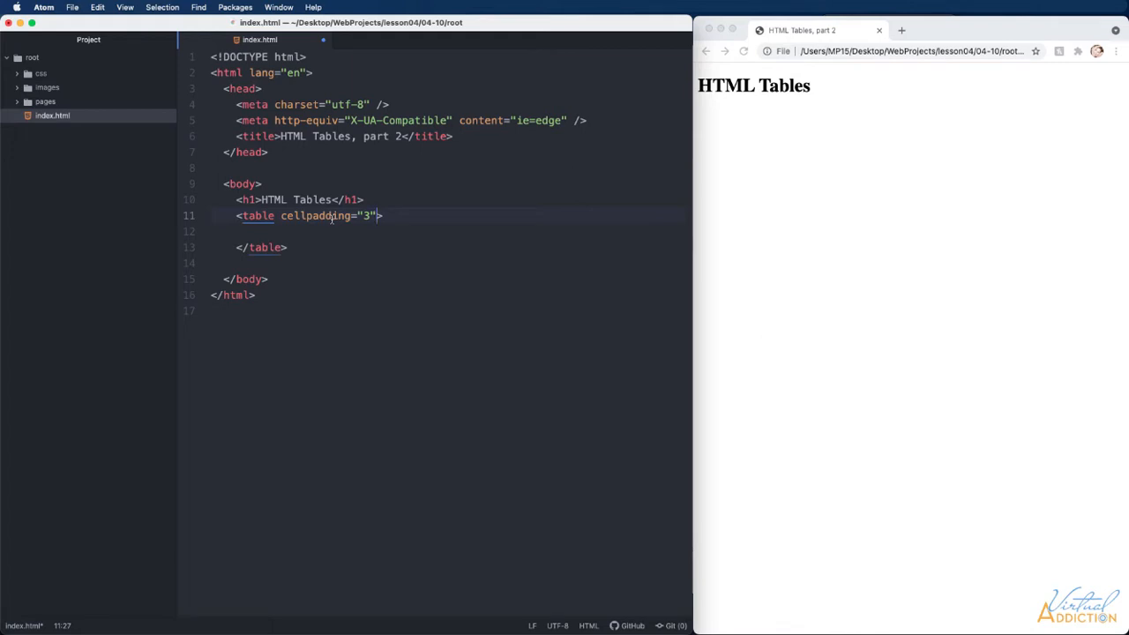
pyautogui.write('border=')
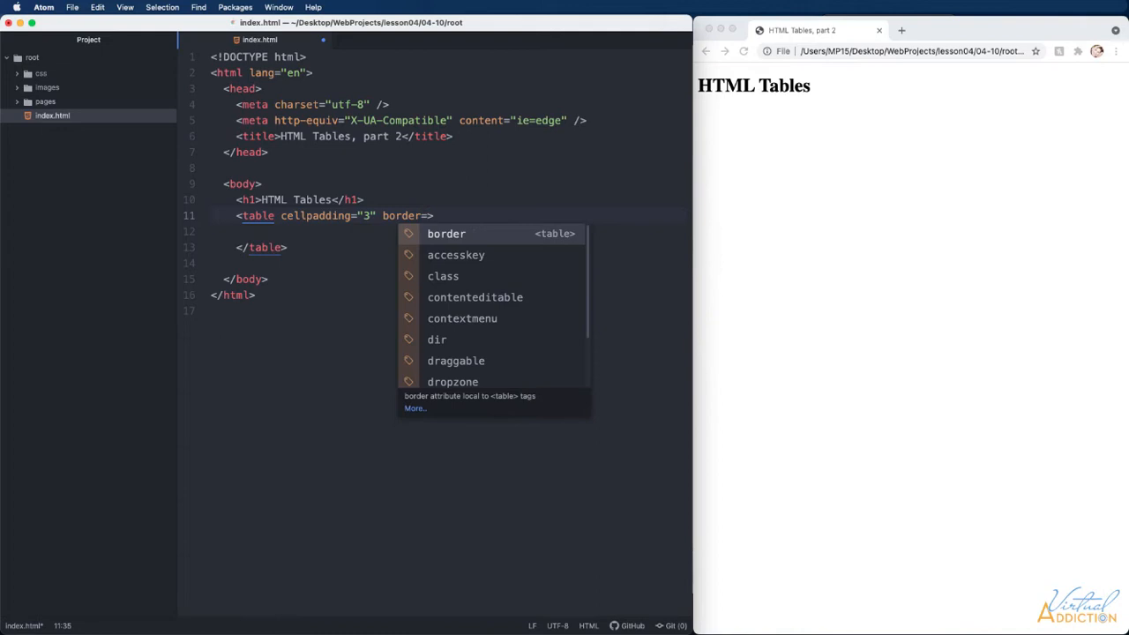
pyautogui.write('"0"')
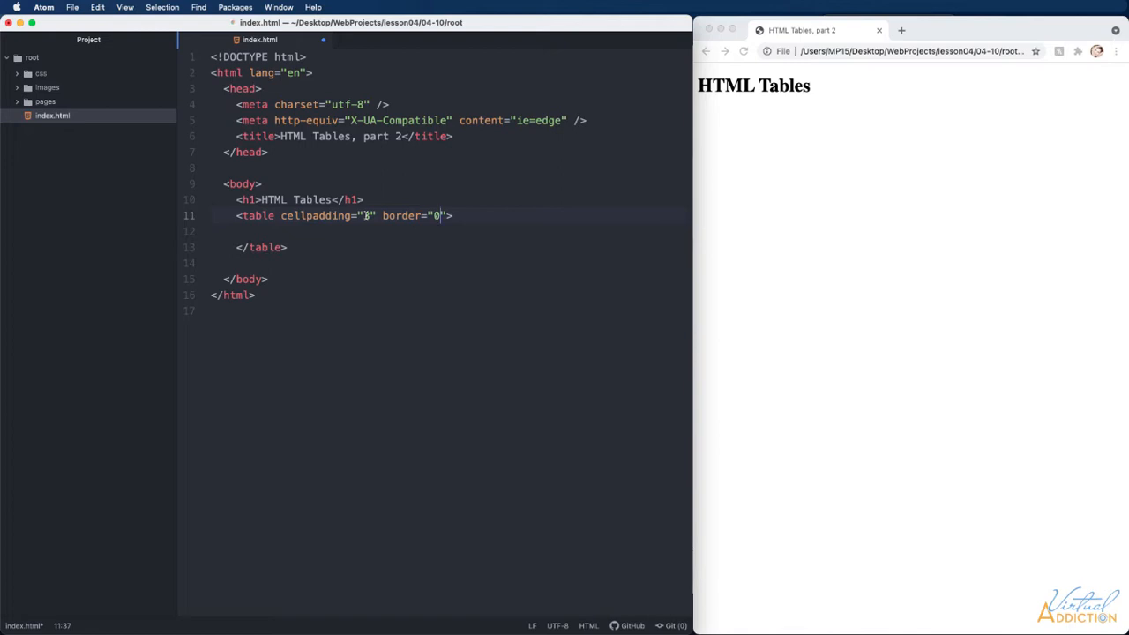
pyautogui.write('3')
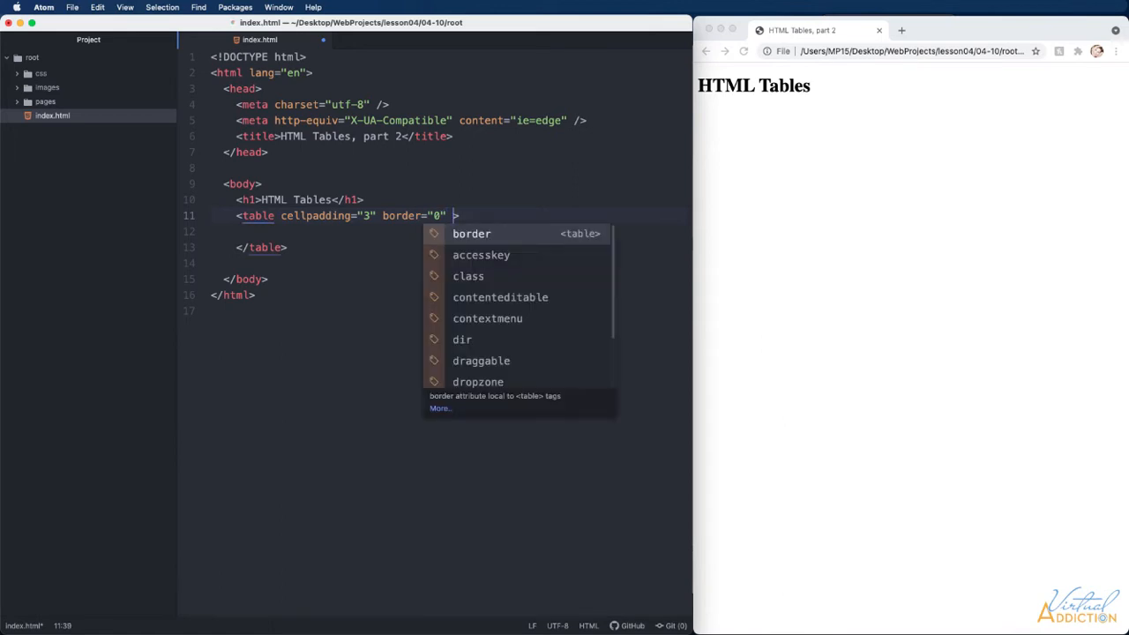
# Give the table a width of 100%
pyautogui.write('width')
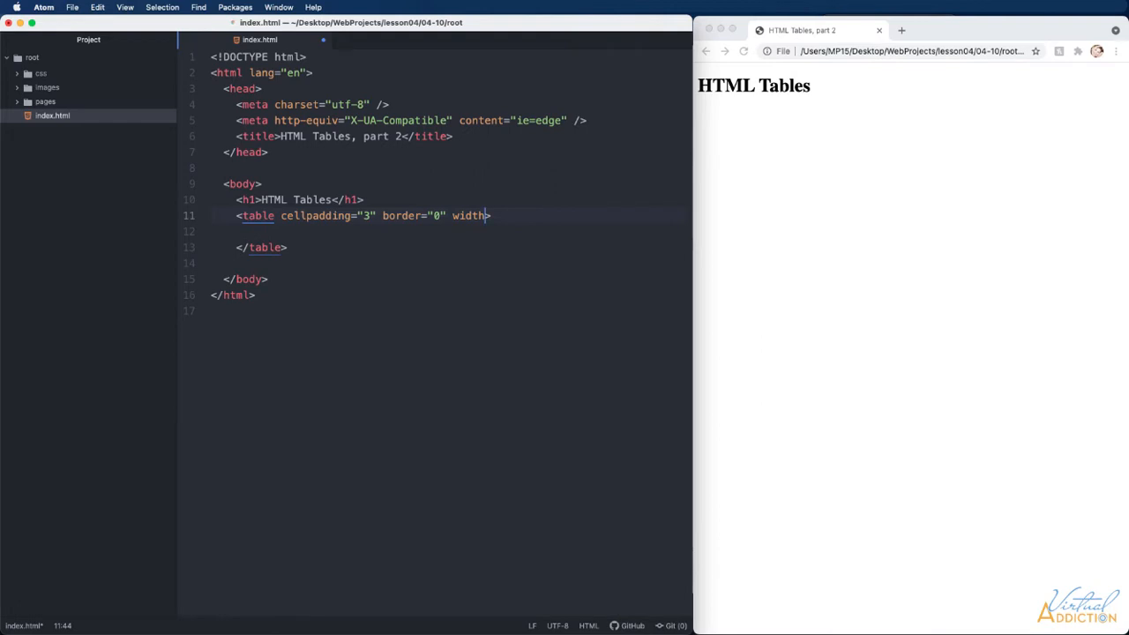
pyautogui.write('=')
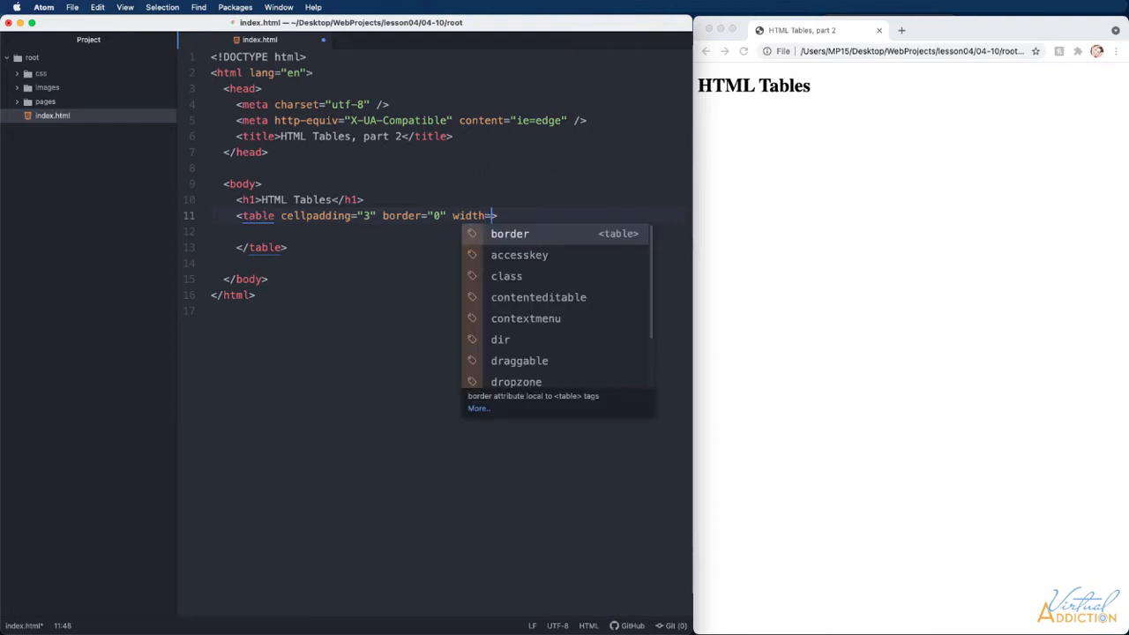
pyautogui.write('"100%"')
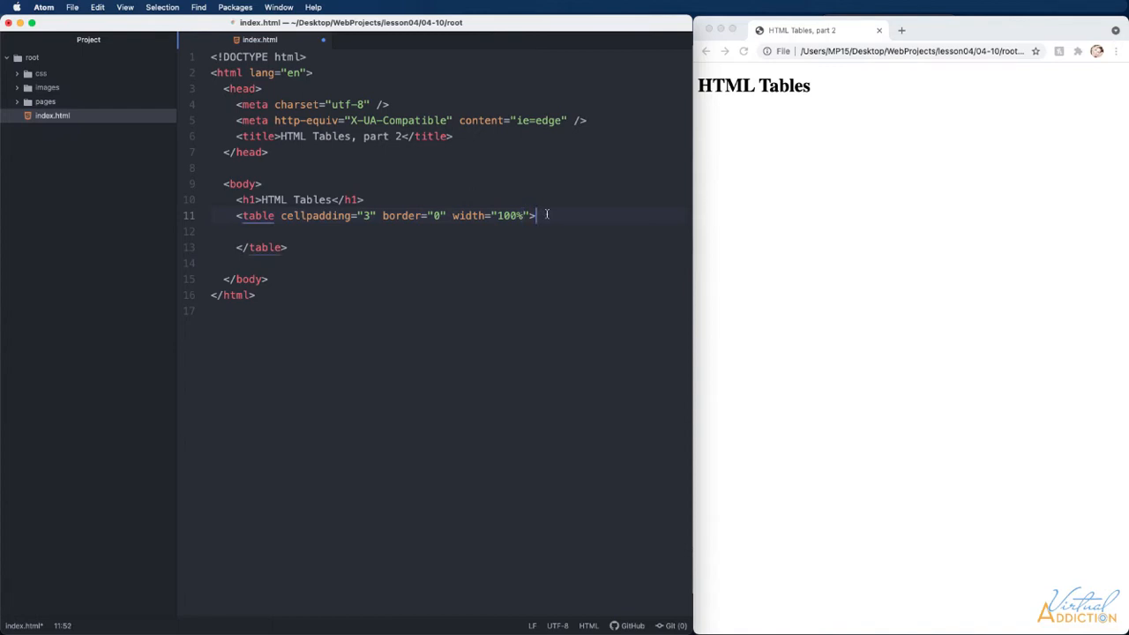
# Add a tbody with a row holding a Sea Creatures header cell
pyautogui.press('enter')
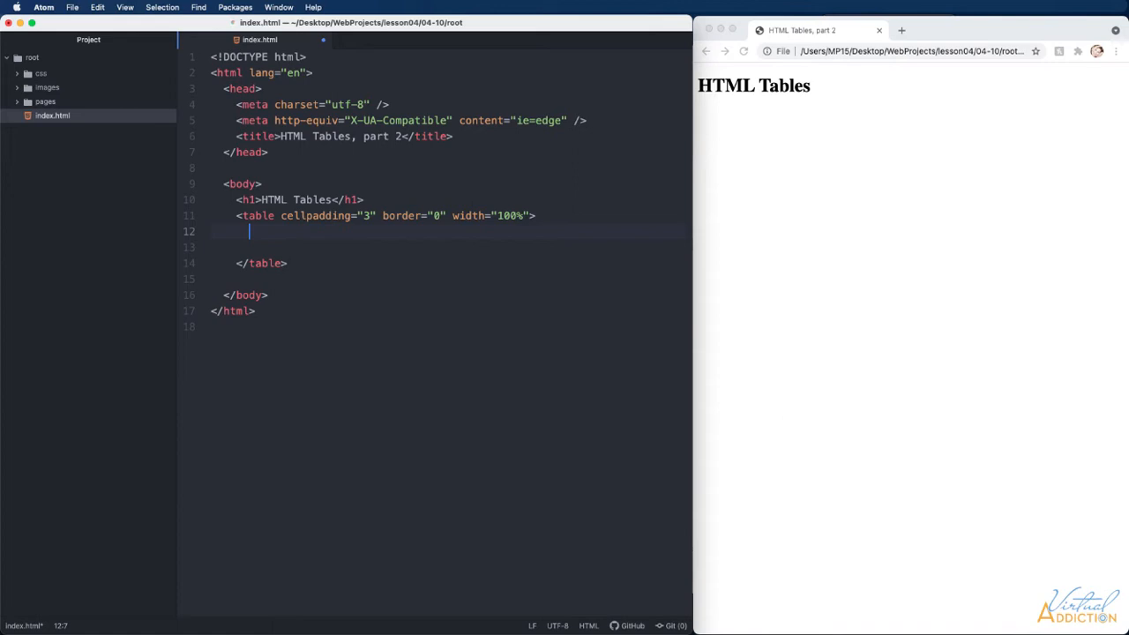
pyautogui.write('tbod')
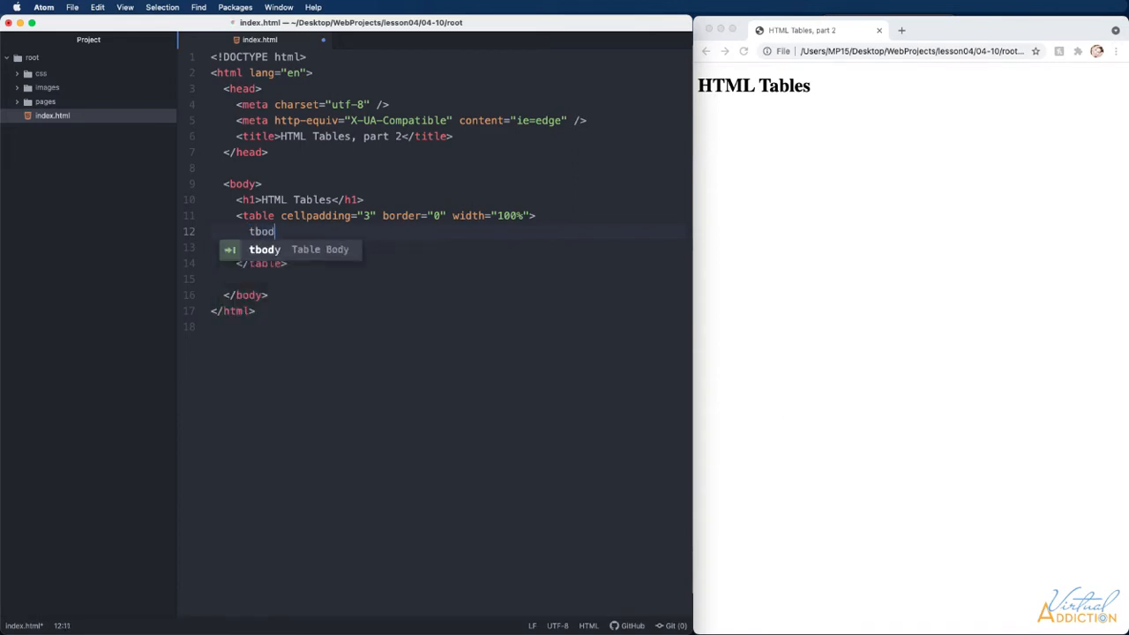
pyautogui.press('Tab')
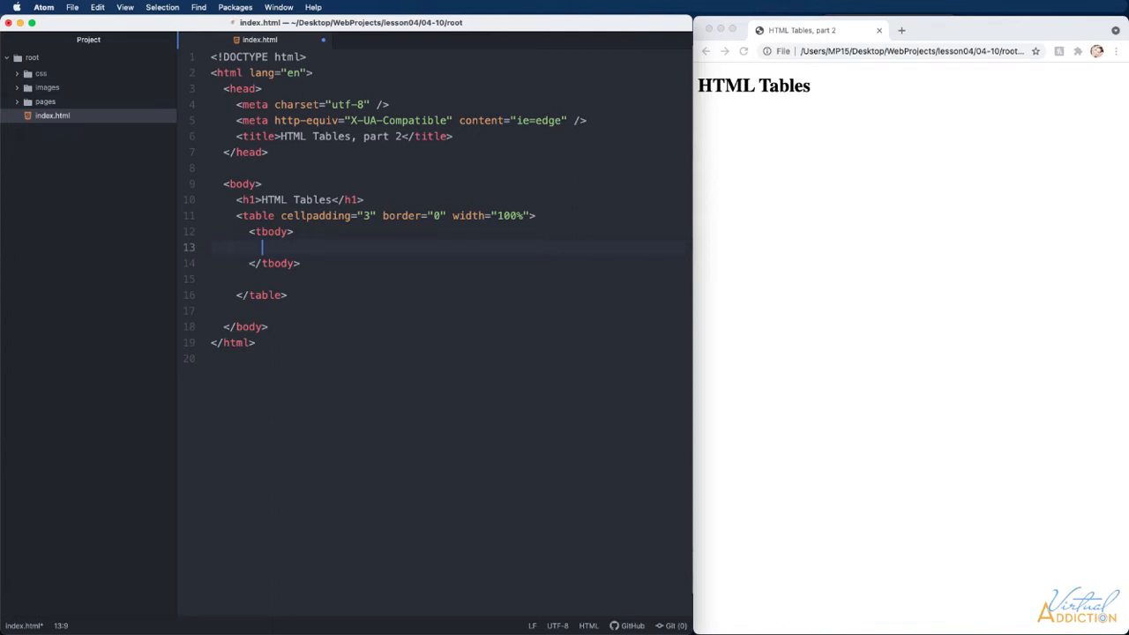
pyautogui.write('<tr></tr>')
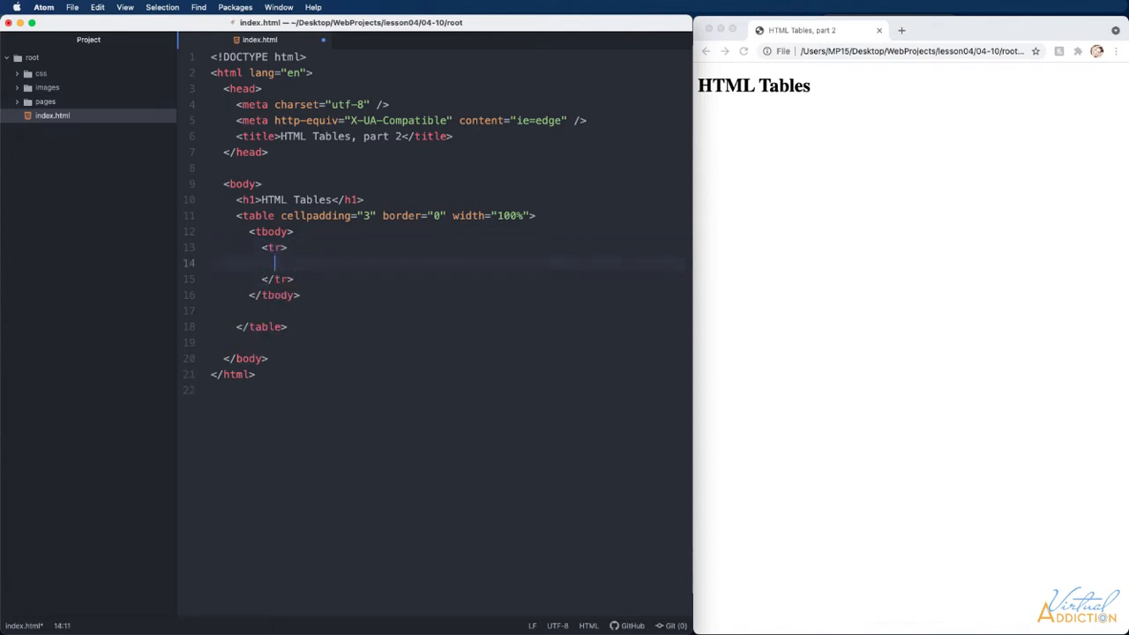
pyautogui.write('<th></th>')
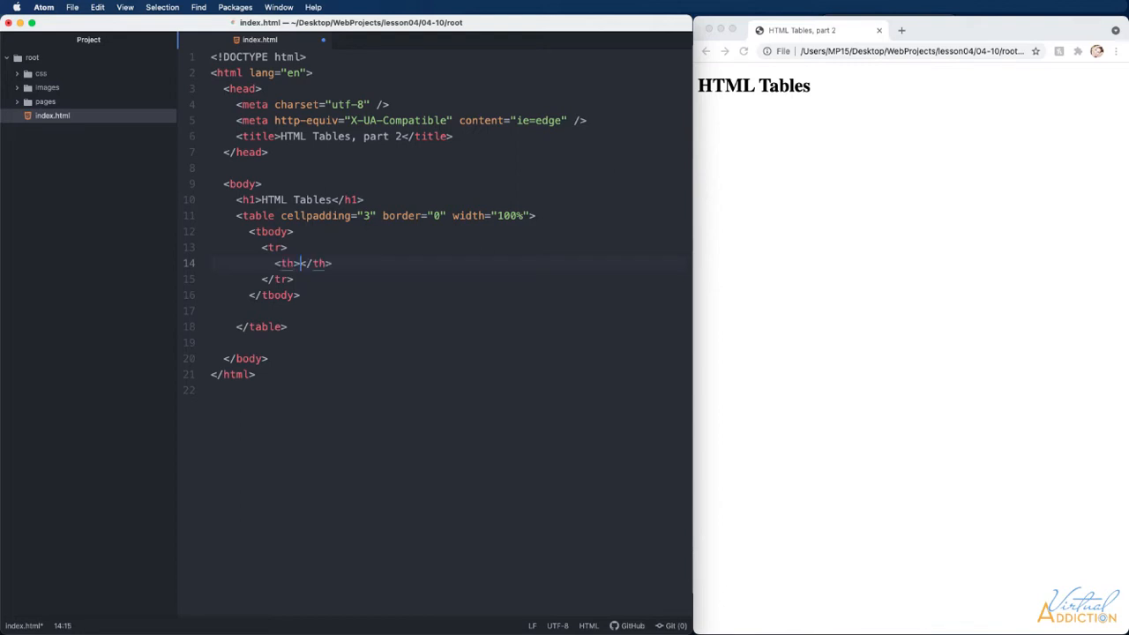
pyautogui.write('Sea Creatures')
pyautogui.write('<tr></tr>')
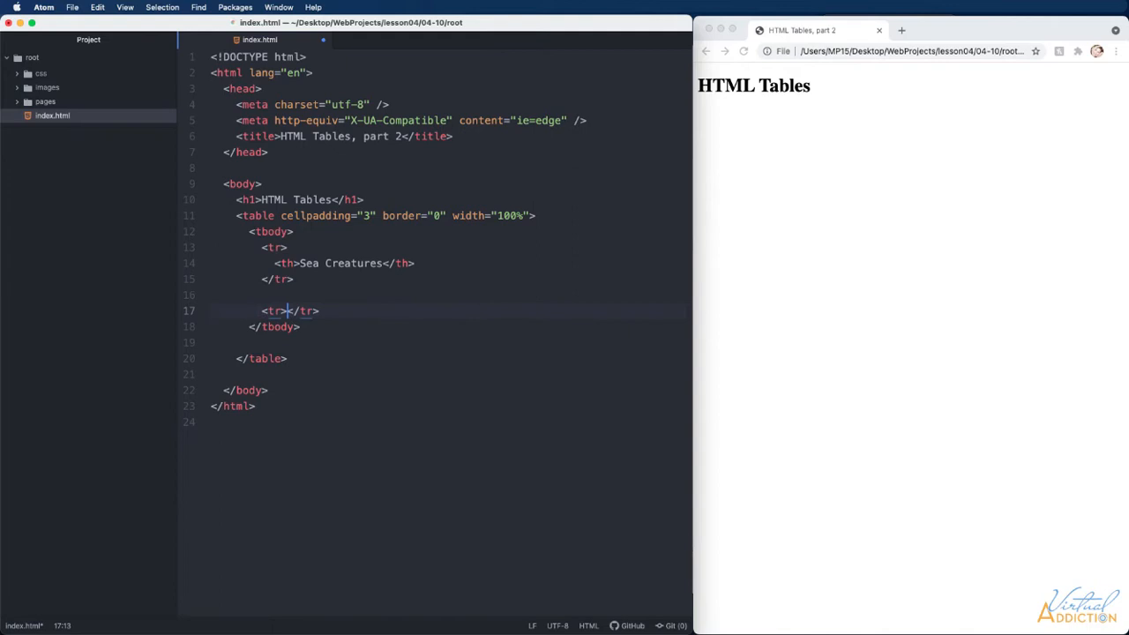
# Add a second row of td cells for Photo, Name, Classification and Facts
pyautogui.press('enter')
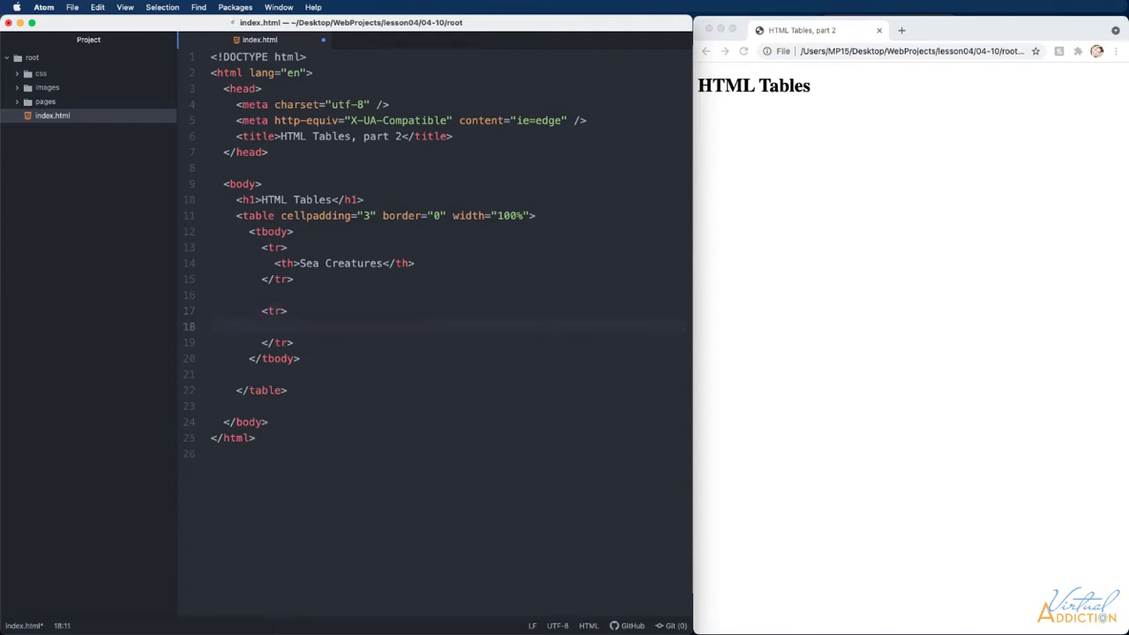
pyautogui.write('<td></td>')
pyautogui.write('<td>Name</td>')
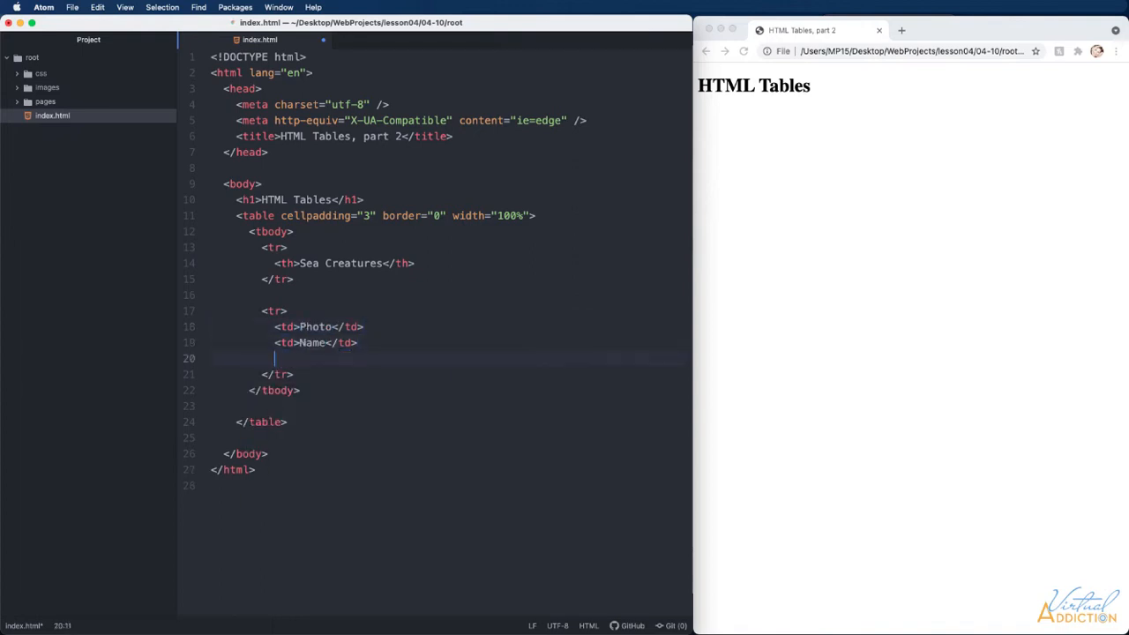
pyautogui.write('<td>Classification</td>')
pyautogui.write('<td>Facts</td>')
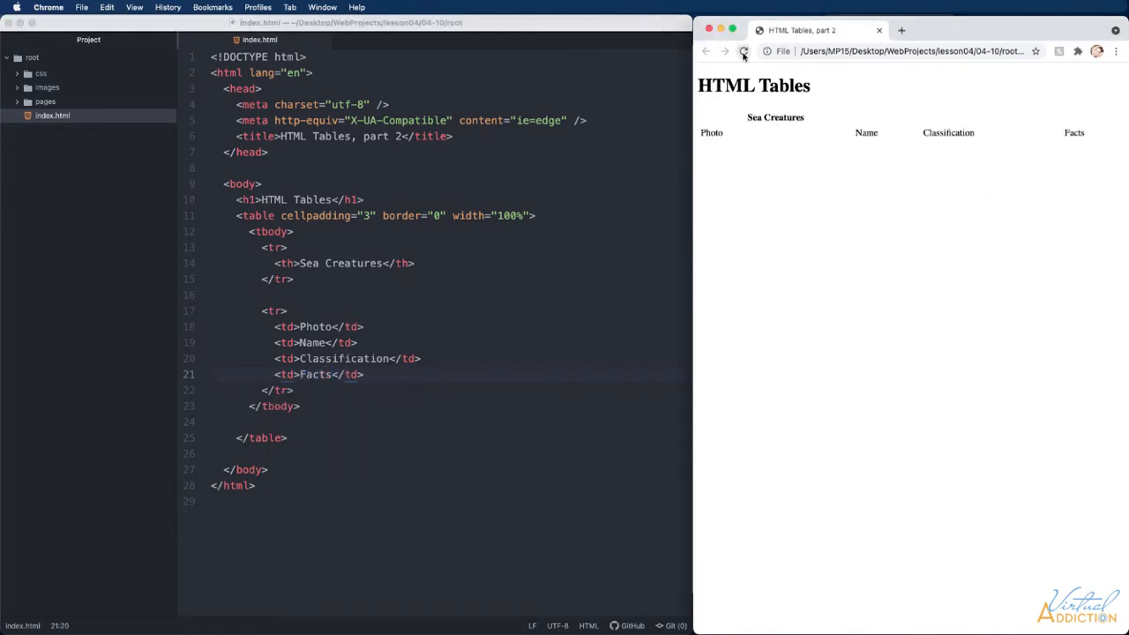
# Reload the Chrome page to preview the bordered Sea Creatures table
pyautogui.click(745, 49)
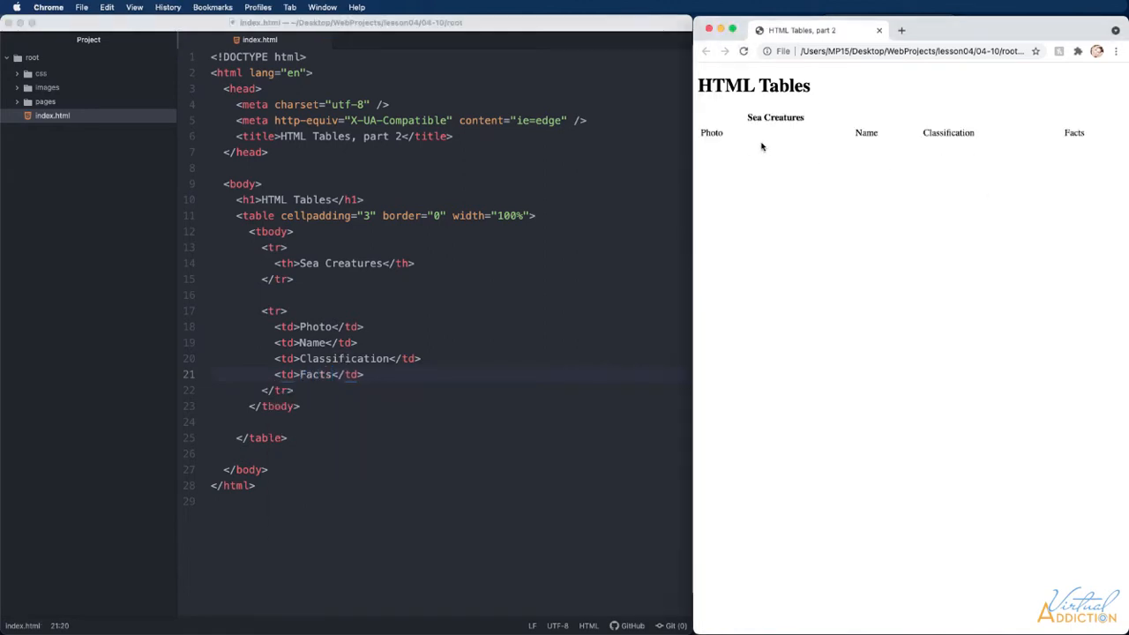
pyautogui.moveTo(716, 145)
pyautogui.write('1')
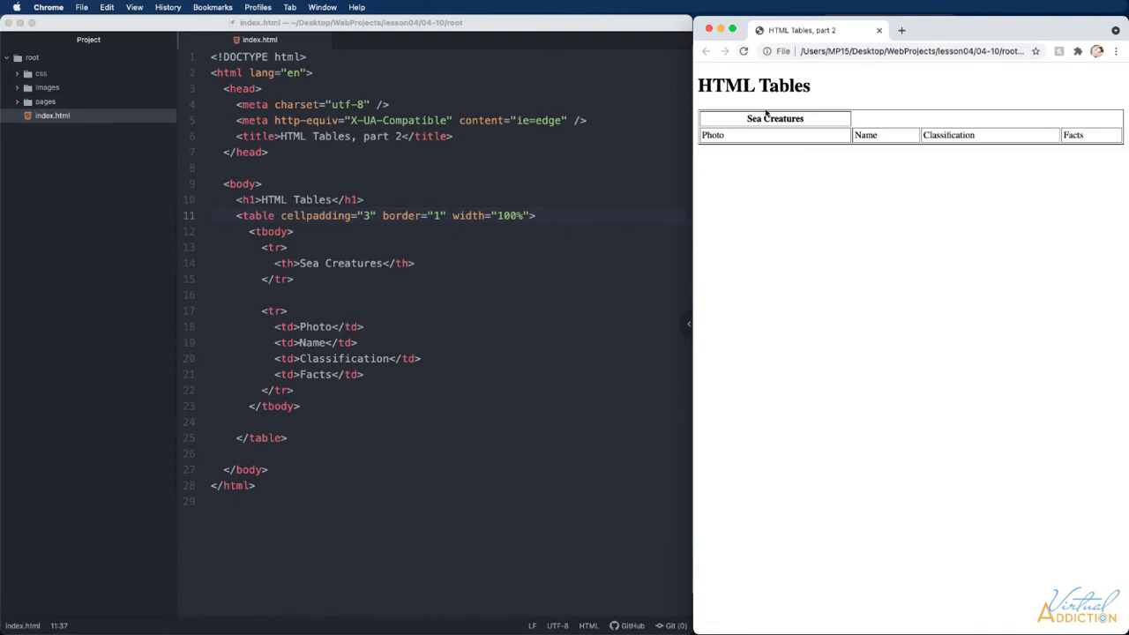
pyautogui.moveTo(706, 162)
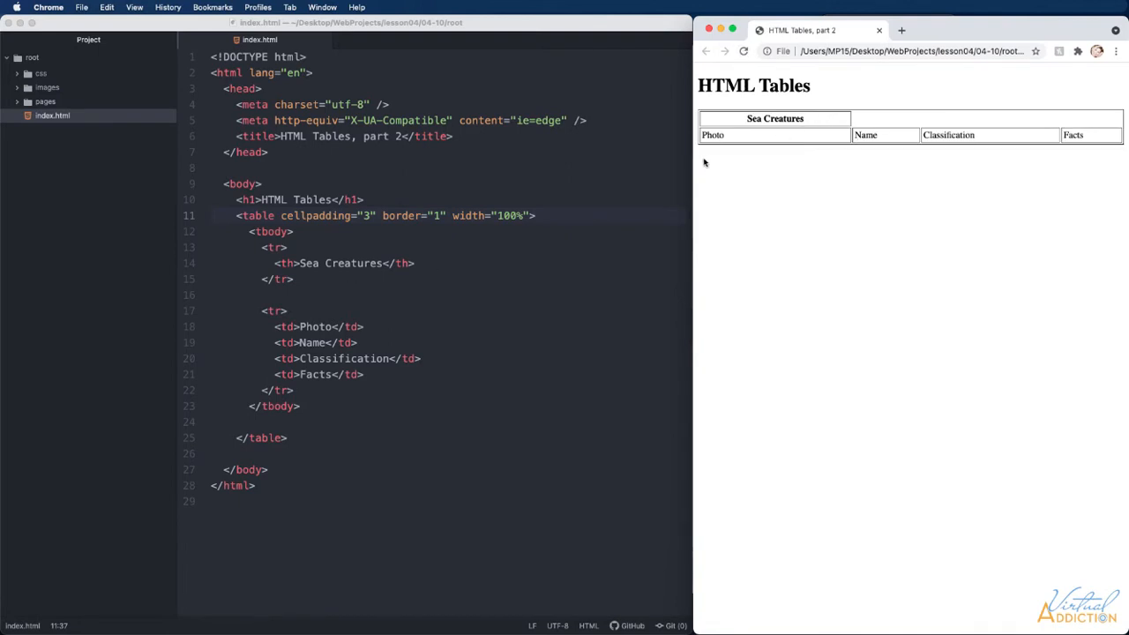
pyautogui.moveTo(742, 116)
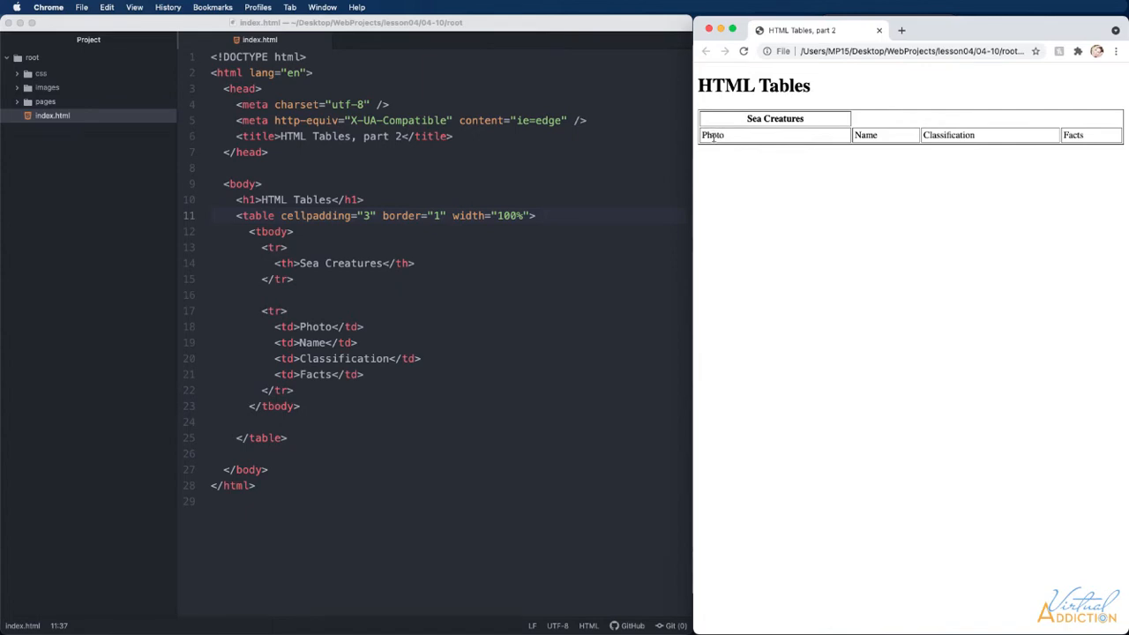
pyautogui.moveTo(835, 131)
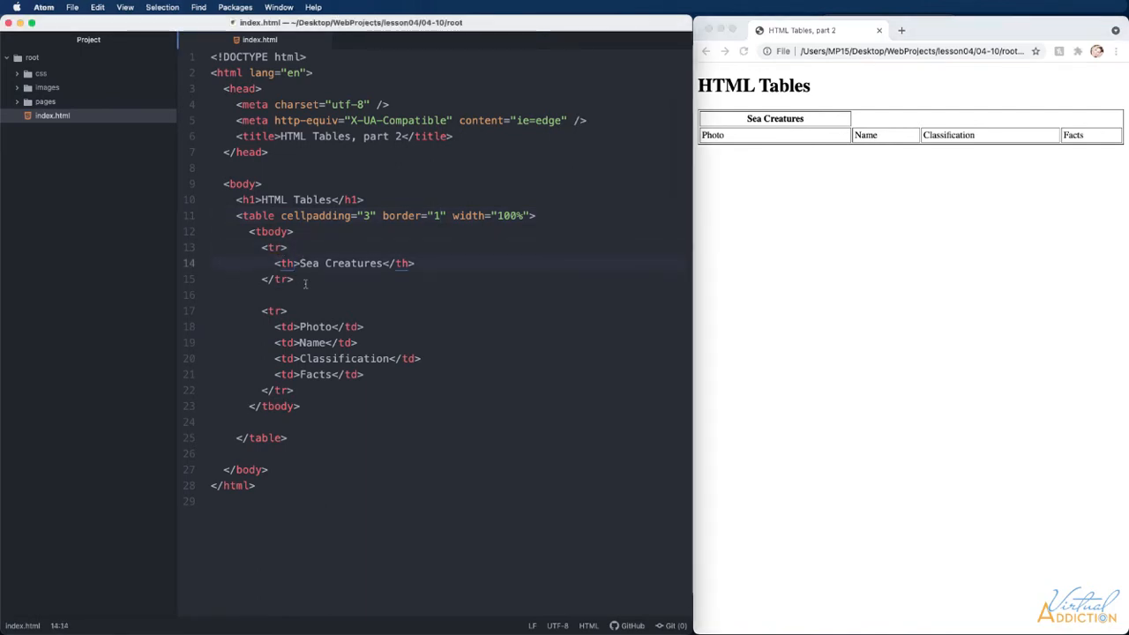
# Give the Sea Creatures header colspan="4" and refresh the preview to check it
pyautogui.write('colspan=')
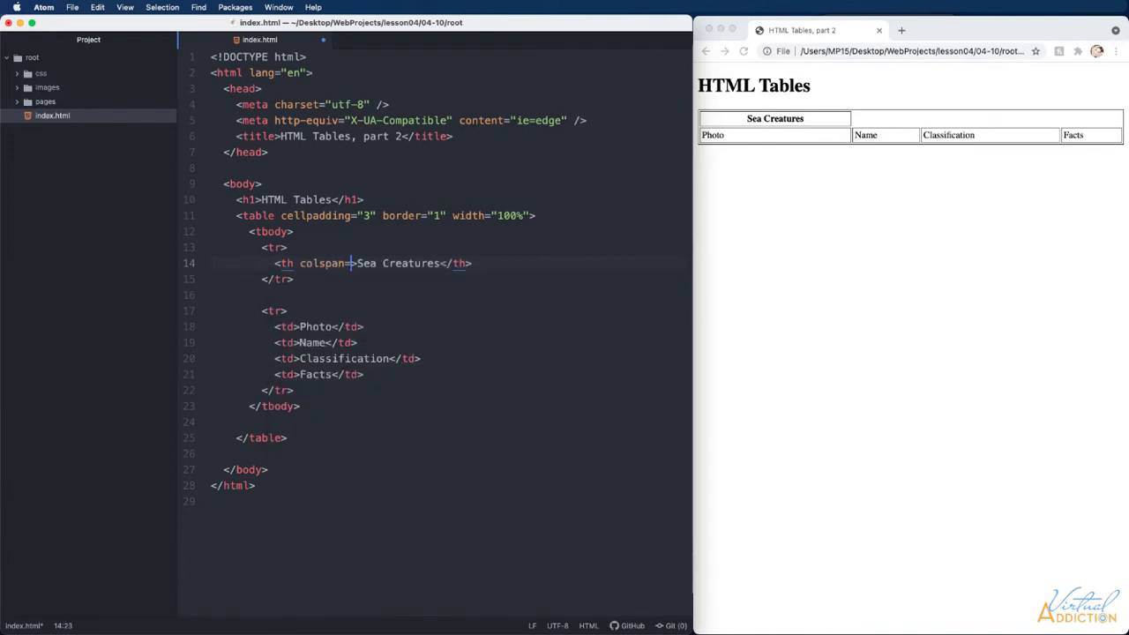
pyautogui.write('""')
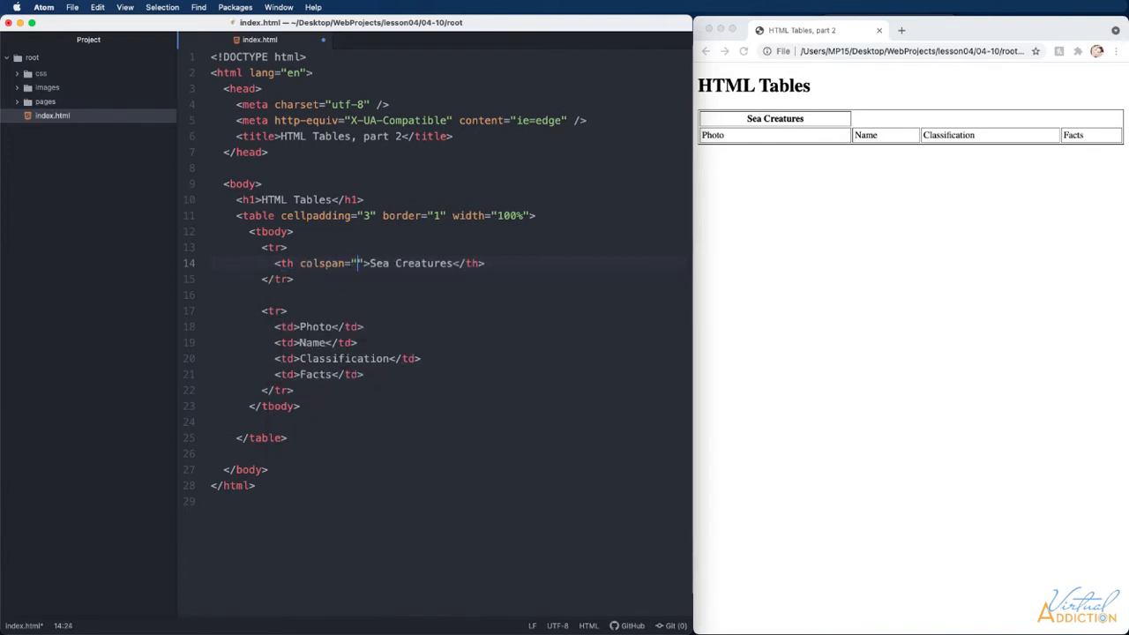
pyautogui.write('4')
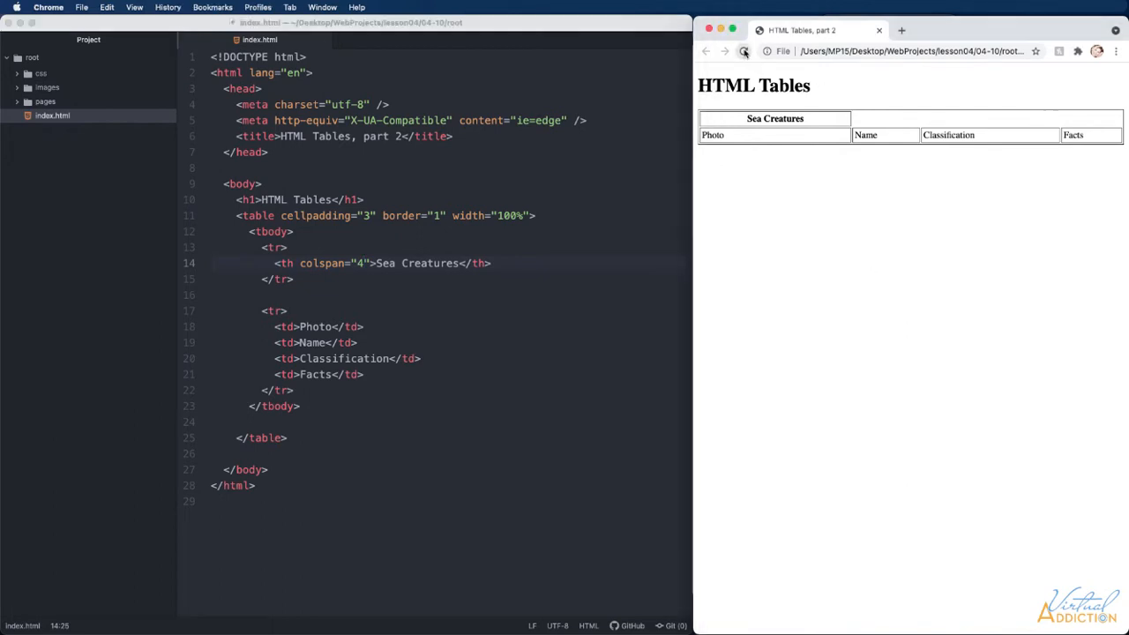
pyautogui.click(745, 50)
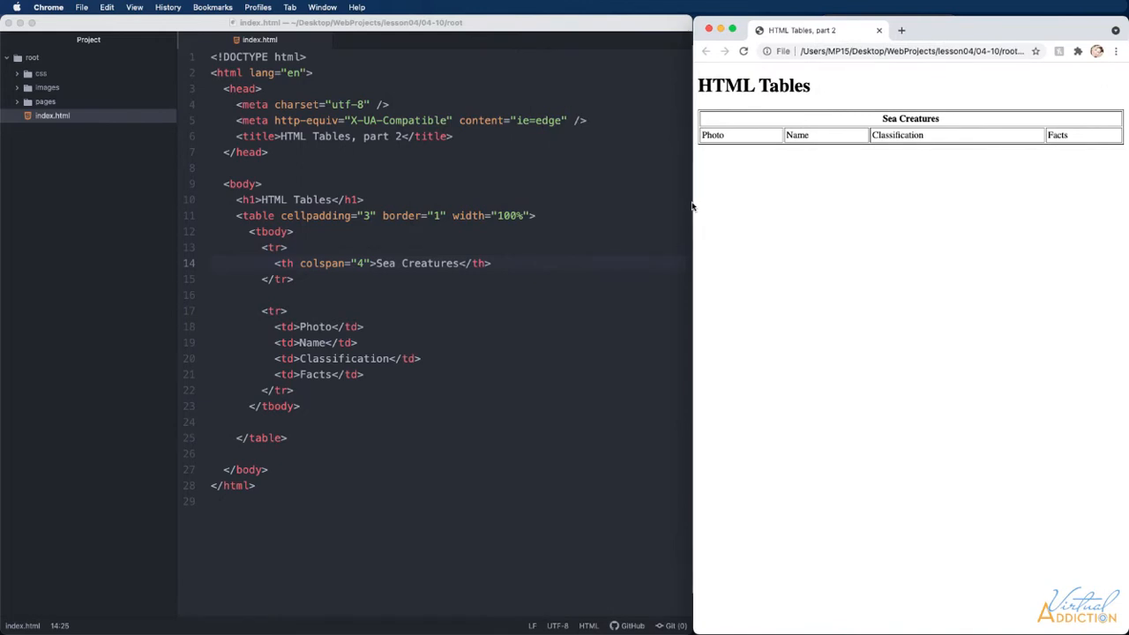
pyautogui.moveTo(810, 136)
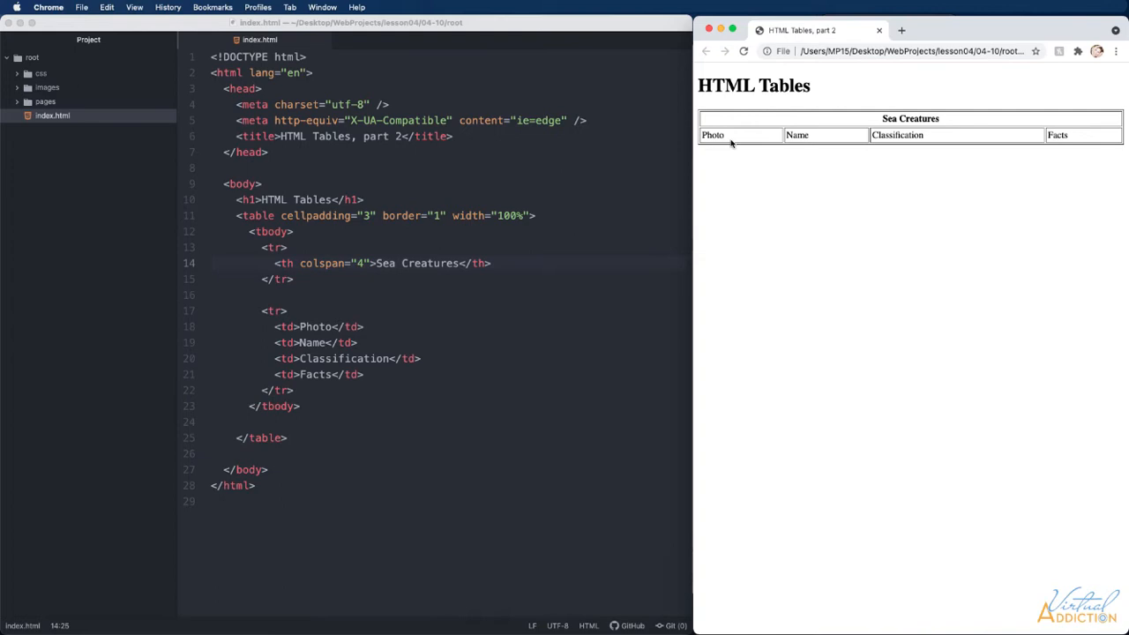
pyautogui.moveTo(417, 219)
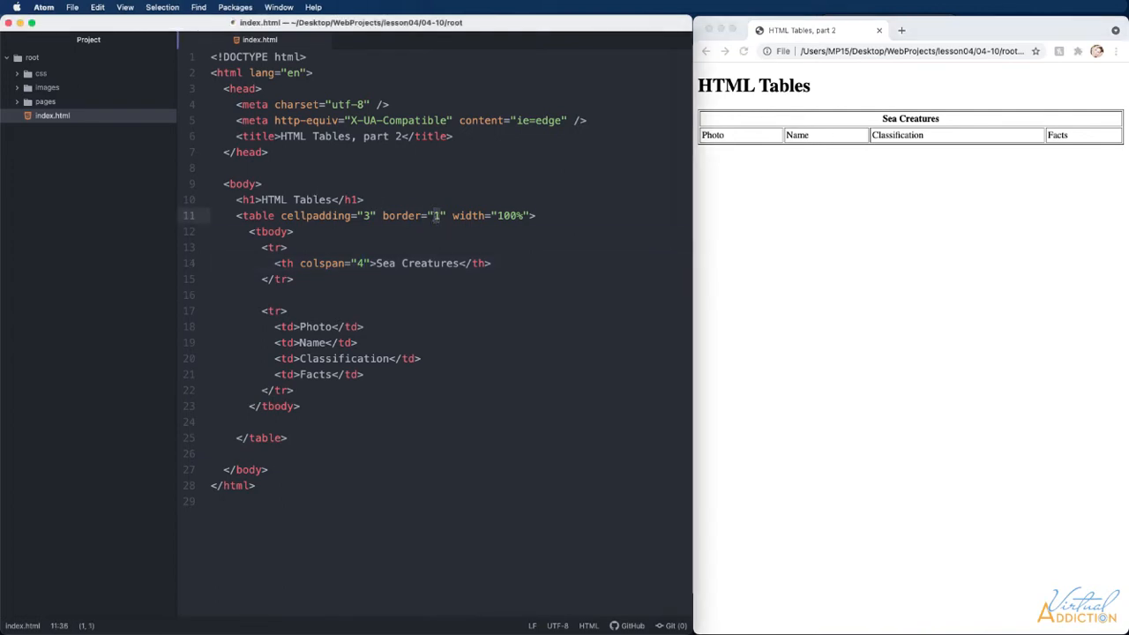
# Set the table border to 0 and the header row's bgcolor to #60d3ec
pyautogui.write('0')
pyautogui.click(448, 247)
pyautogui.write(' bgcolor="')
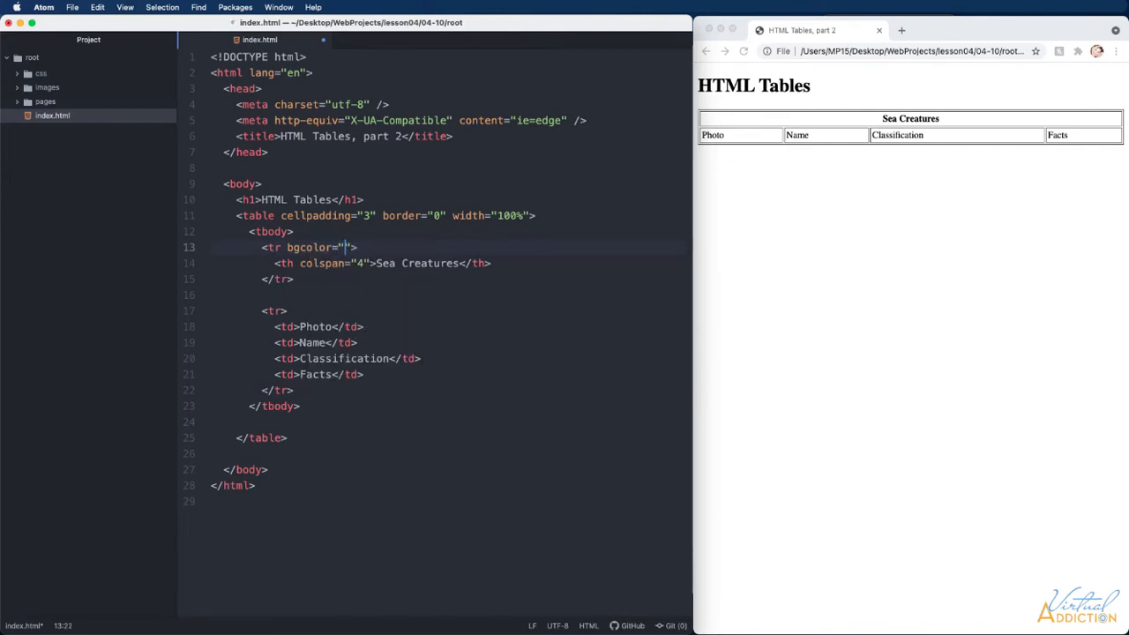
pyautogui.write('#')
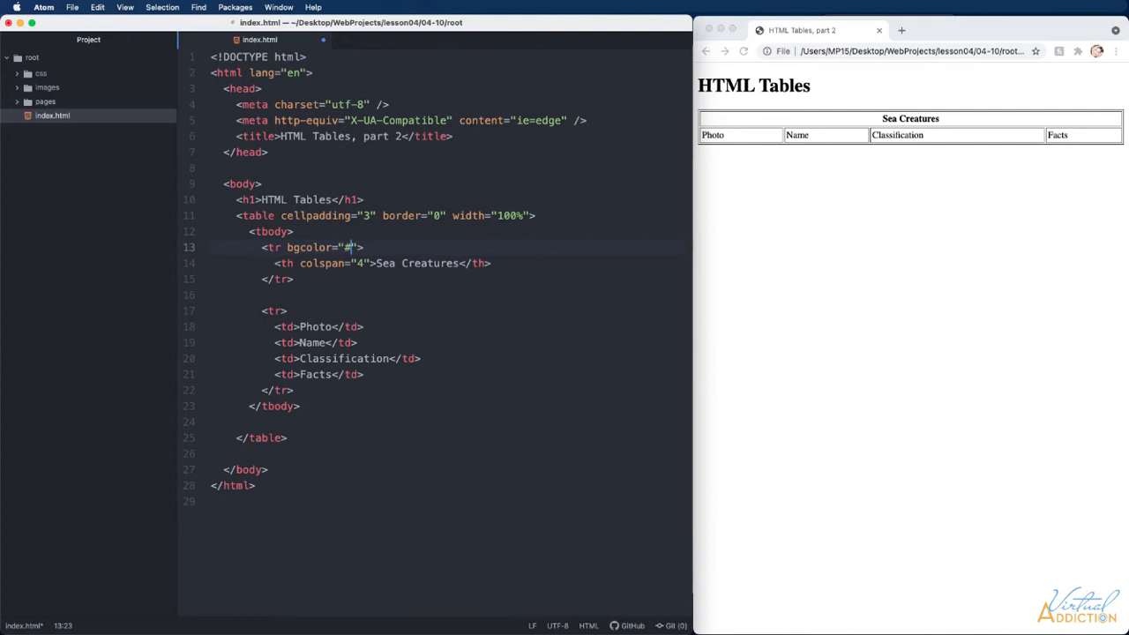
pyautogui.write('60d3')
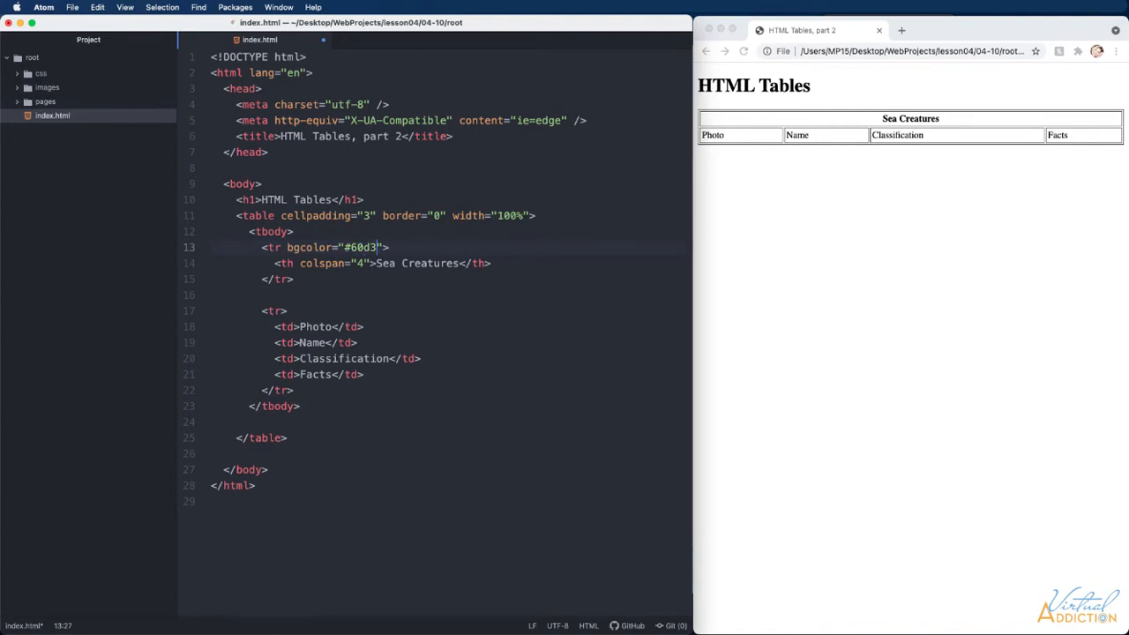
pyautogui.doubleClick(360, 248)
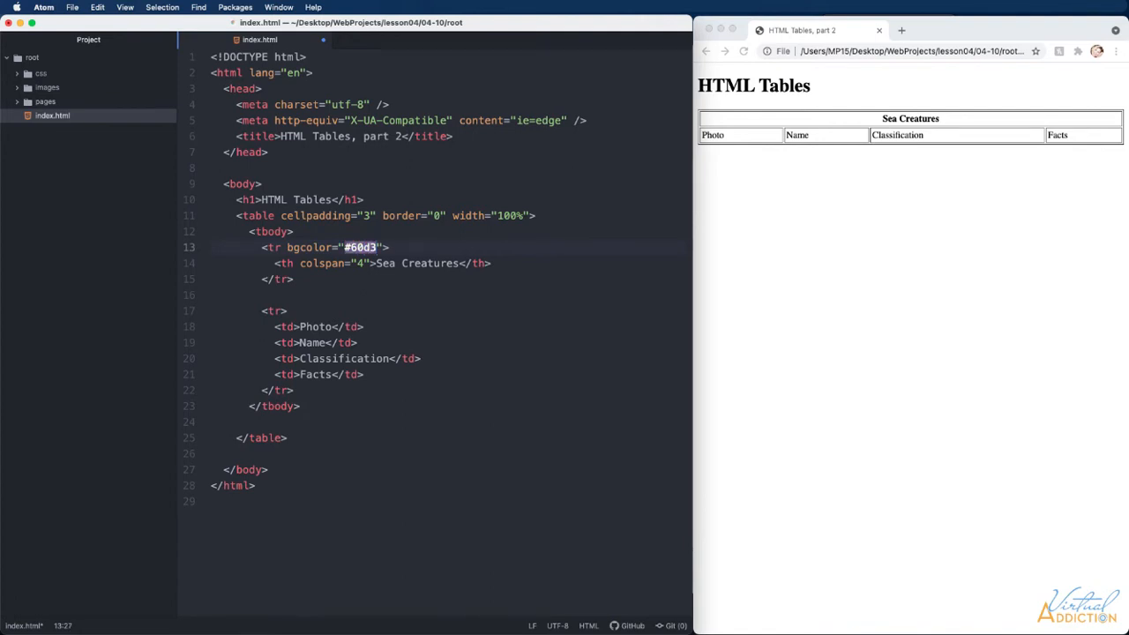
pyautogui.write('ec')
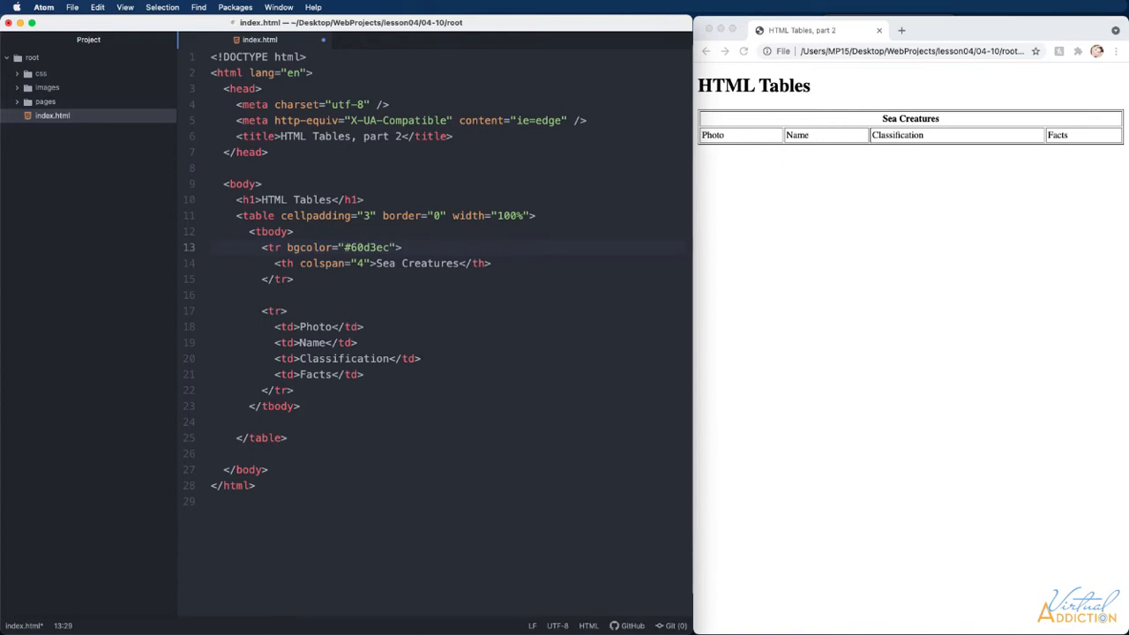
pyautogui.doubleClick(367, 247)
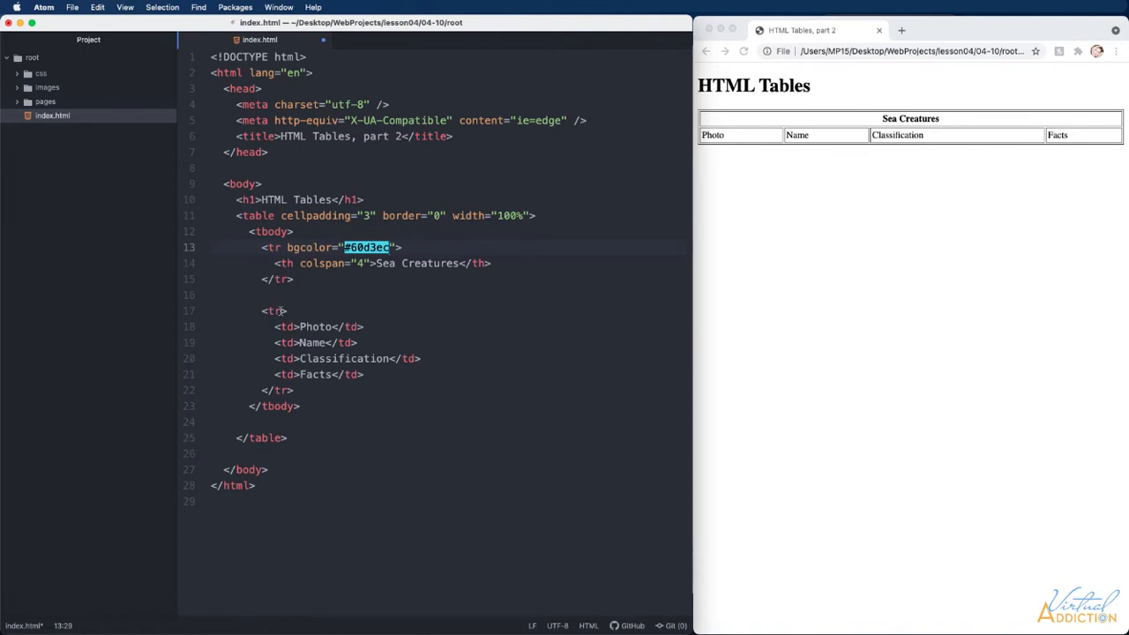
# Begin a bgcolor="#" attribute on the labels row
pyautogui.write('bgcolor=""')
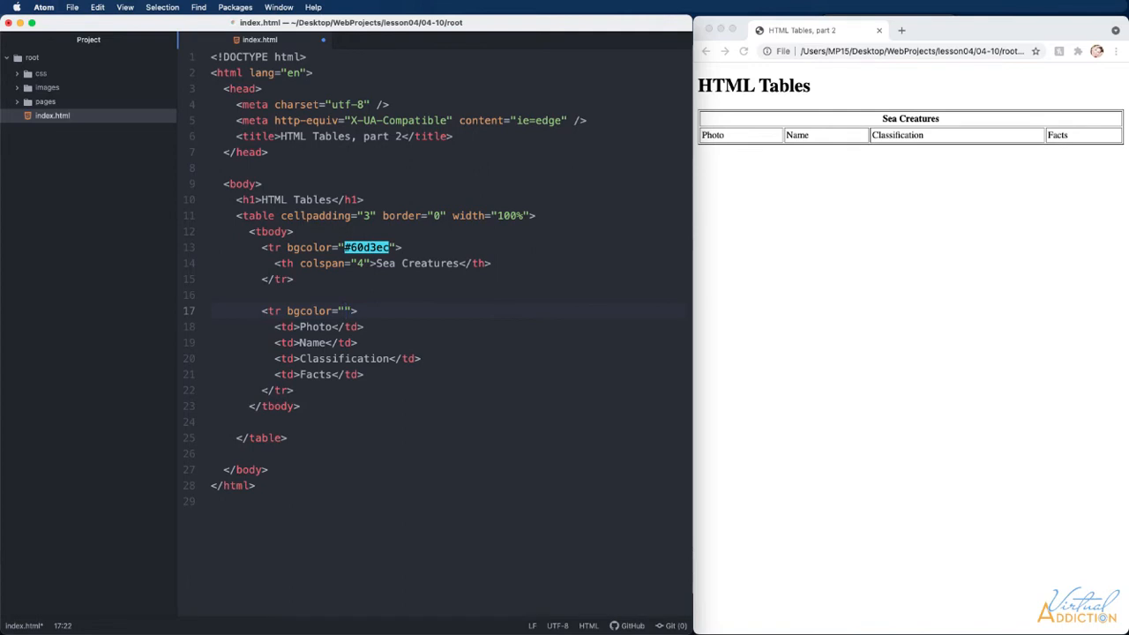
pyautogui.write('#21acbb')
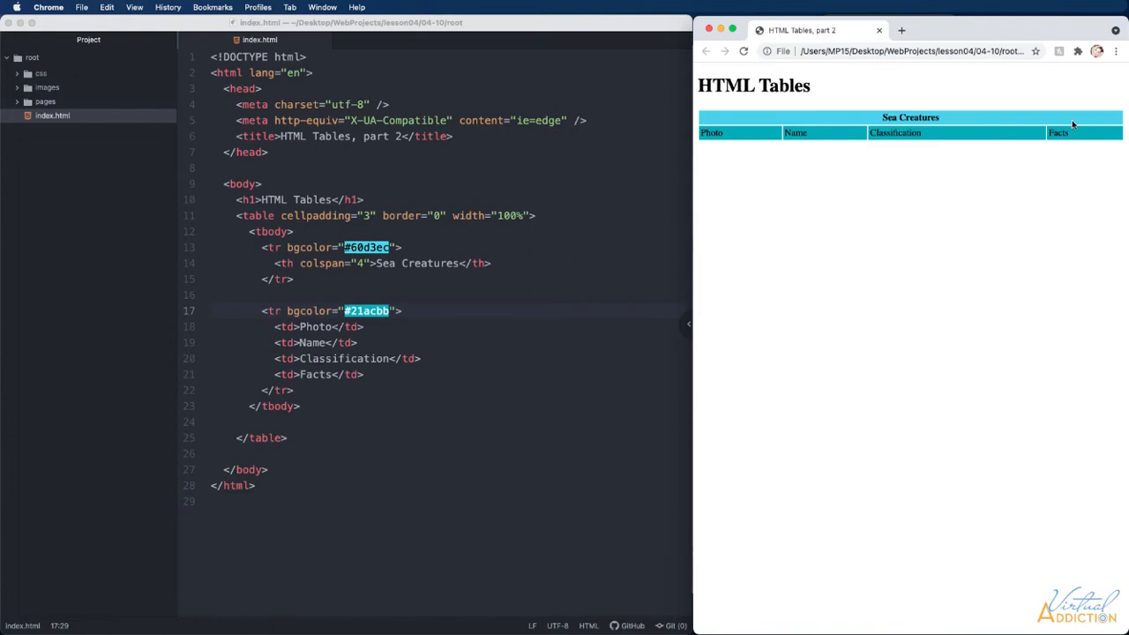
pyautogui.moveTo(704, 120)
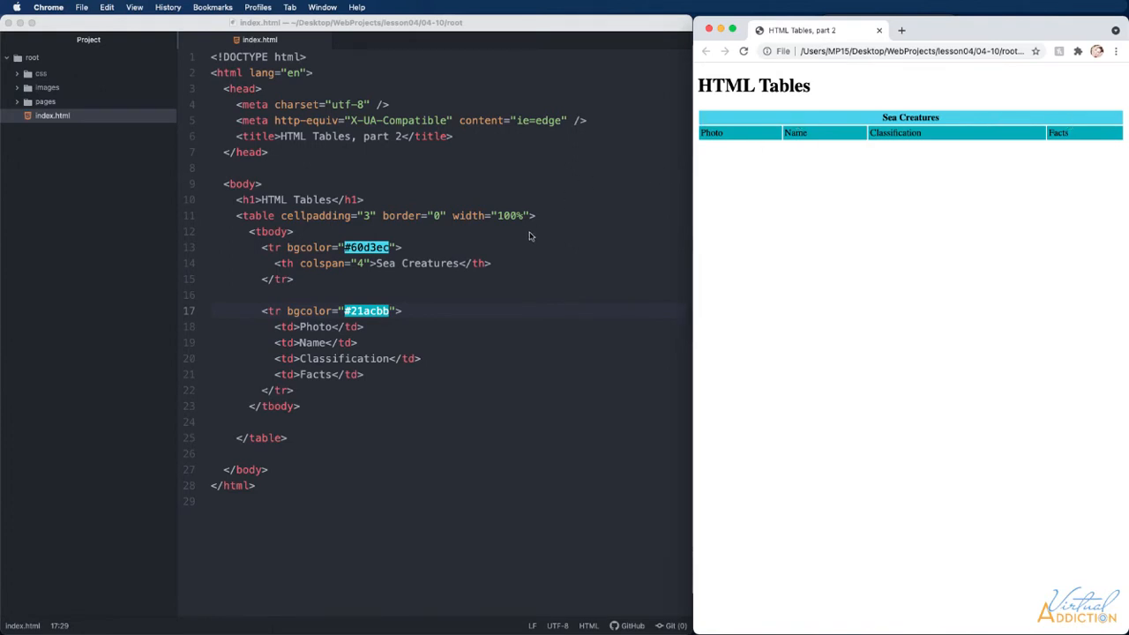
pyautogui.moveTo(444, 226)
pyautogui.write('" cellspacing="0')
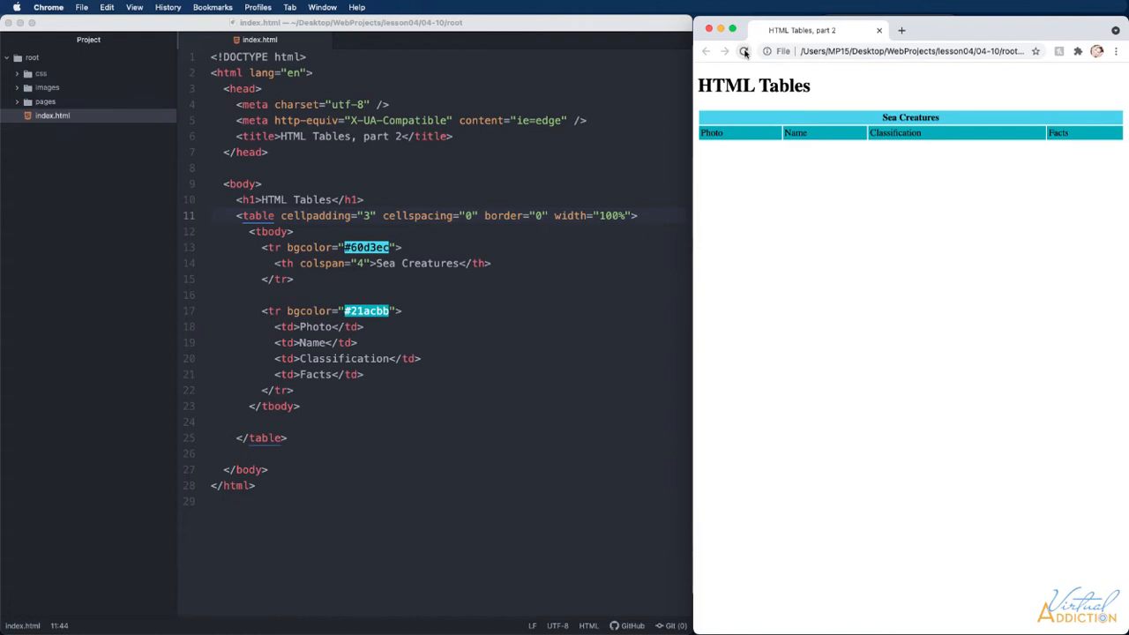
# Change the table's cellspacing to 1 for thin gaps between cells
pyautogui.click(745, 51)
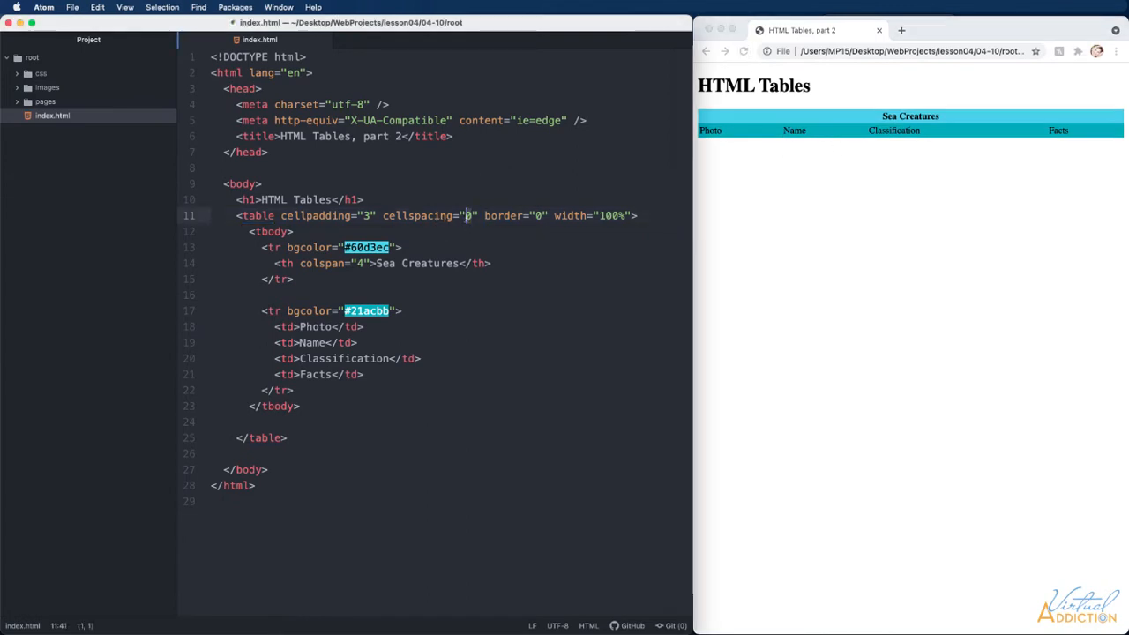
pyautogui.write('1')
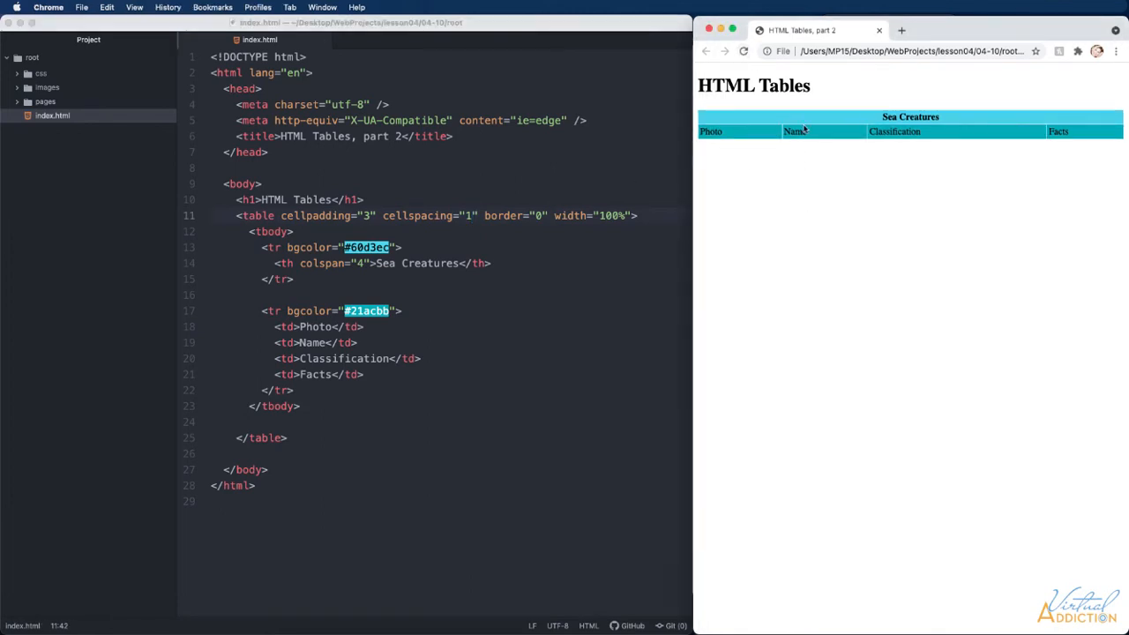
pyautogui.moveTo(960, 183)
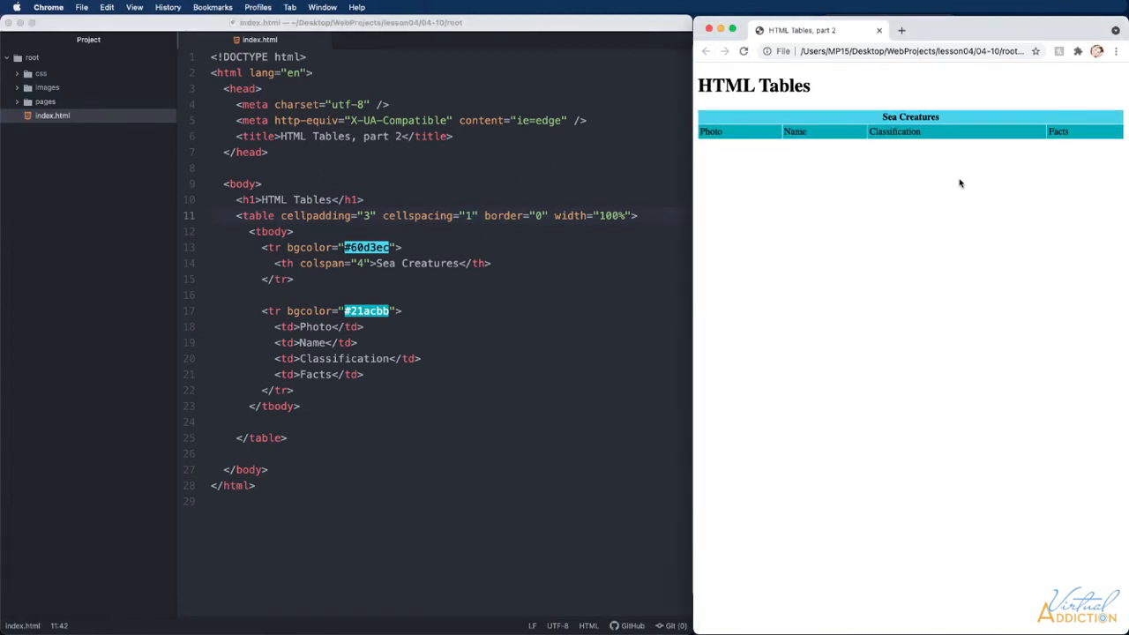
pyautogui.moveTo(321, 239)
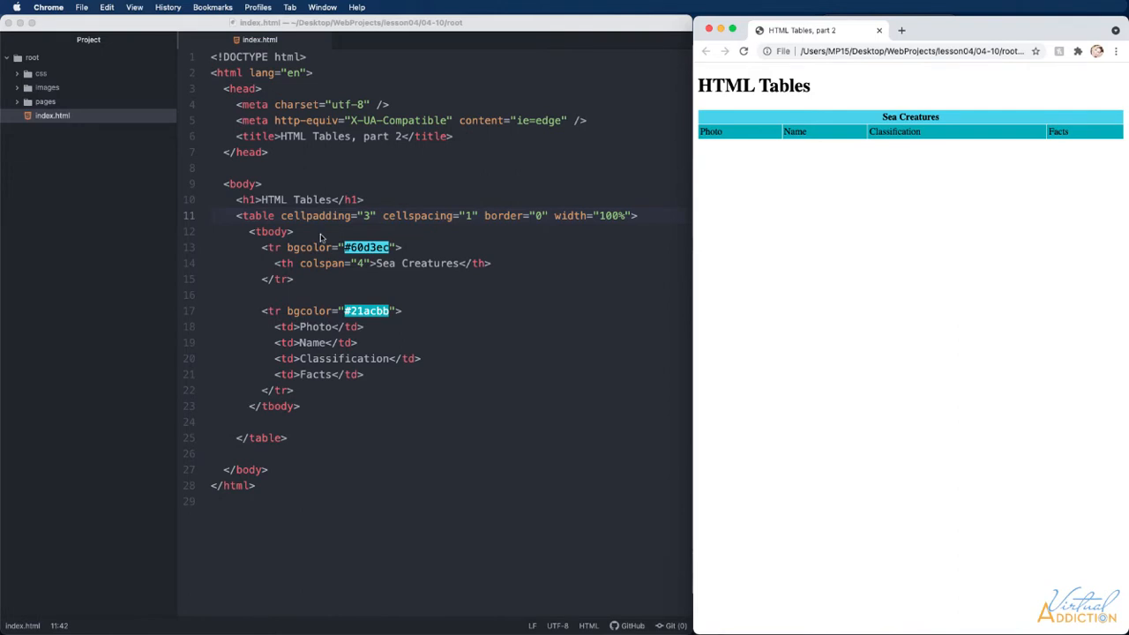
pyautogui.moveTo(307, 395)
pyautogui.write('<tr></tr>')
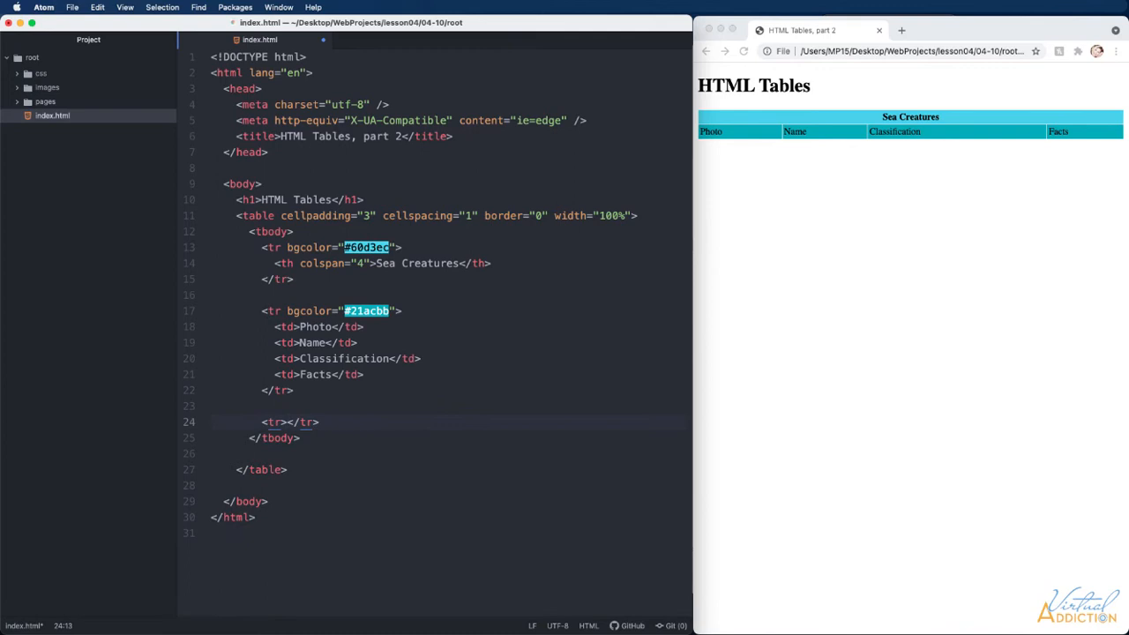
pyautogui.press('enter')
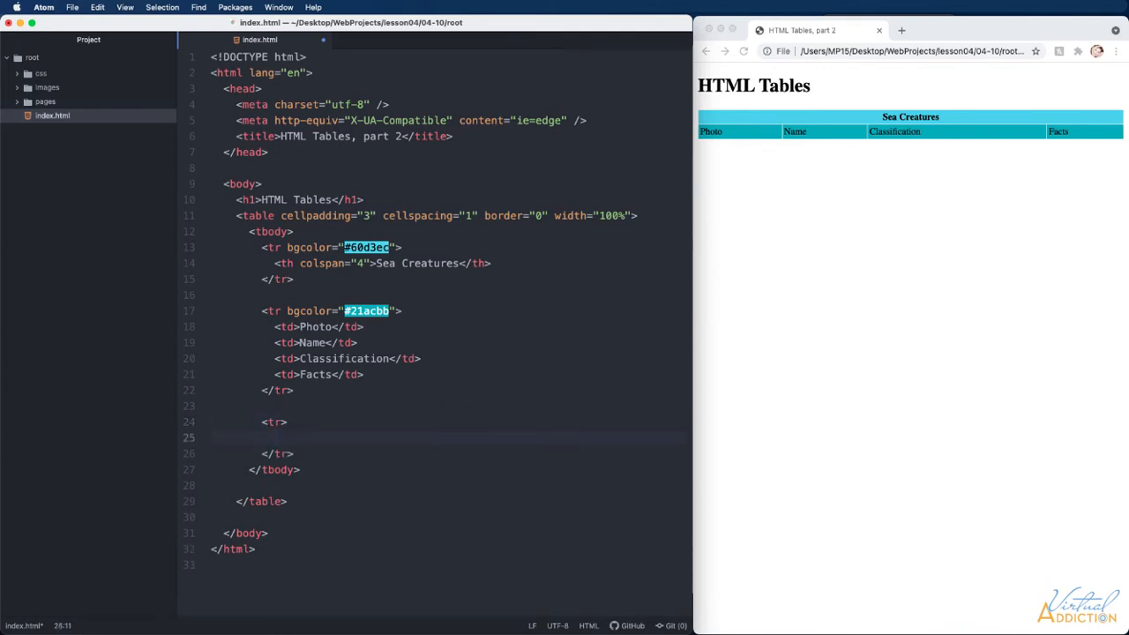
pyautogui.write('<td></td>')
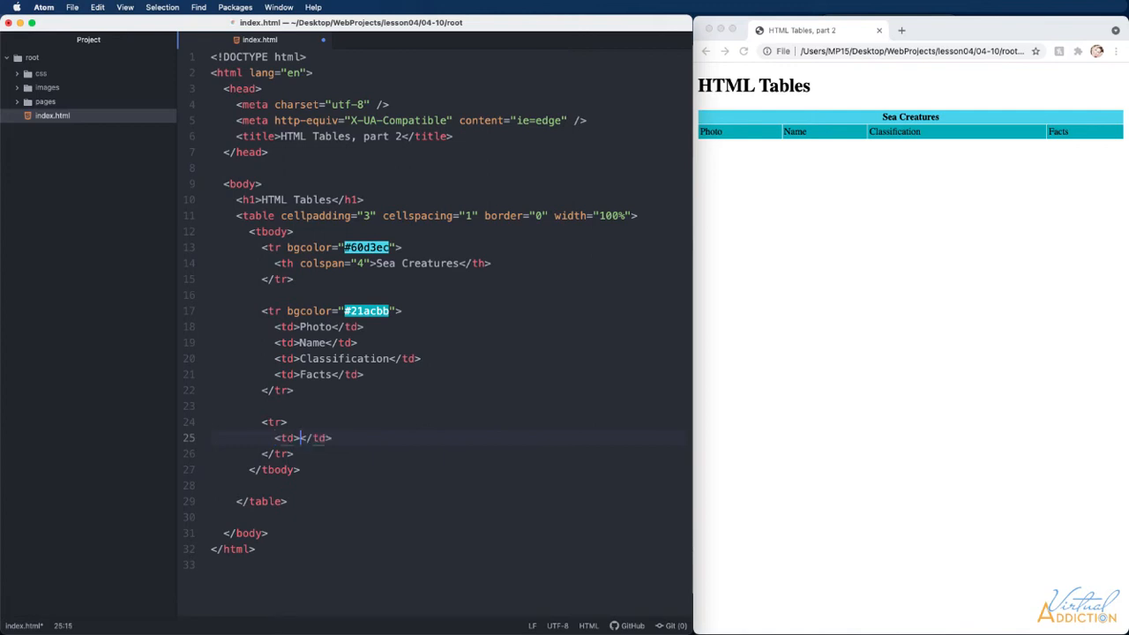
pyautogui.write('<a href=""></a>')
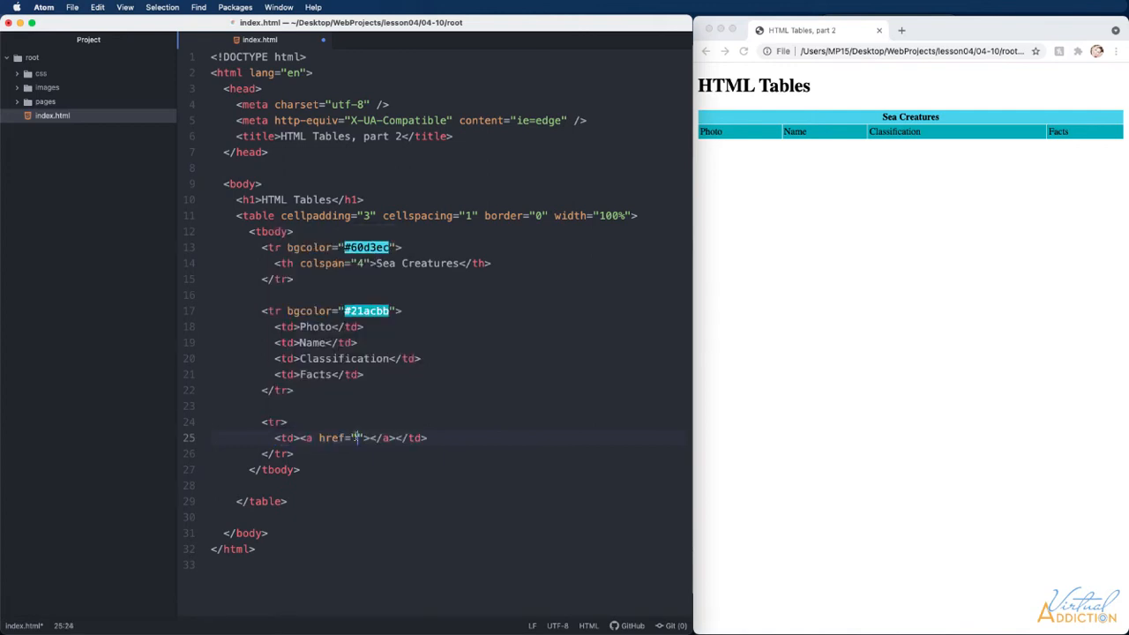
pyautogui.write('https://www.oceanconservancy.org')
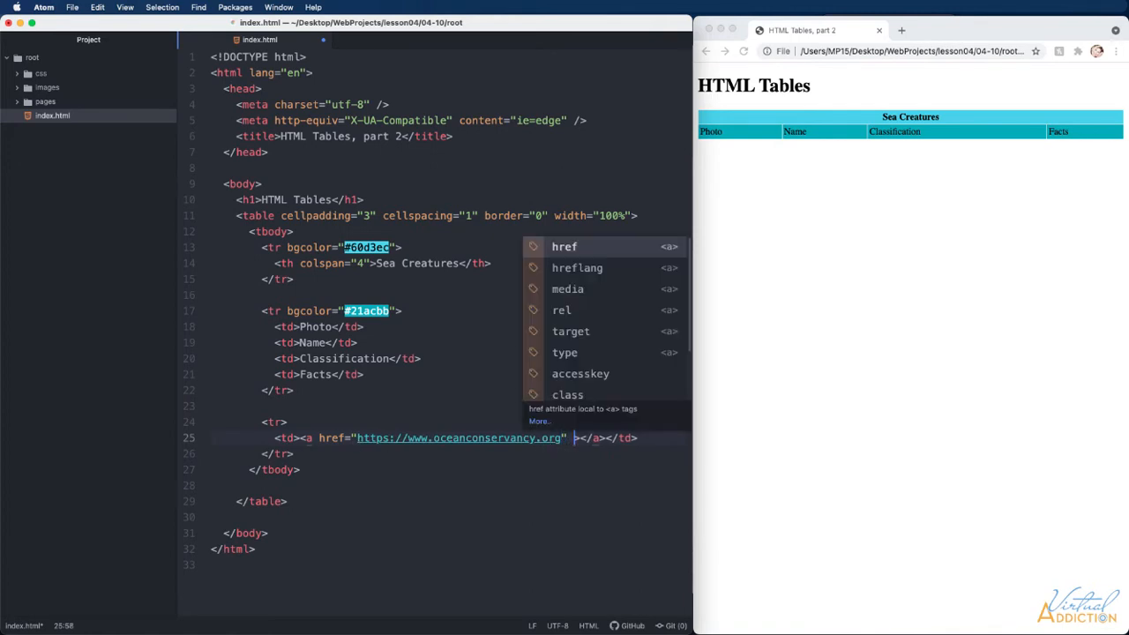
pyautogui.write('target=')
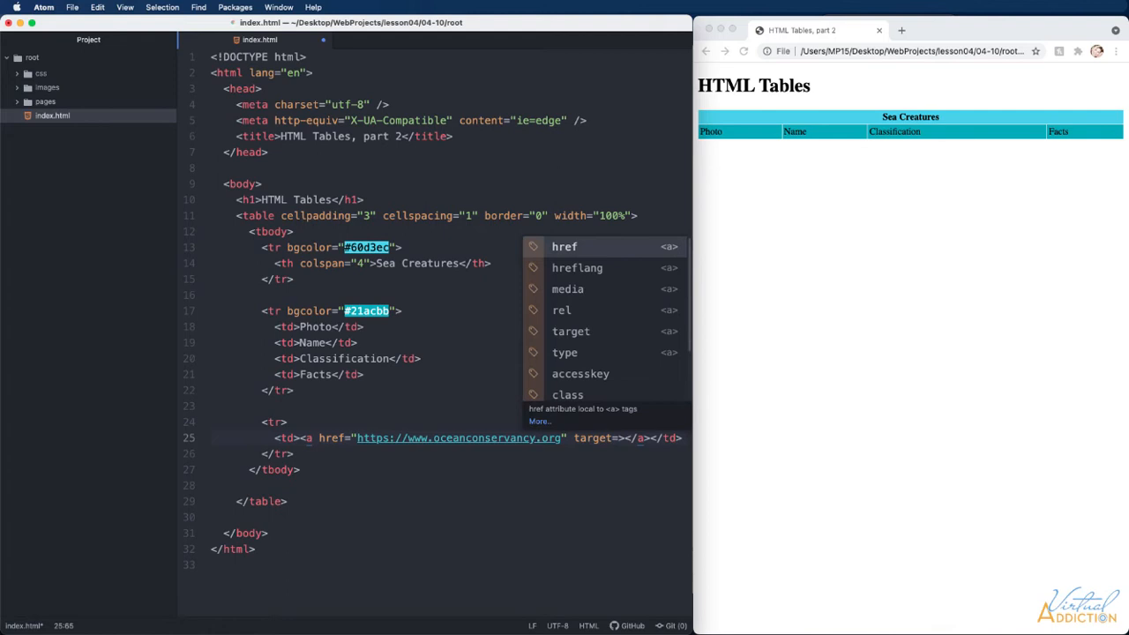
pyautogui.write('_bla"')
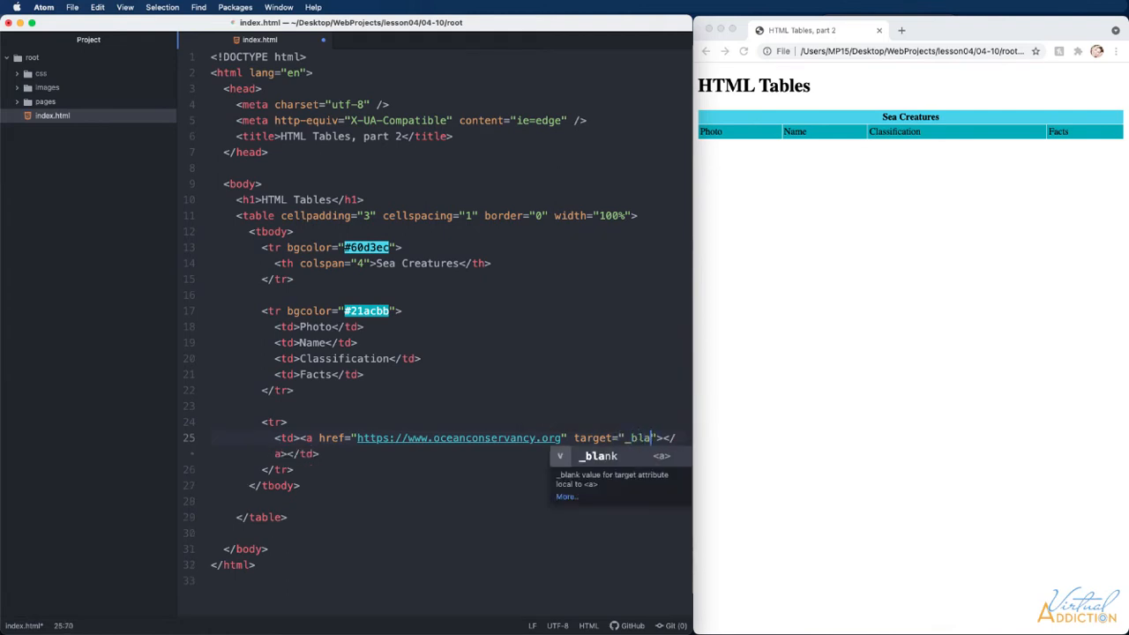
pyautogui.write('nk')
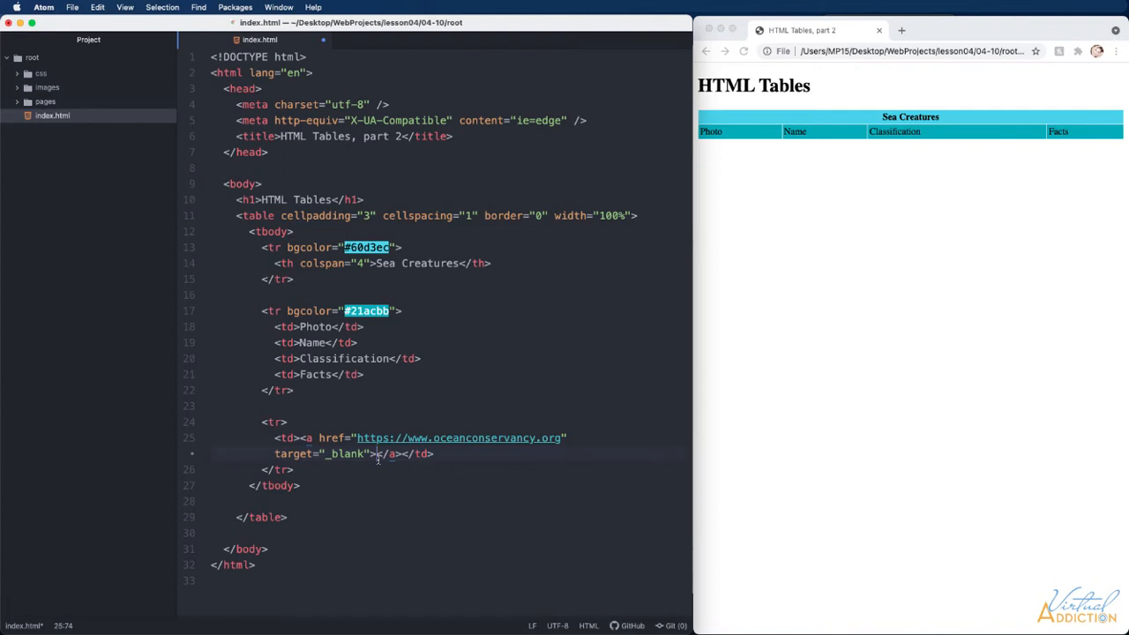
# Wrap images/turtle.jpg in the link with alt text 'Sea Turtle swimming'
pyautogui.write('<img src="" alt=""><')
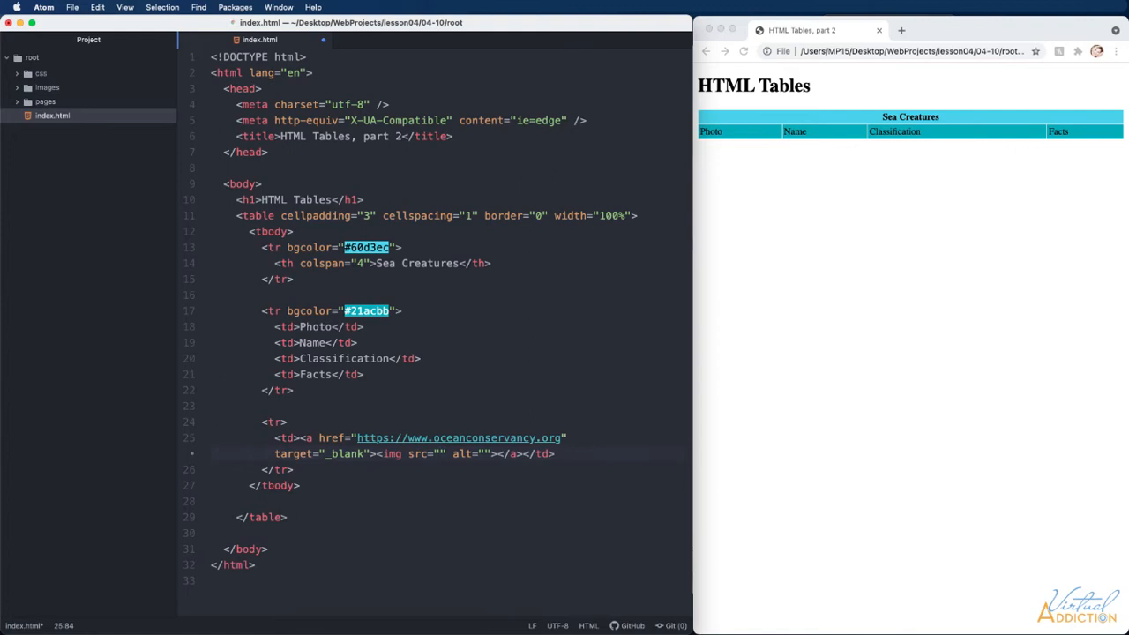
pyautogui.click(441, 454)
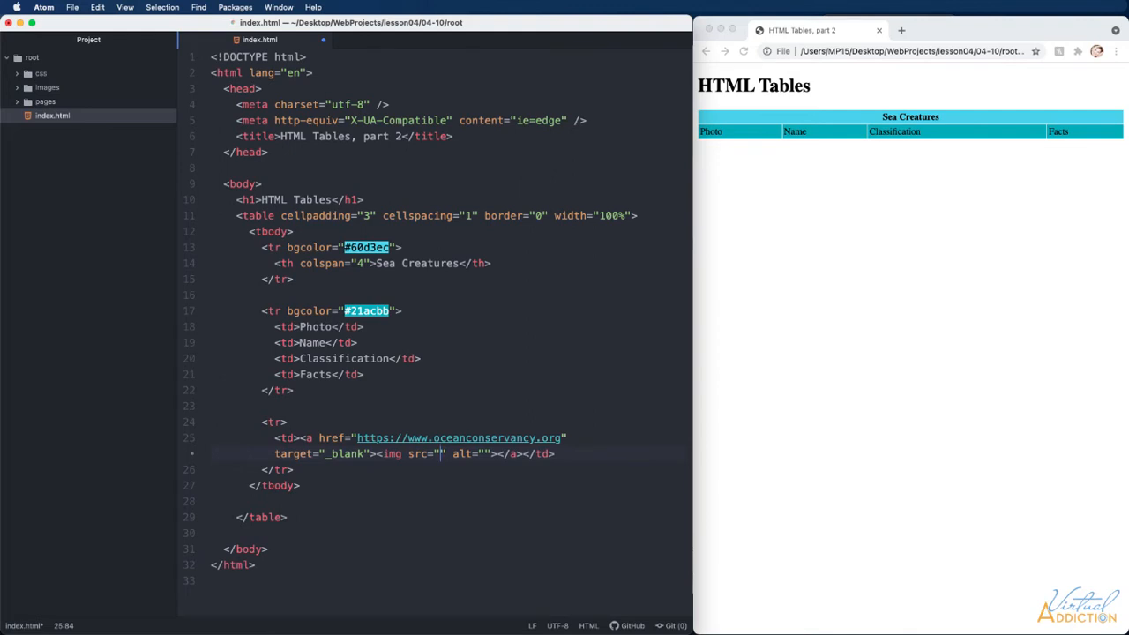
pyautogui.write('images/turtle.jpg')
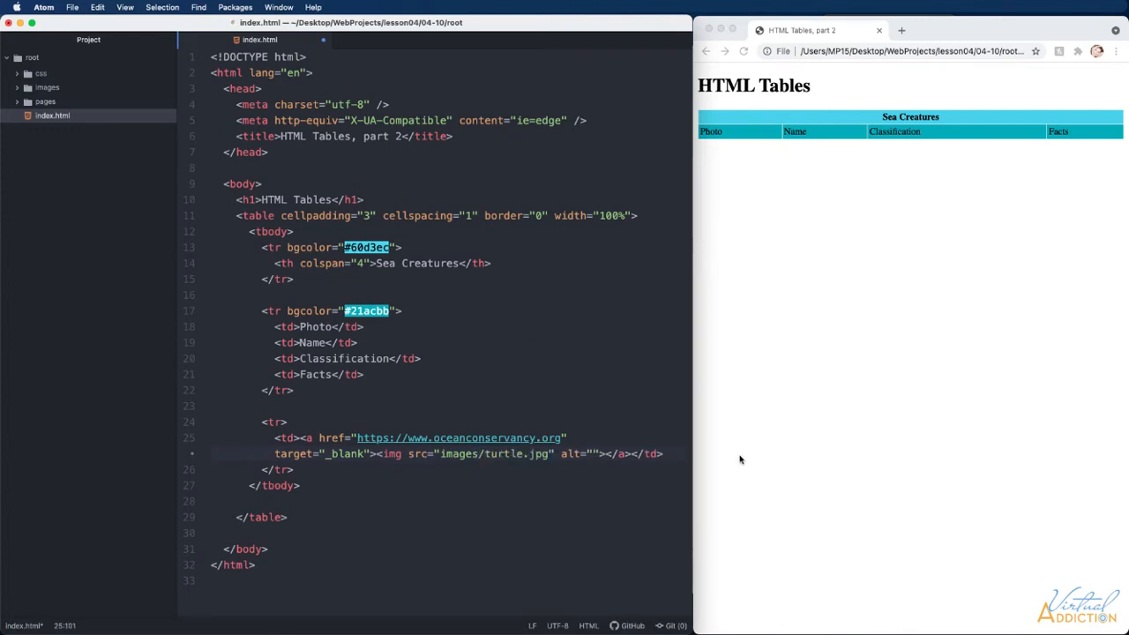
pyautogui.click(593, 454)
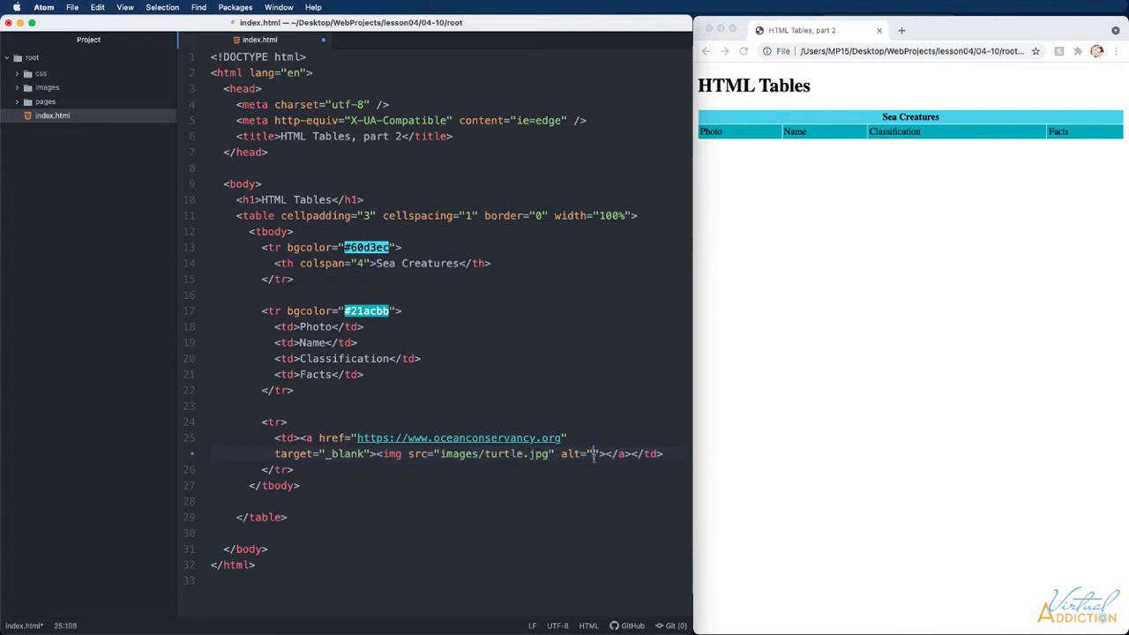
pyautogui.write('Sea Turtle swimming')
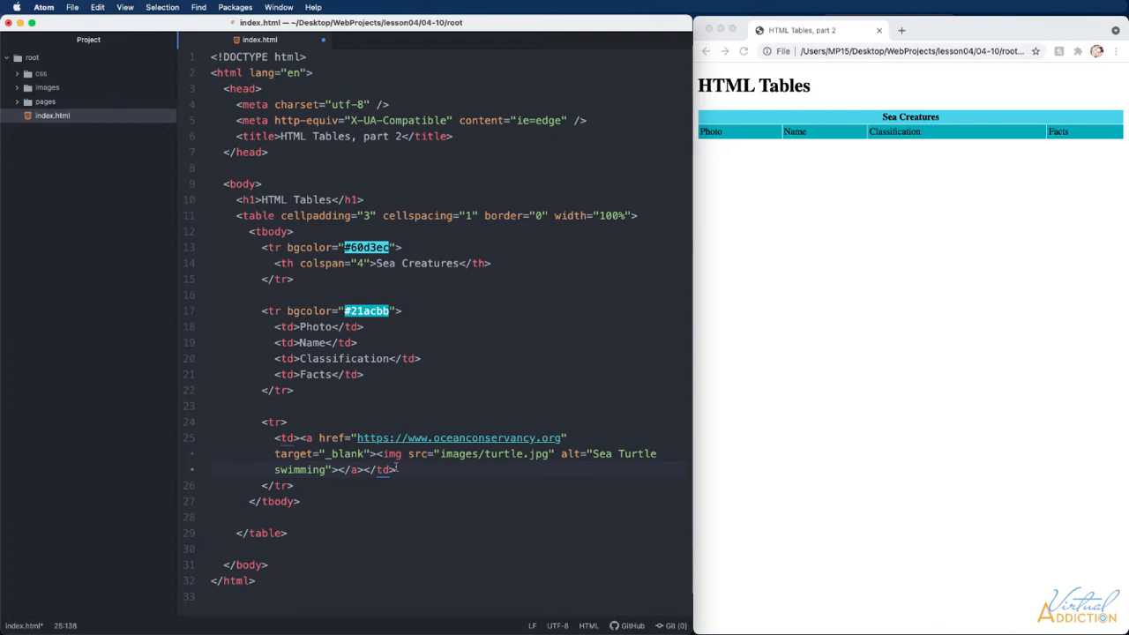
# Add a Green Sea turtle cell and a facts list item 'Can stay underwater for up to 2 hours'
pyautogui.write('<td></td>')
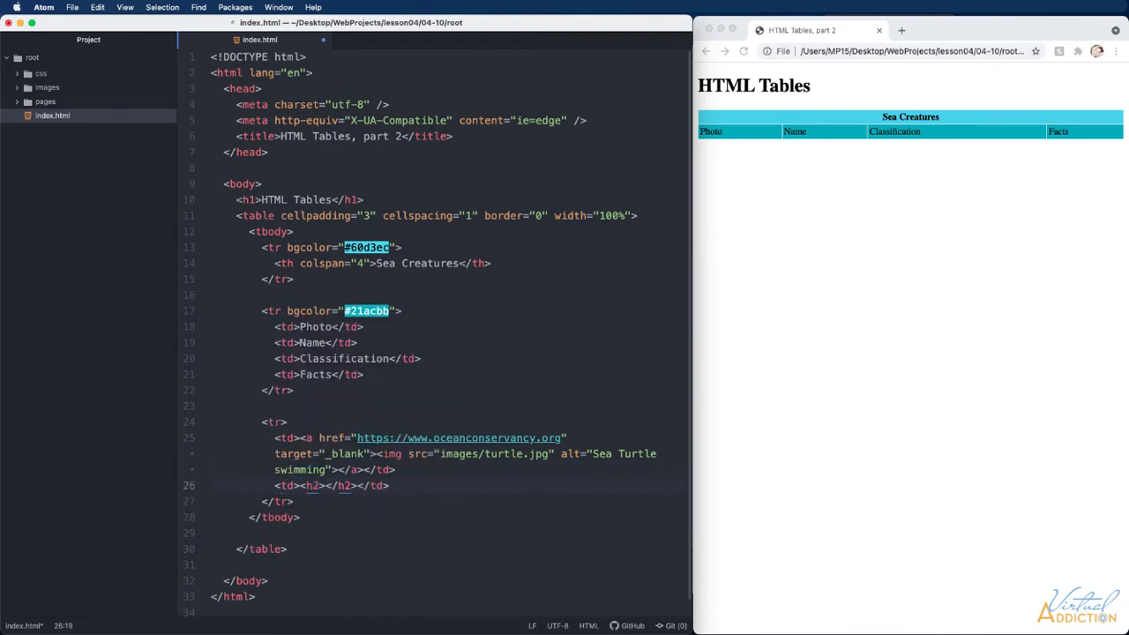
pyautogui.write('Green Sea turtle')
pyautogui.write('<td><p>Class: Reptilia</p></td>')
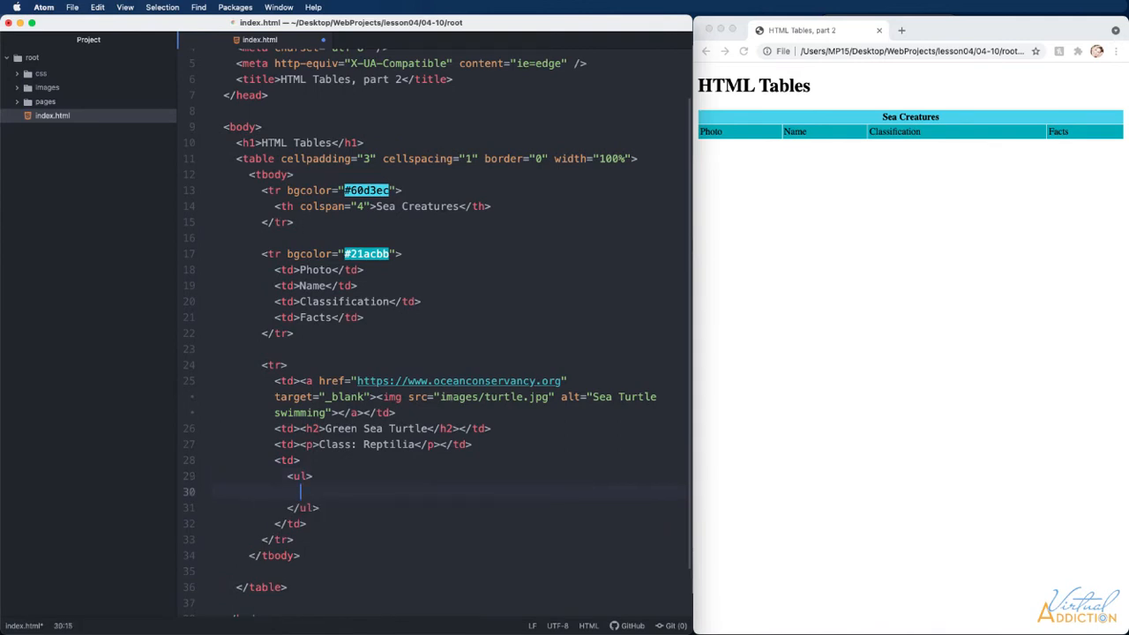
pyautogui.write('<li></li>')
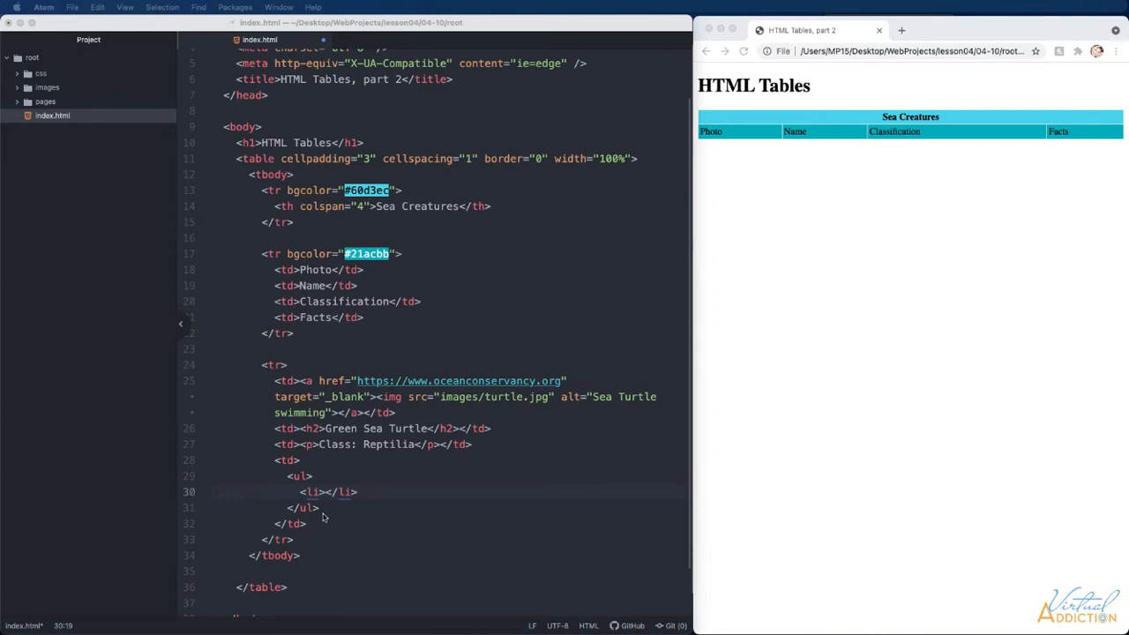
pyautogui.write('Can stay underwater for up to 2 hours')
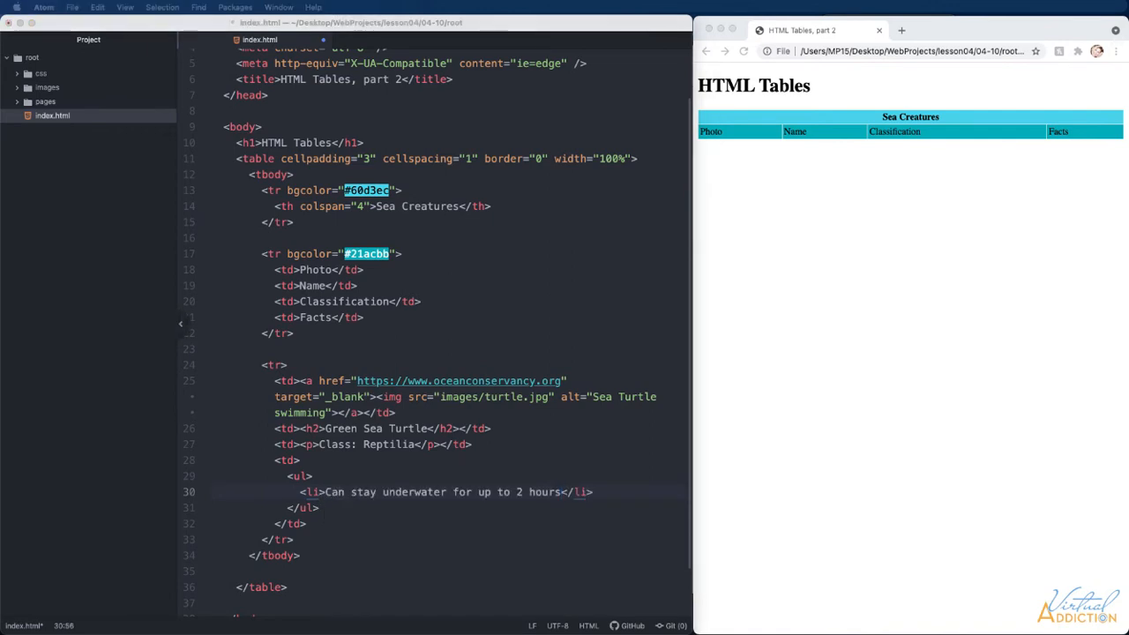
pyautogui.moveTo(221, 380)
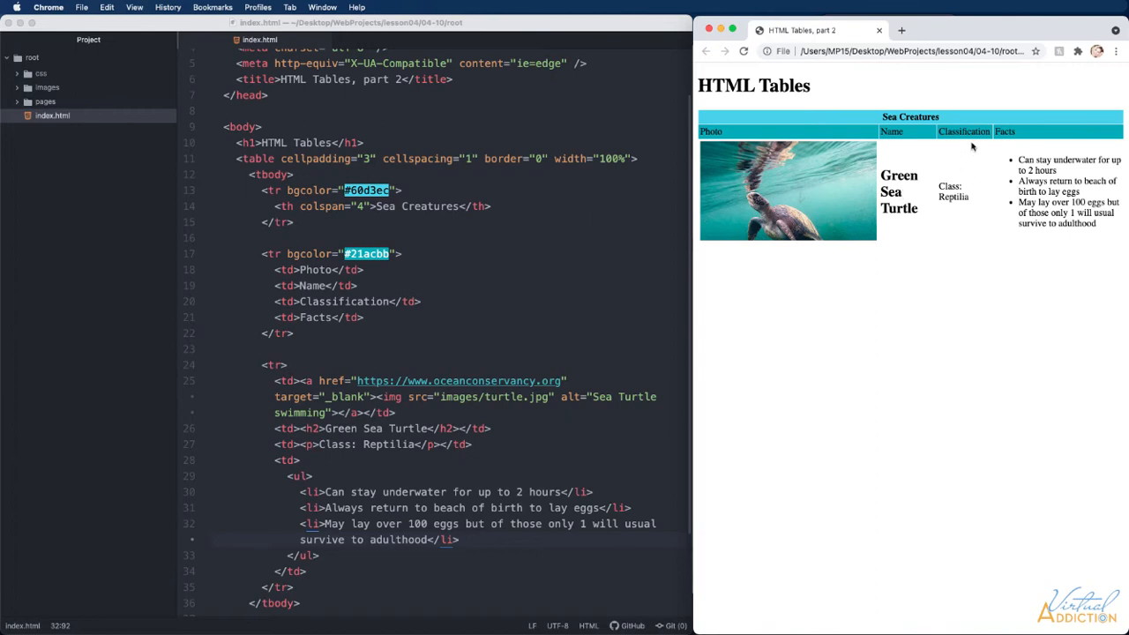
pyautogui.moveTo(695, 233)
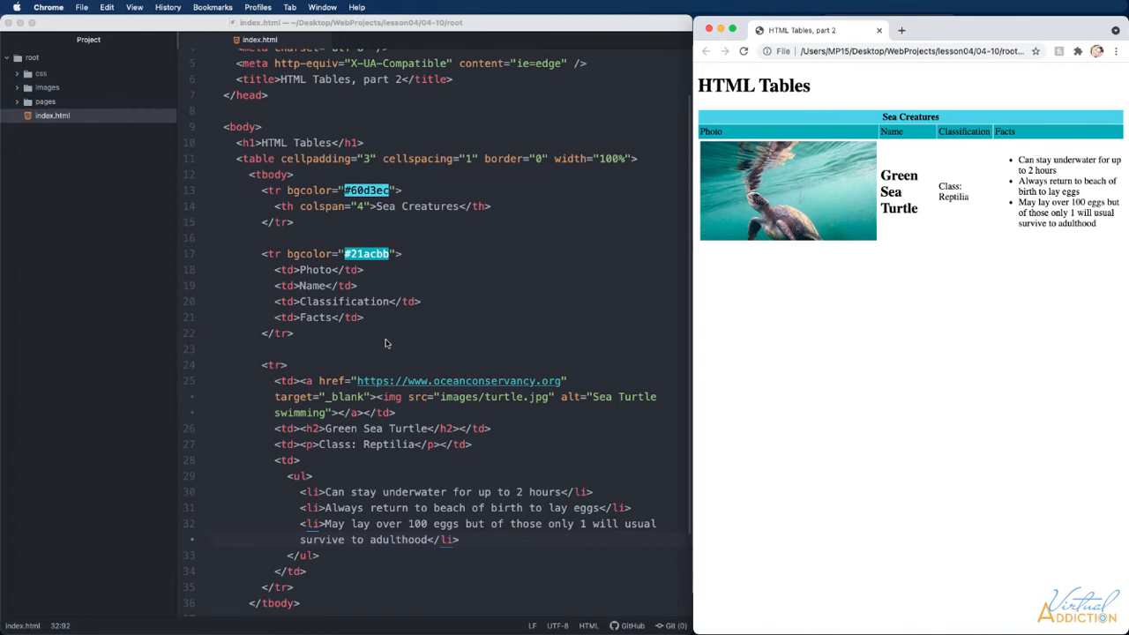
pyautogui.moveTo(529, 196)
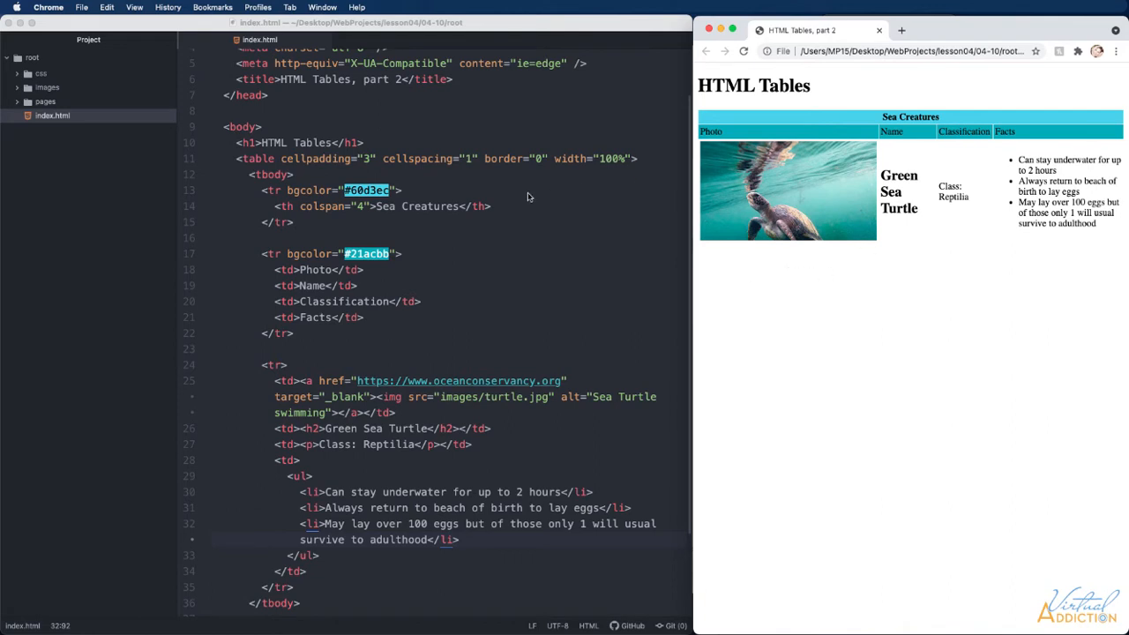
pyautogui.moveTo(286, 369)
pyautogui.write(' bgcolor="')
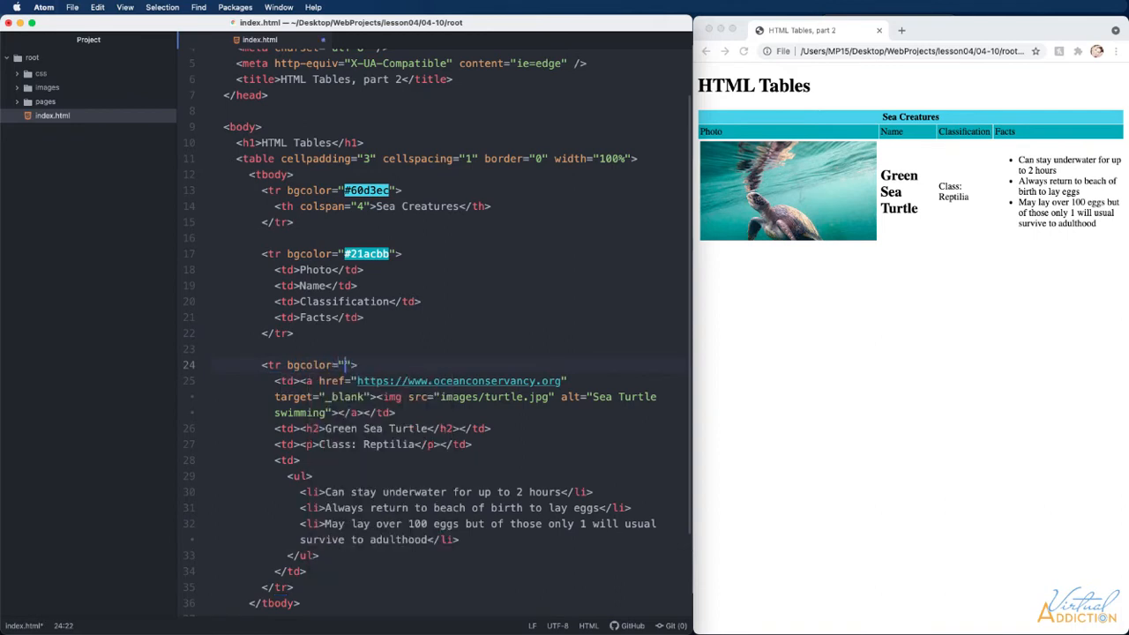
# Set the turtle row's bgcolor to #dedede
pyautogui.write('#')
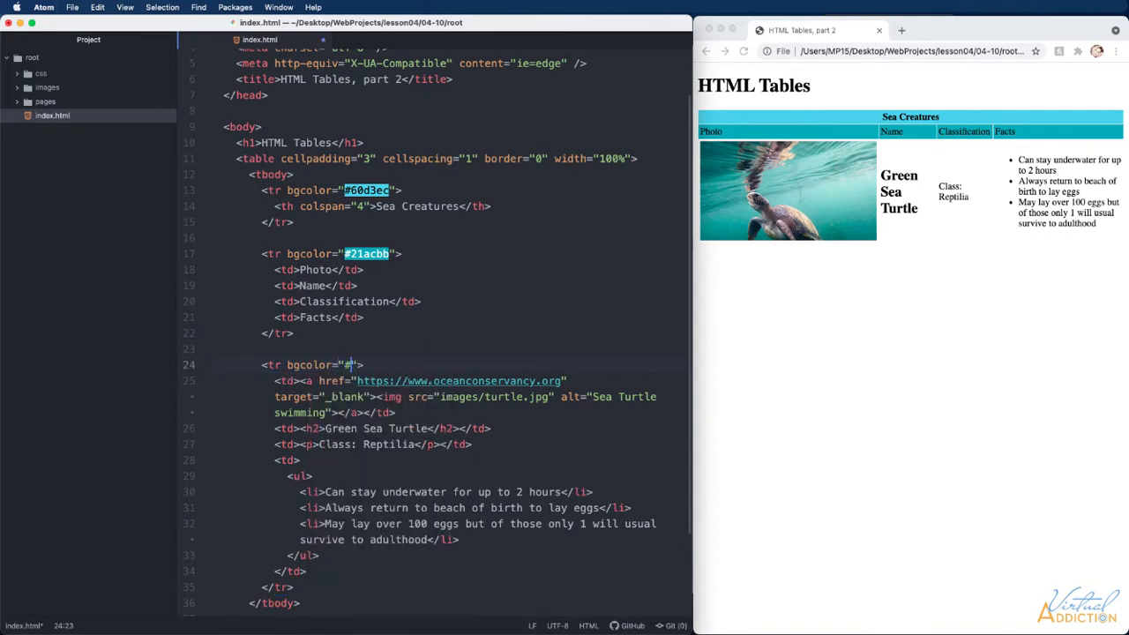
pyautogui.write('dedede')
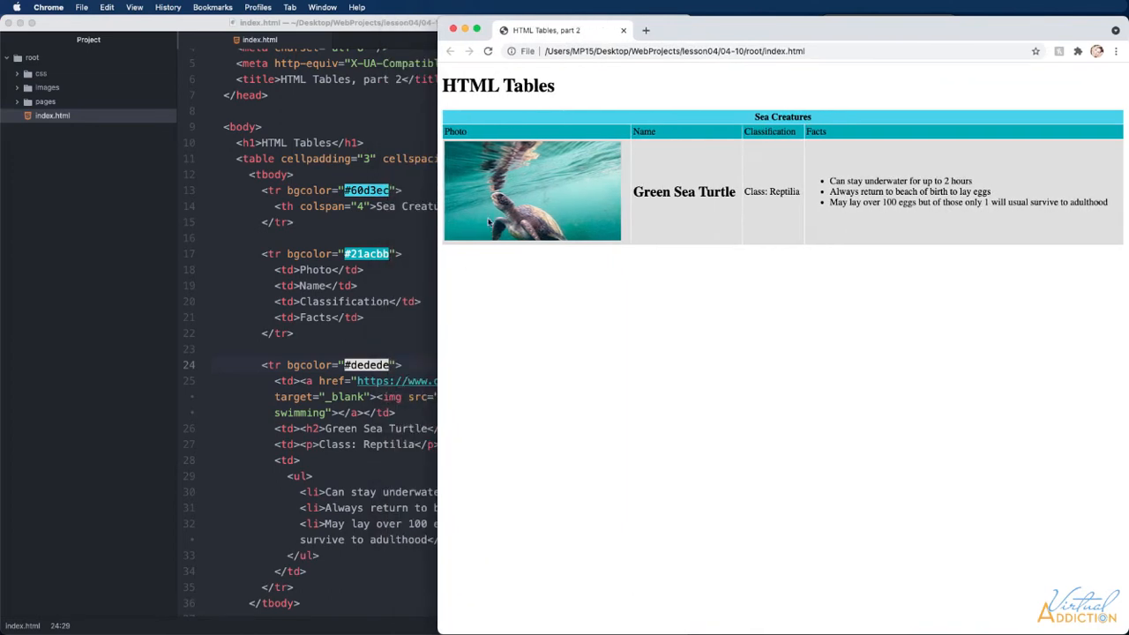
pyautogui.moveTo(526, 167)
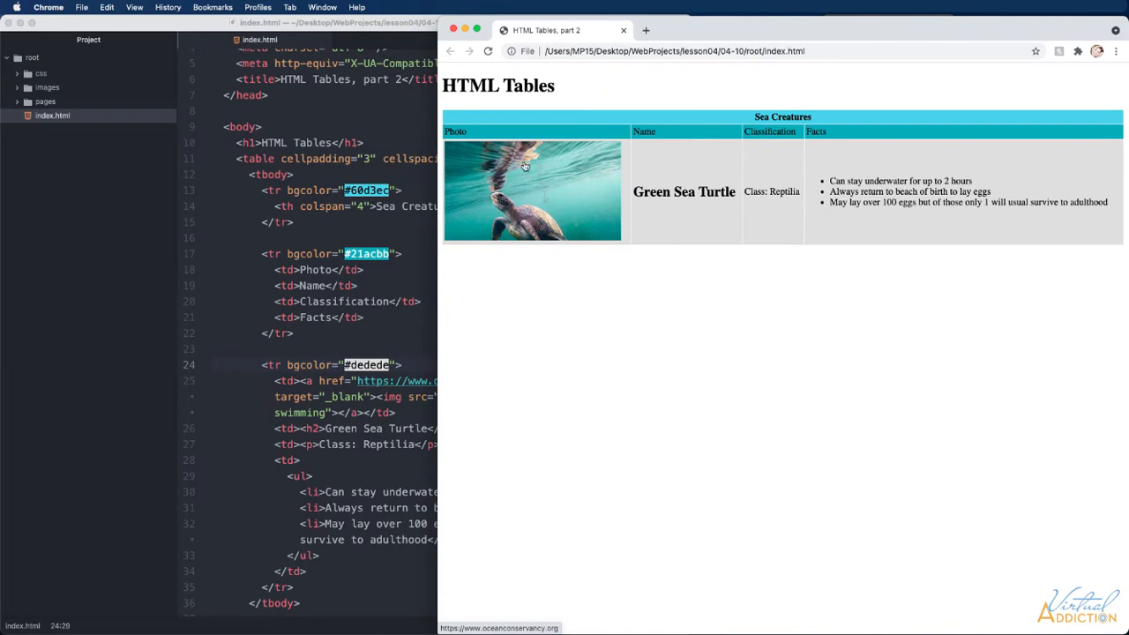
pyautogui.moveTo(435, 297)
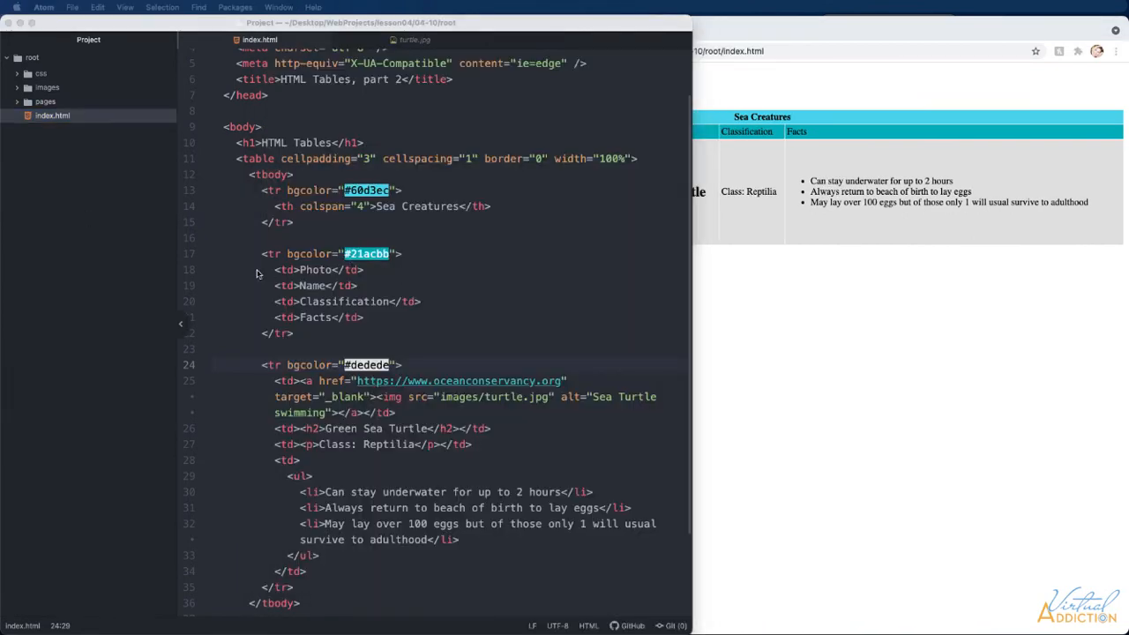
pyautogui.moveTo(290, 274)
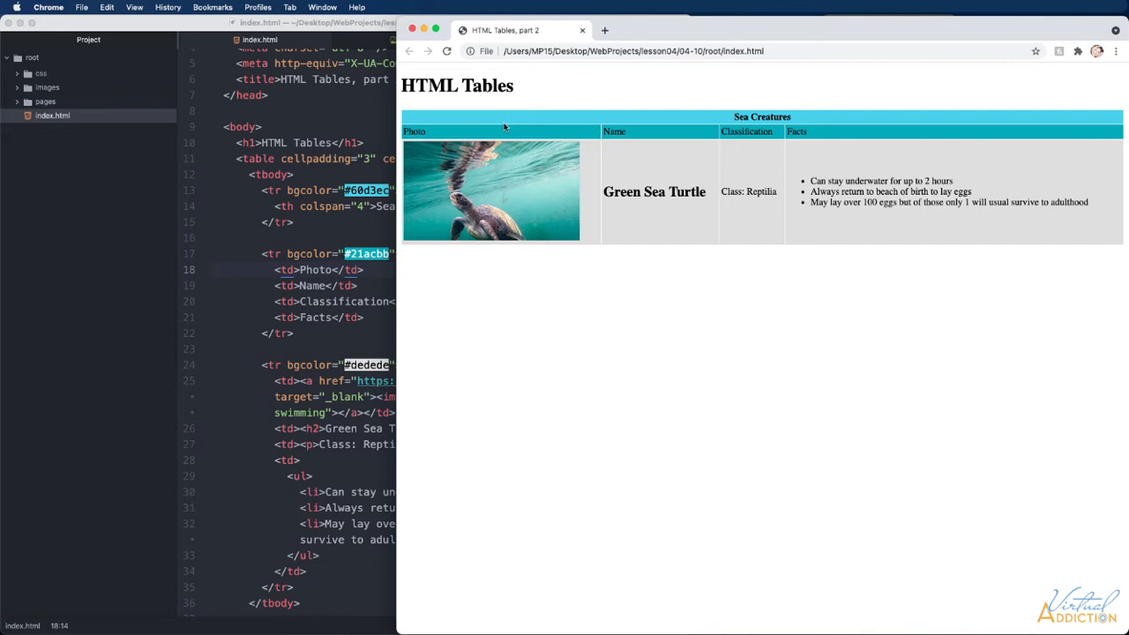
pyautogui.moveTo(482, 134)
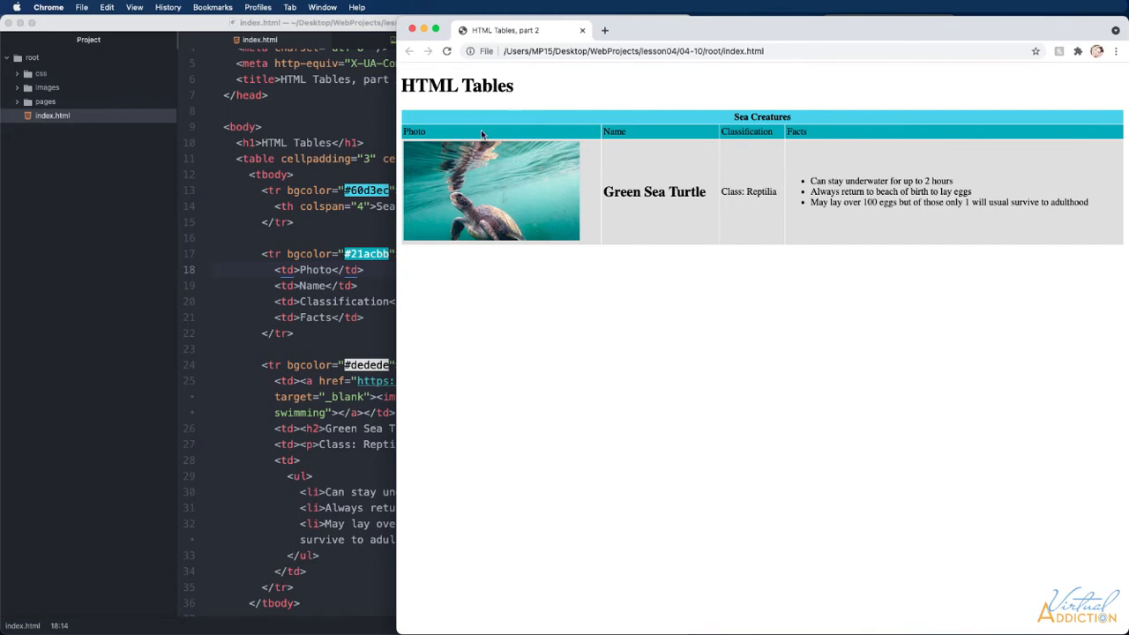
pyautogui.moveTo(360, 226)
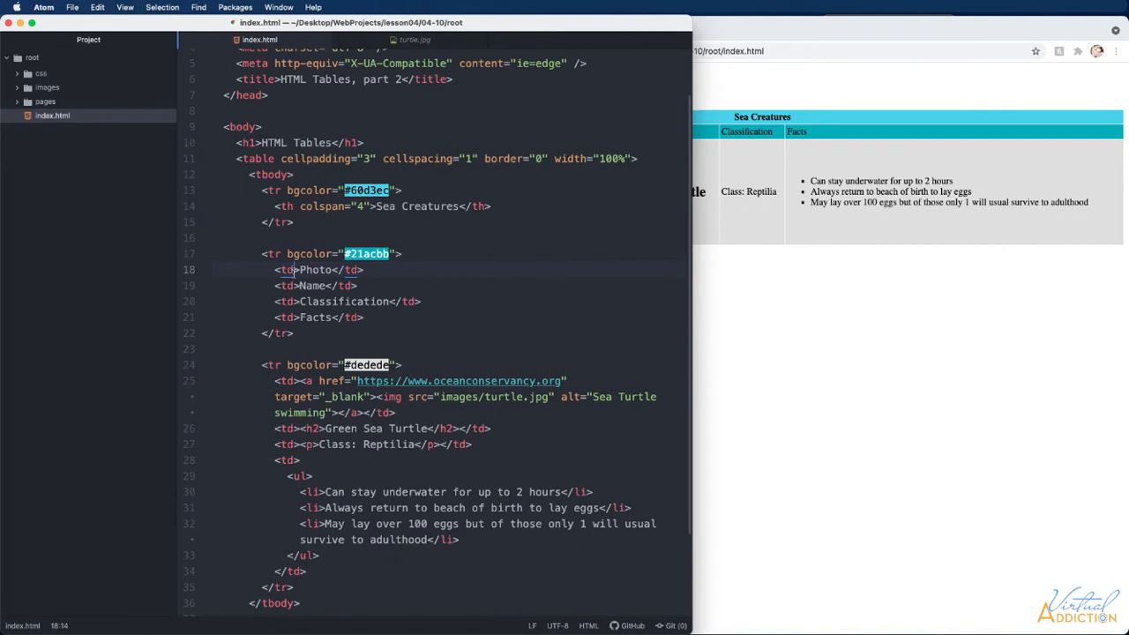
# Set heading cell widths: Photo 300, Name and Classification 20%, Facts 60%
pyautogui.write('w')
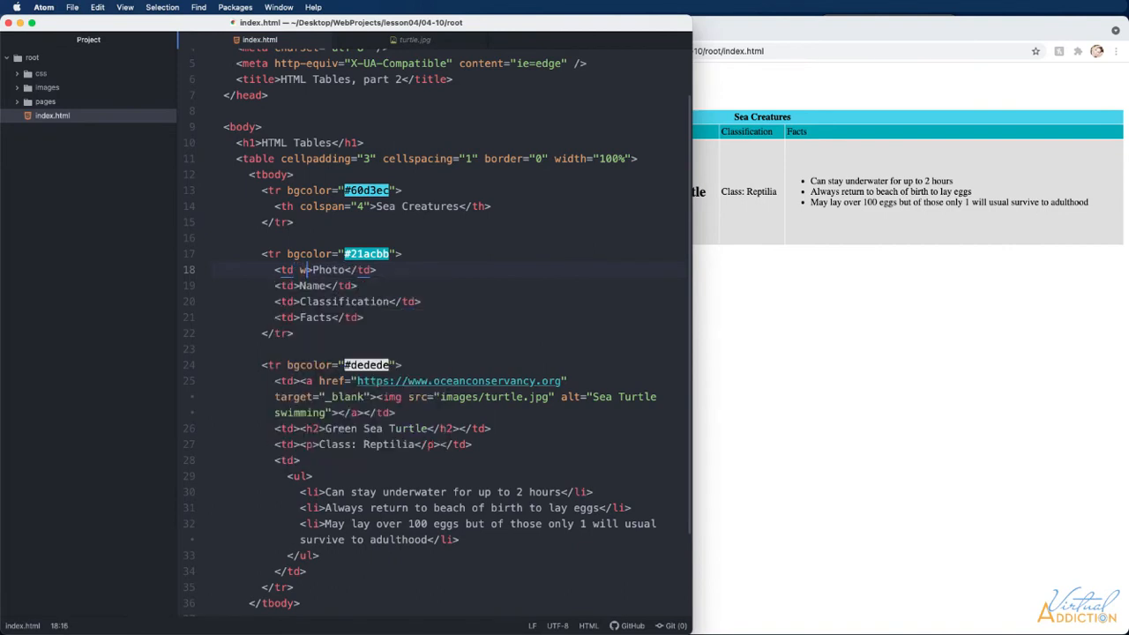
pyautogui.write('idth=""')
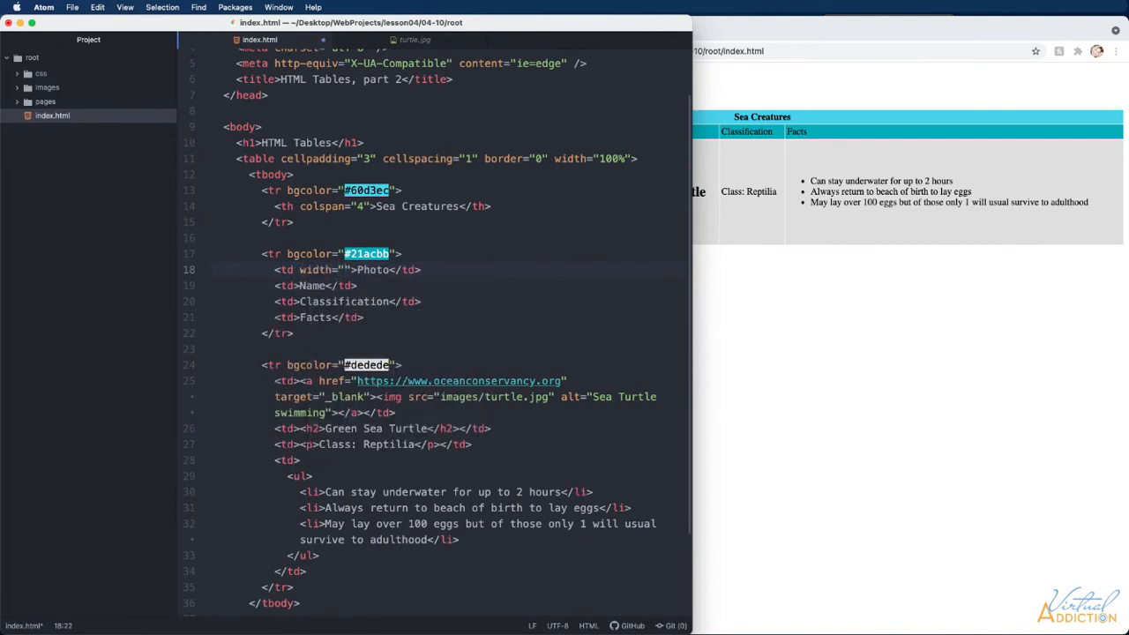
pyautogui.write('300')
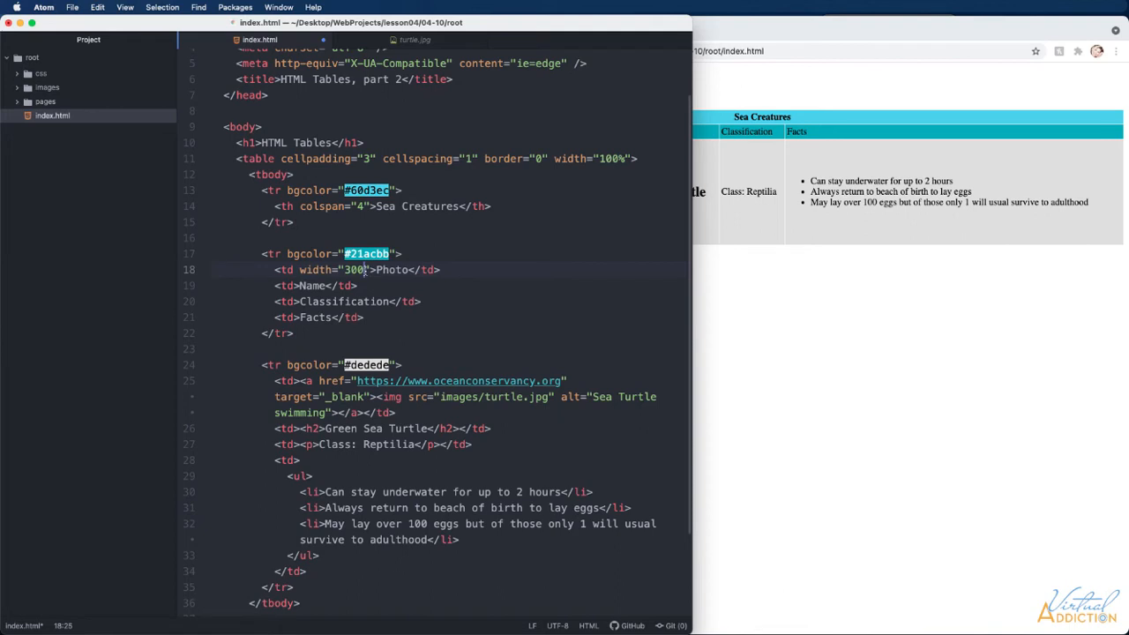
pyautogui.write('width=')
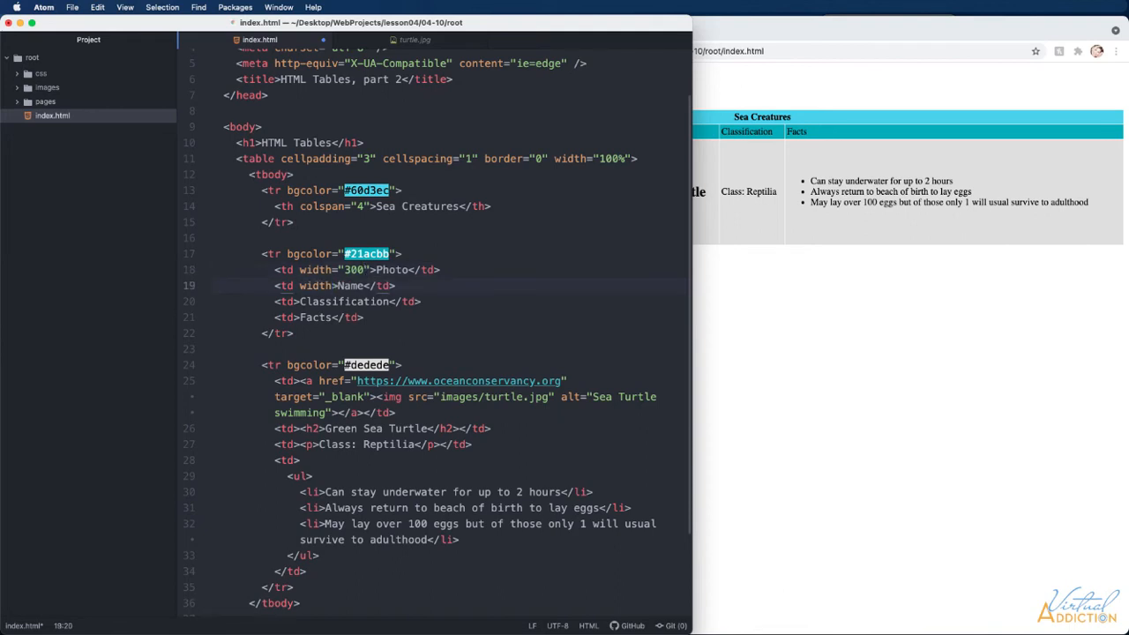
pyautogui.write('20%"')
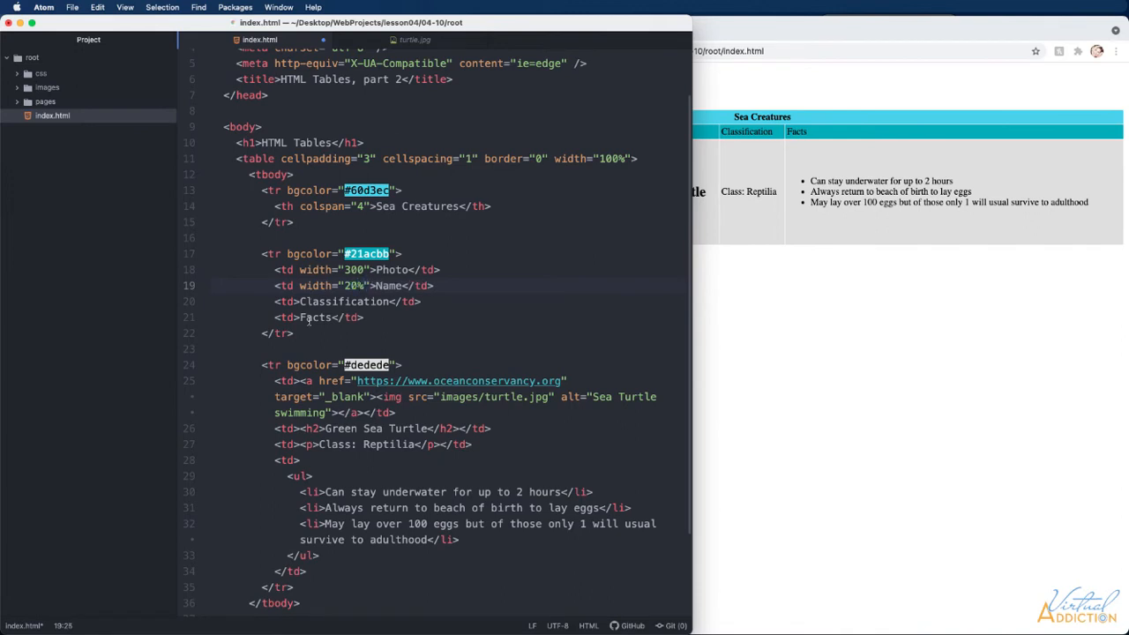
pyautogui.click(303, 300)
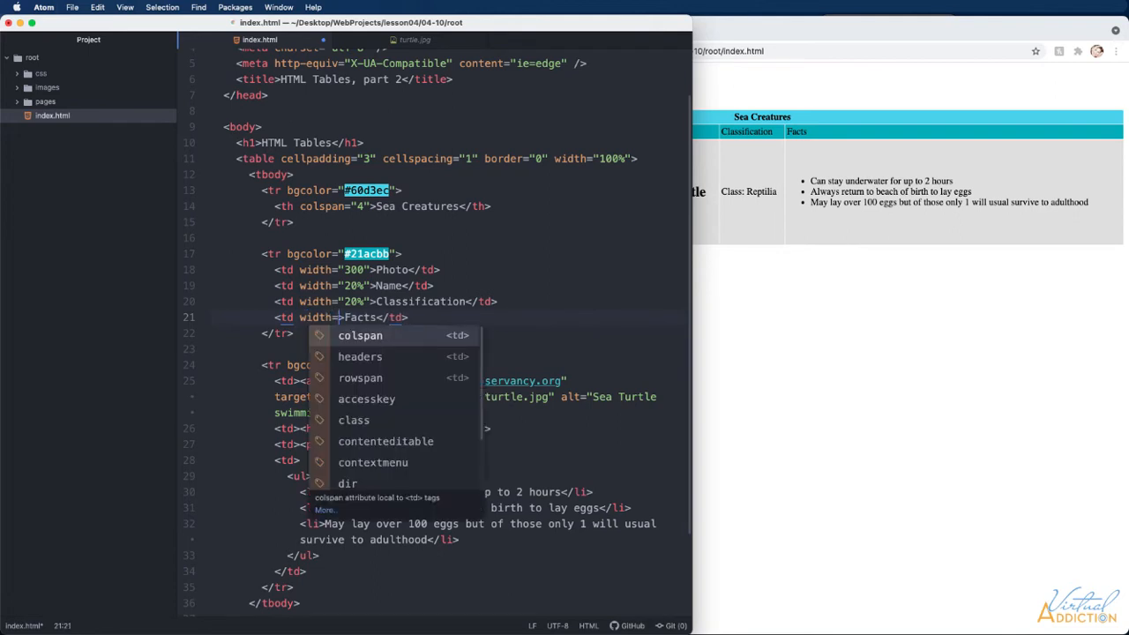
pyautogui.write('60')
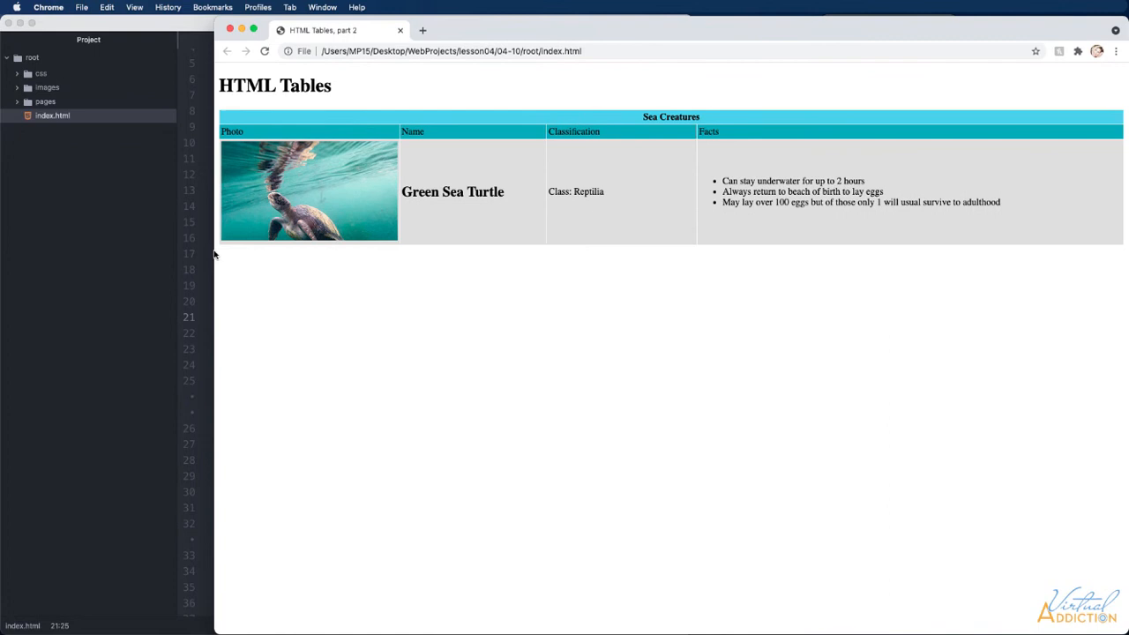
pyautogui.moveTo(326, 159)
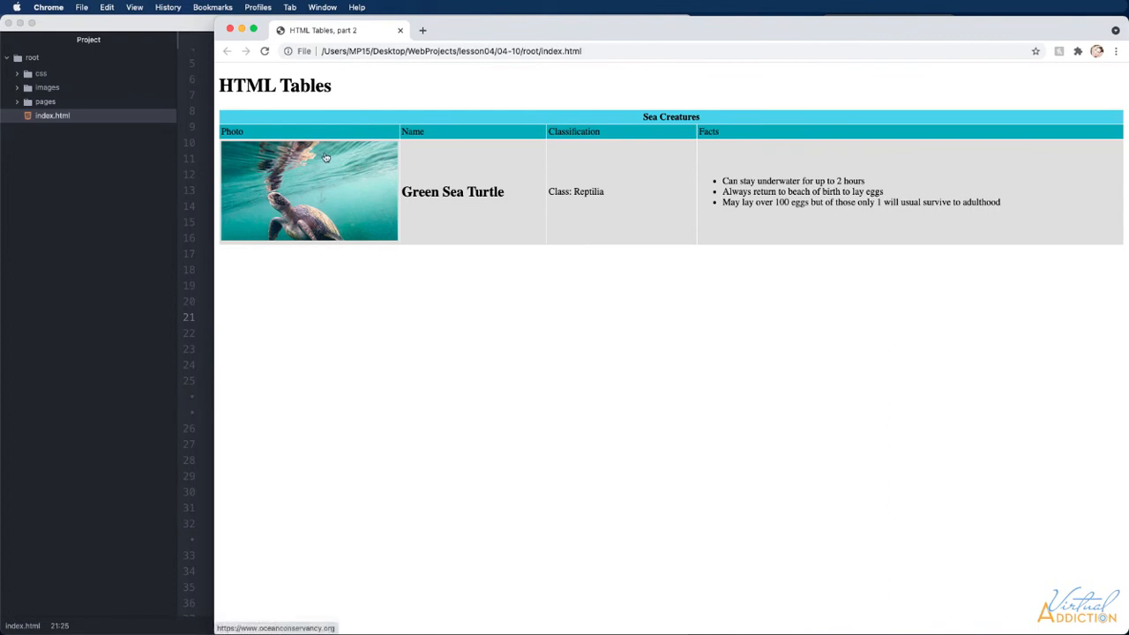
pyautogui.moveTo(323, 201)
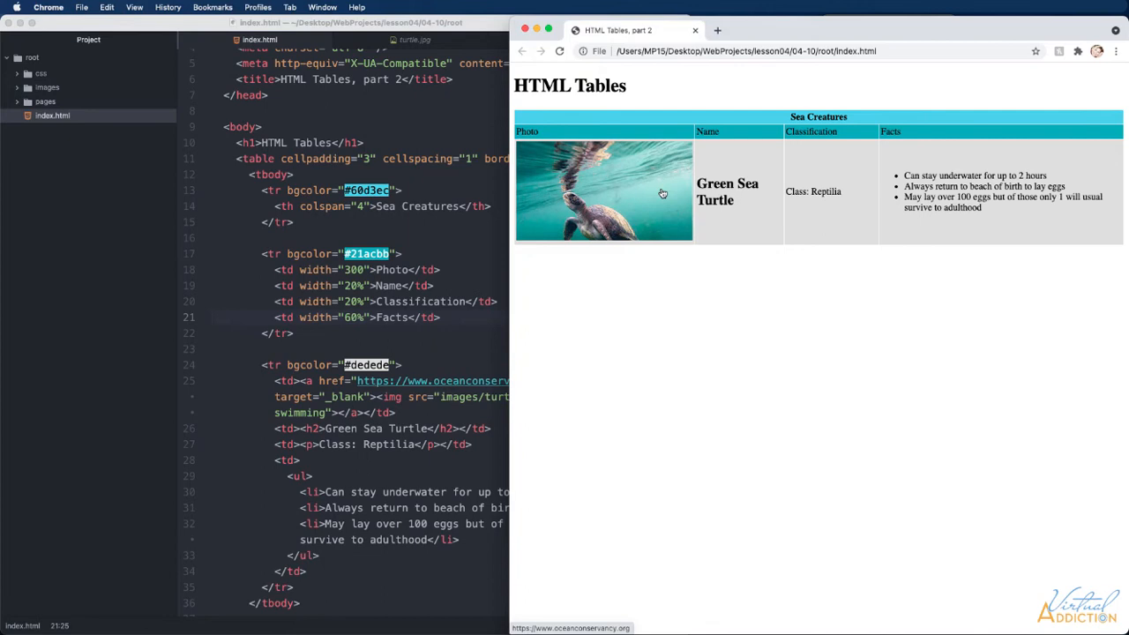
pyautogui.moveTo(776, 137)
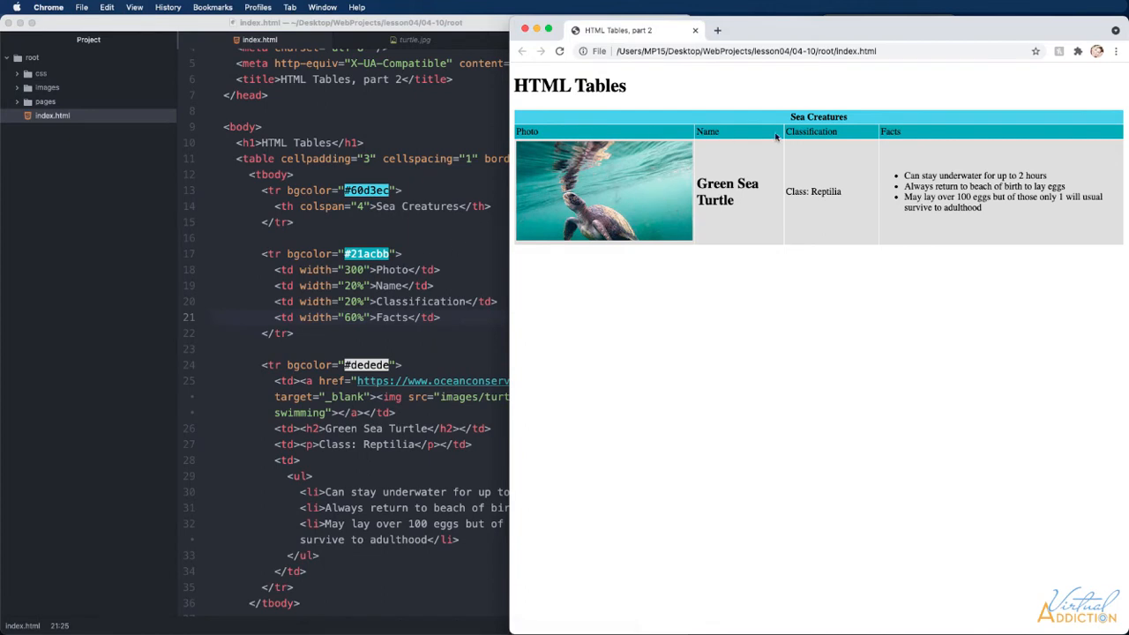
pyautogui.moveTo(772, 138)
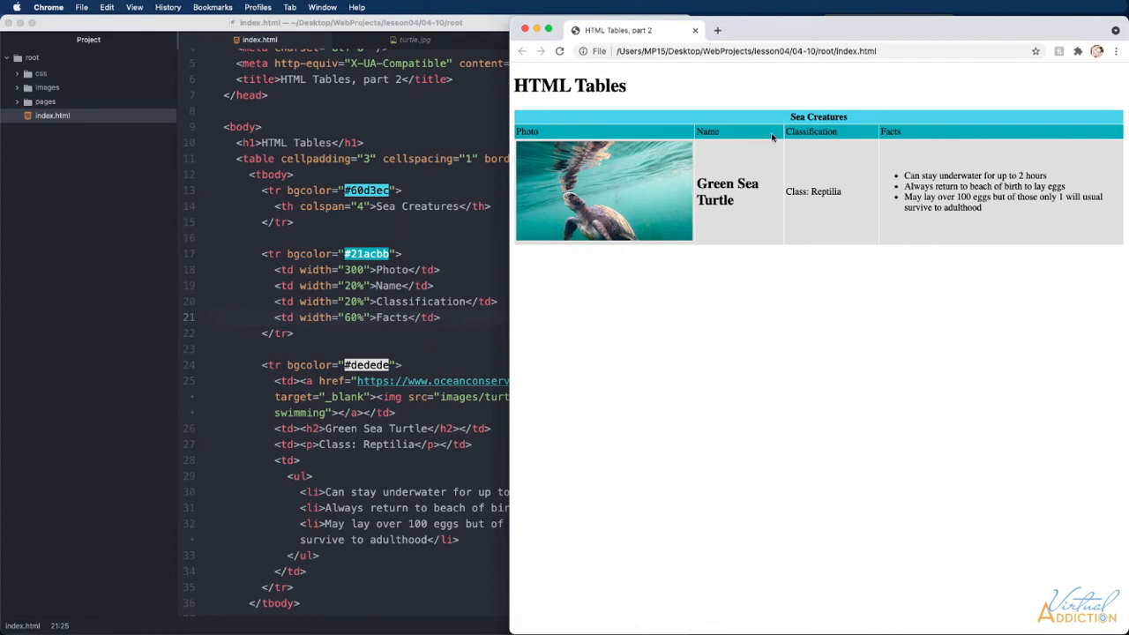
pyautogui.moveTo(751, 155)
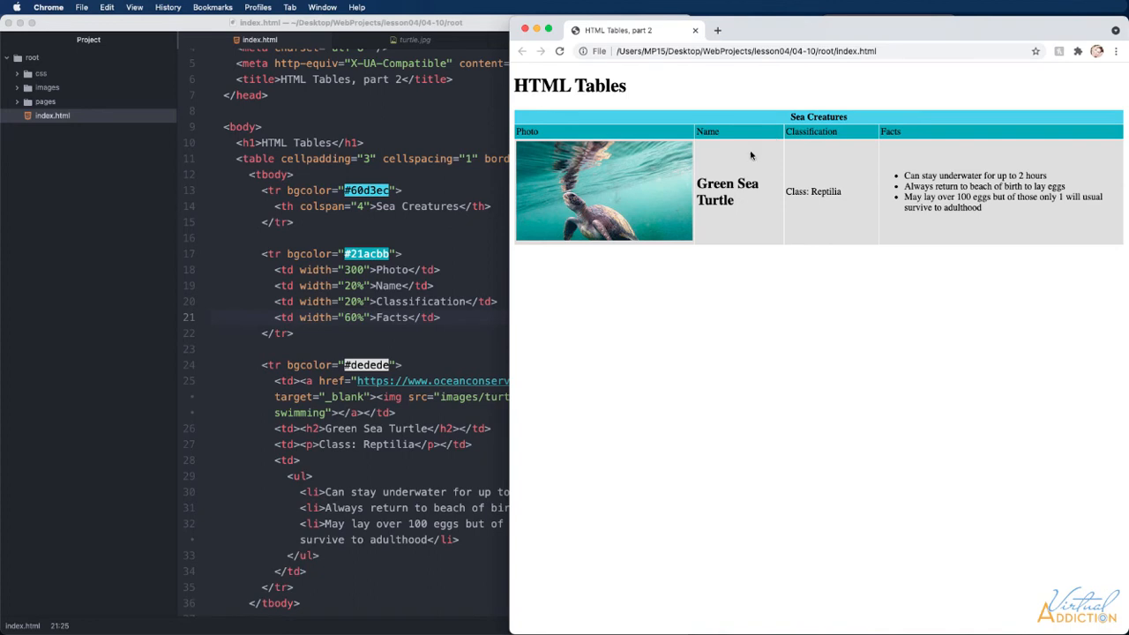
pyautogui.moveTo(824, 201)
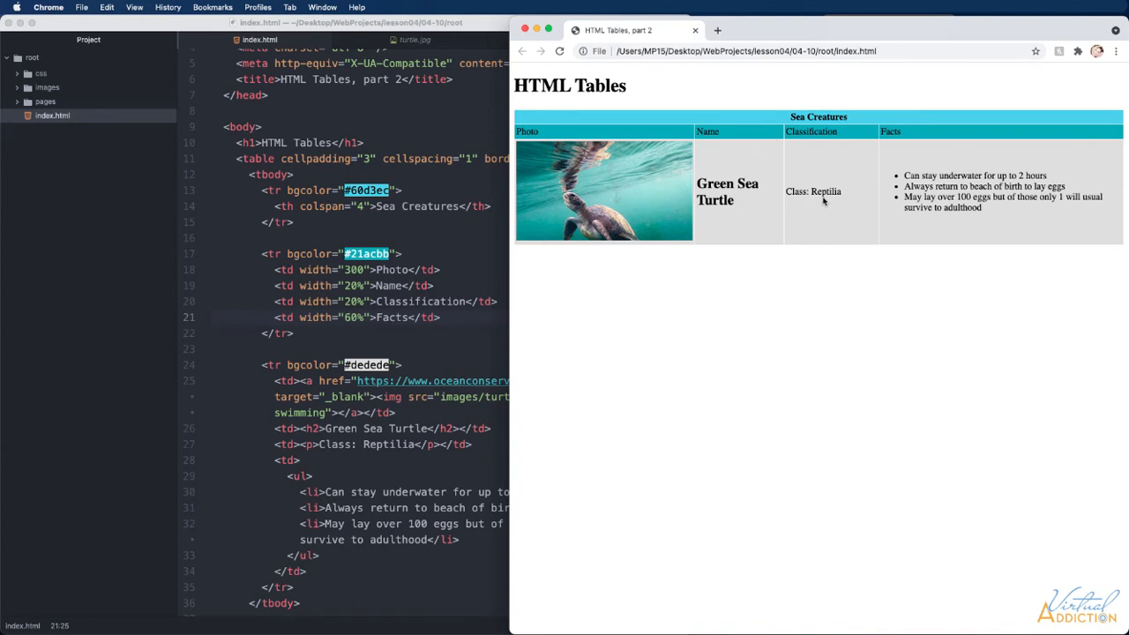
pyautogui.moveTo(837, 196)
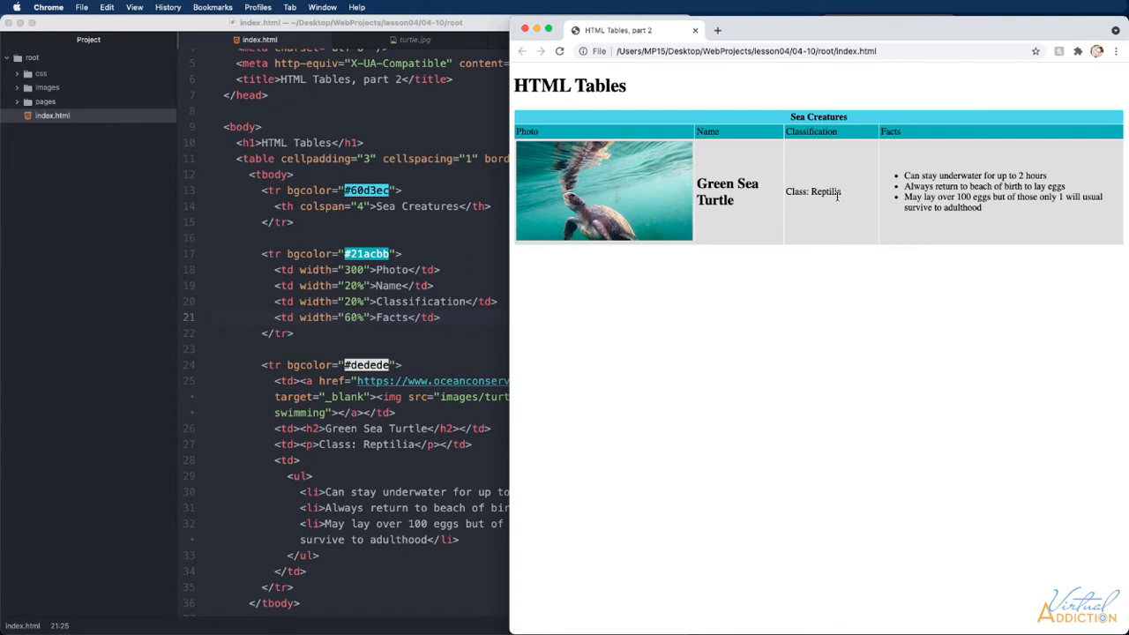
pyautogui.moveTo(790, 175)
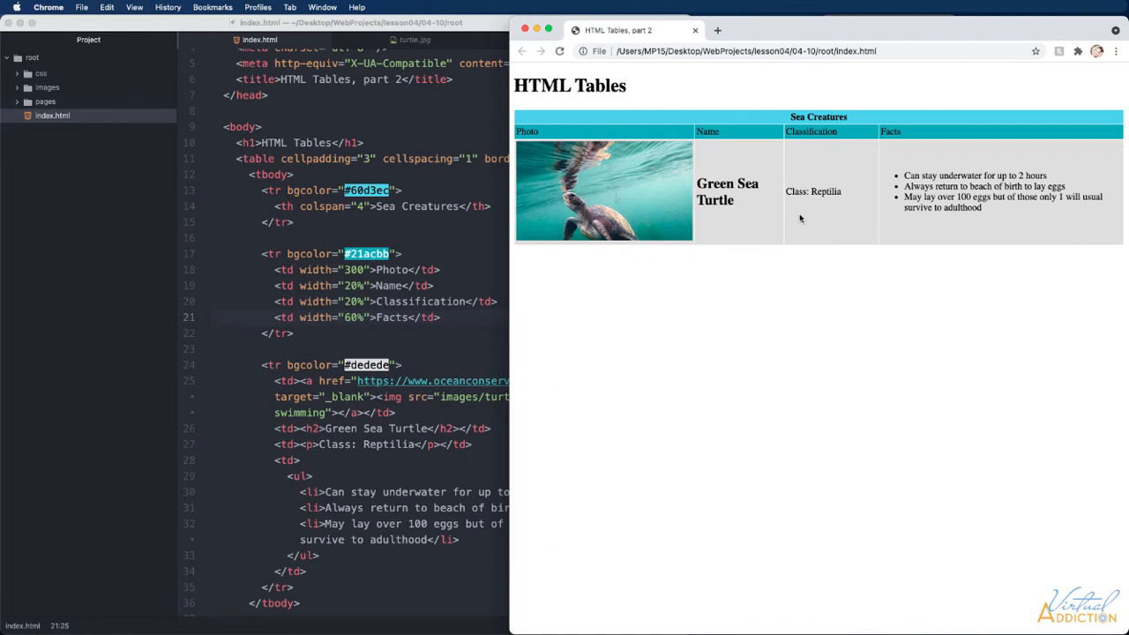
# Scroll the Chrome preview to see the Green Sea Turtle row with its photo, class and facts
pyautogui.scroll(-3)
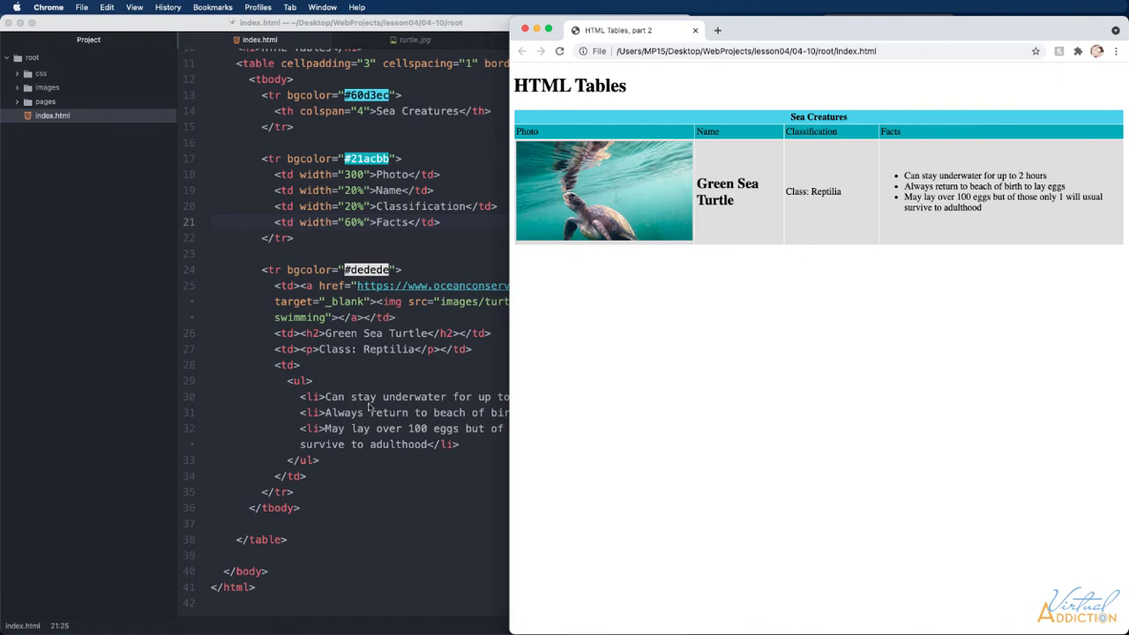
pyautogui.moveTo(364, 464)
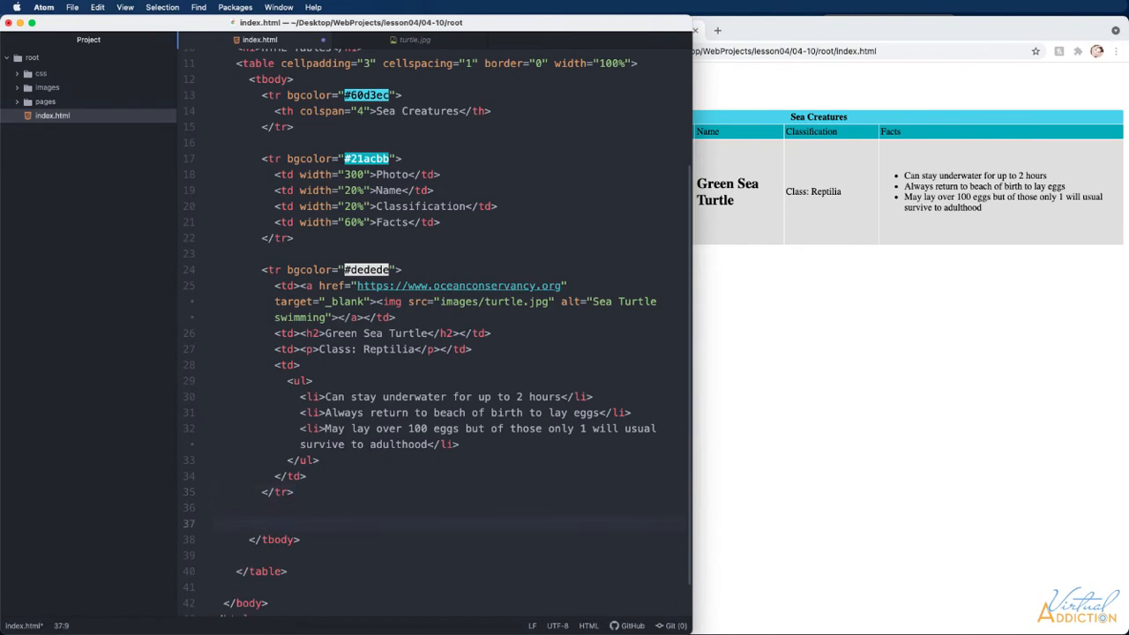
# Add a #dedede table row with a cell holding a paragraph starting 'kingsom:' below the turtle row
pyautogui.write('<tr></tr>')
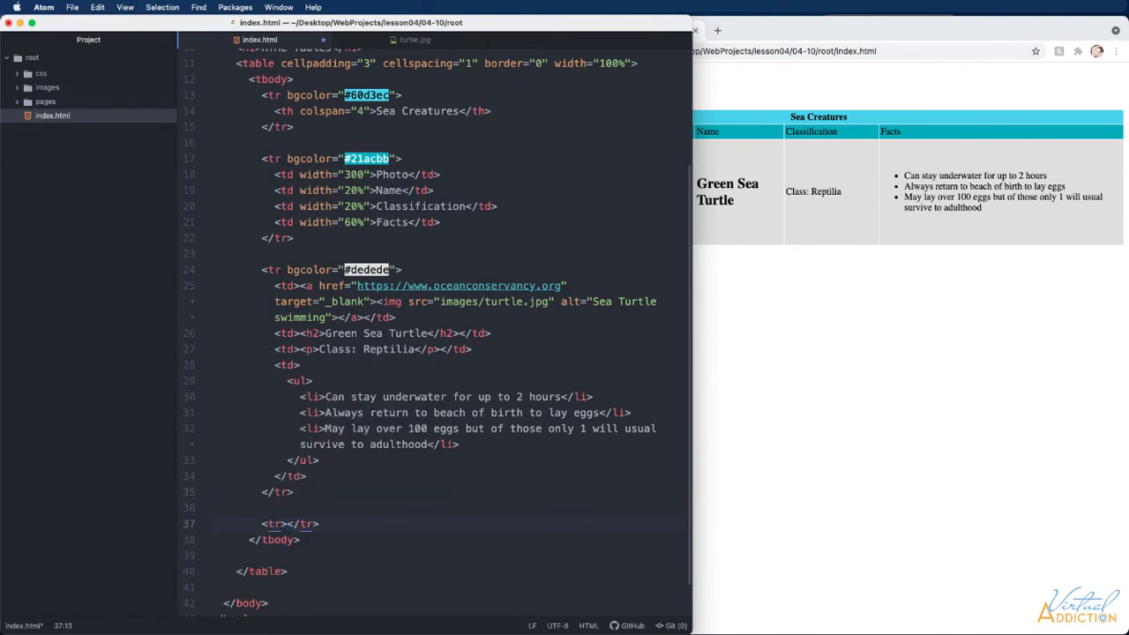
pyautogui.write('bgcolor="#dedede">')
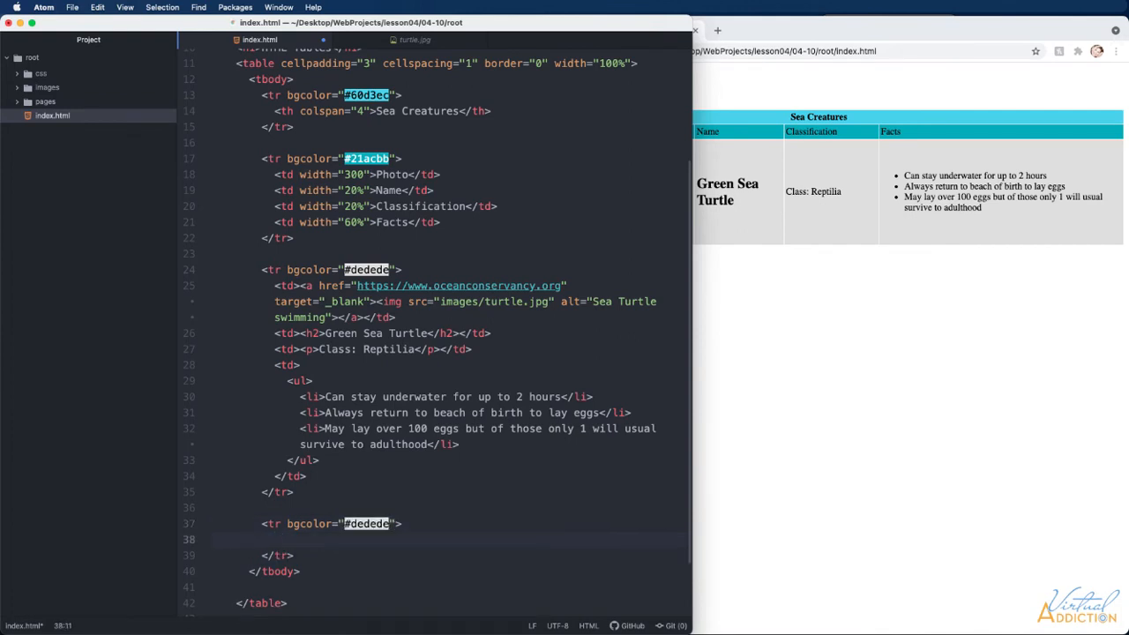
pyautogui.write('t')
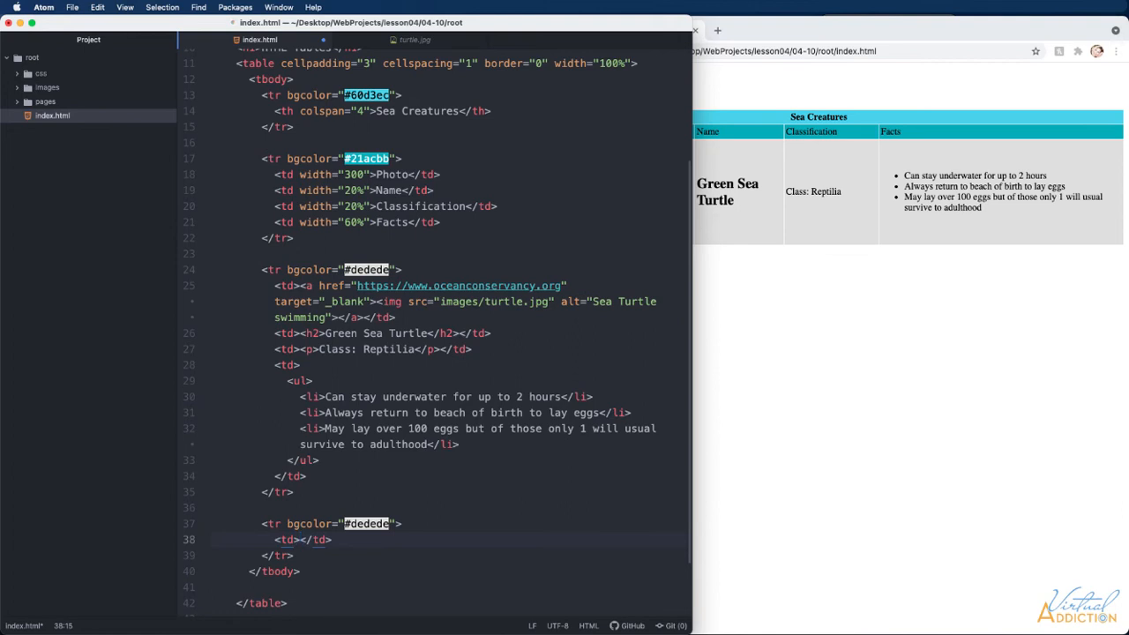
pyautogui.write('<p></p>')
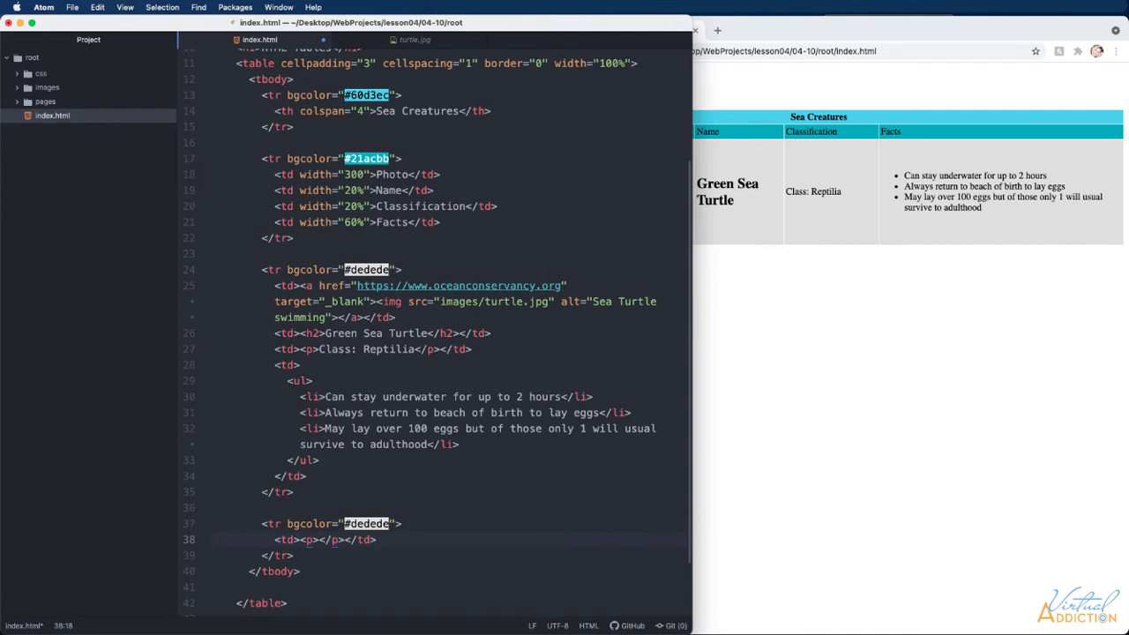
pyautogui.write('kingsom: Animalia')
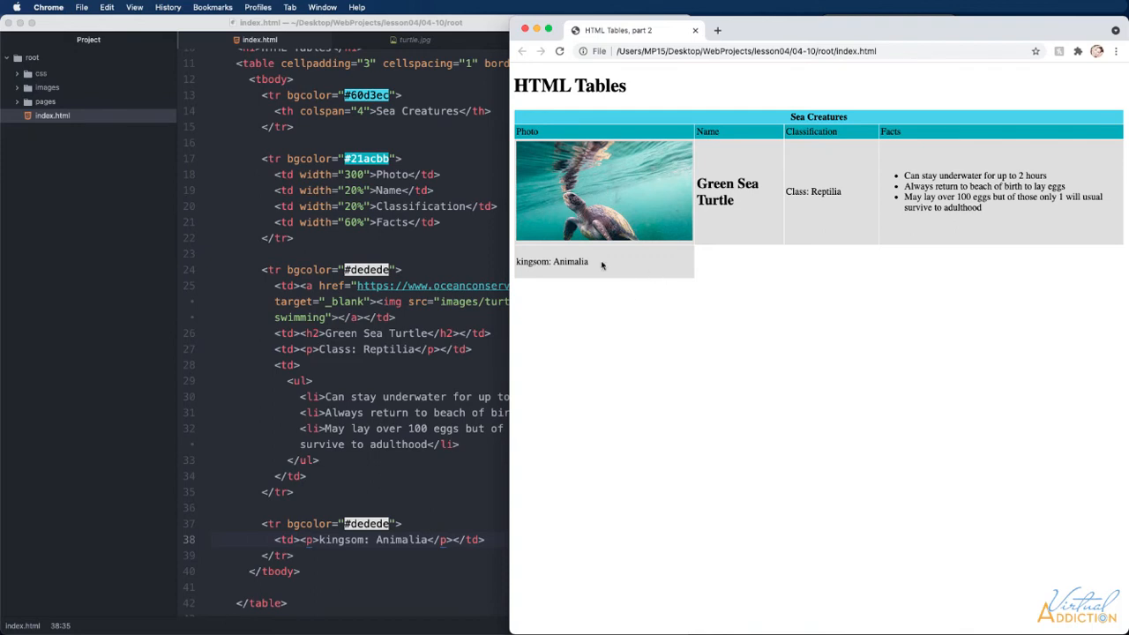
pyautogui.moveTo(530, 279)
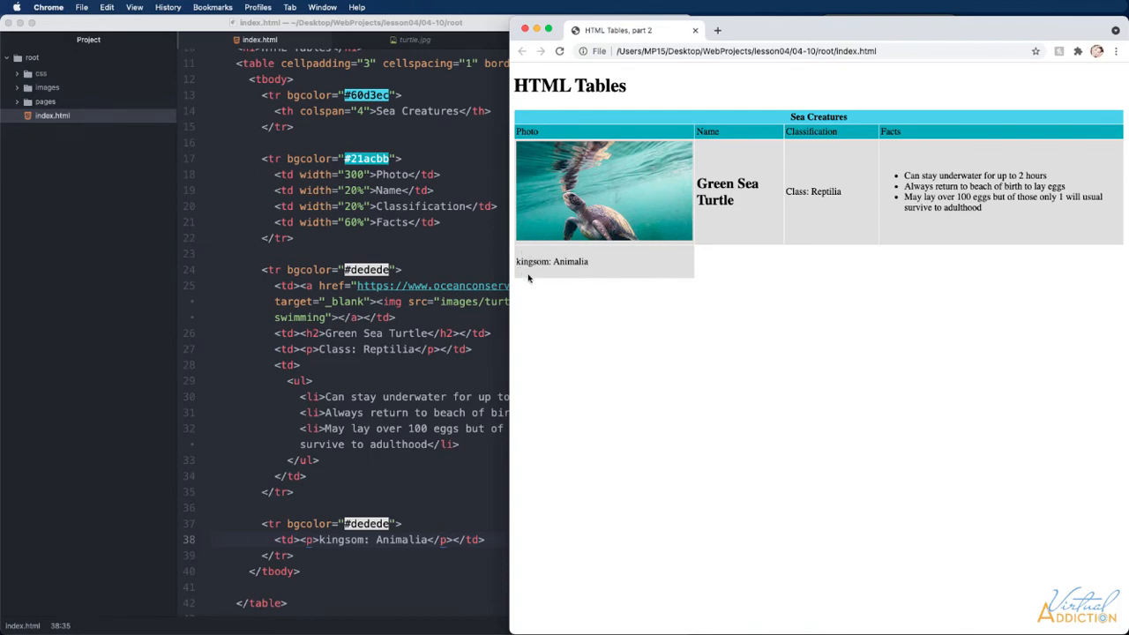
pyautogui.moveTo(821, 173)
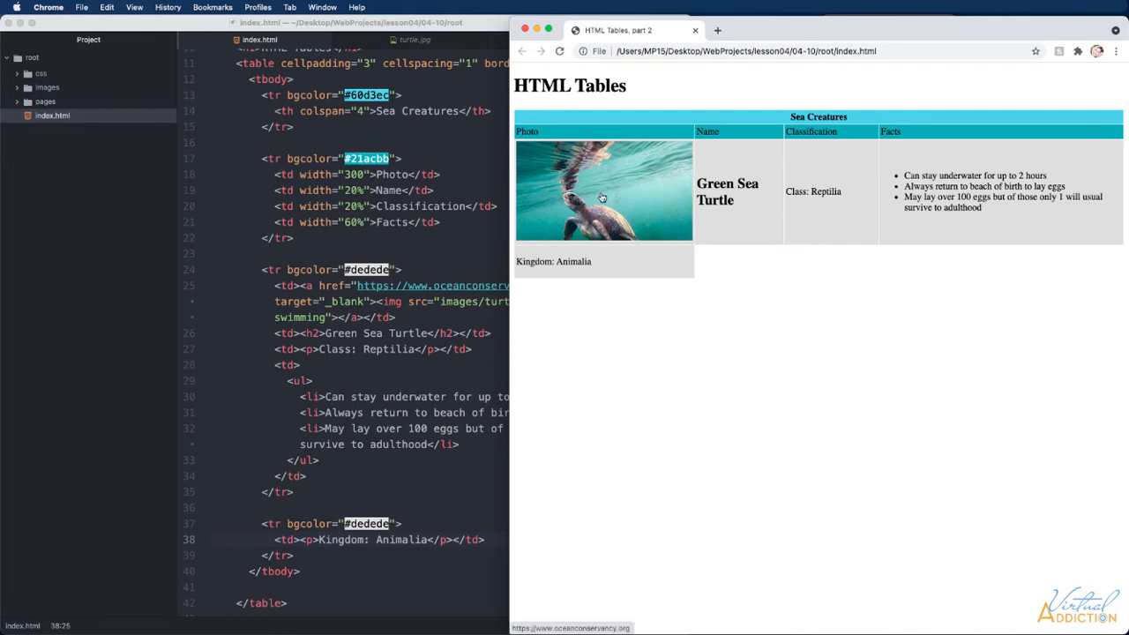
pyautogui.moveTo(600, 165)
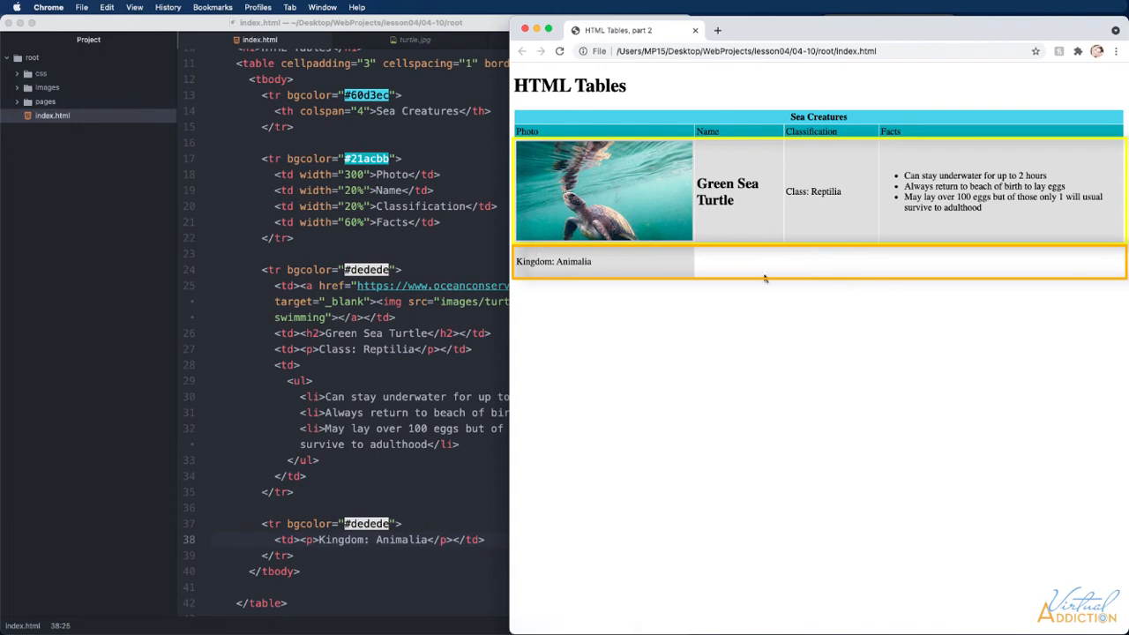
pyautogui.moveTo(603, 203)
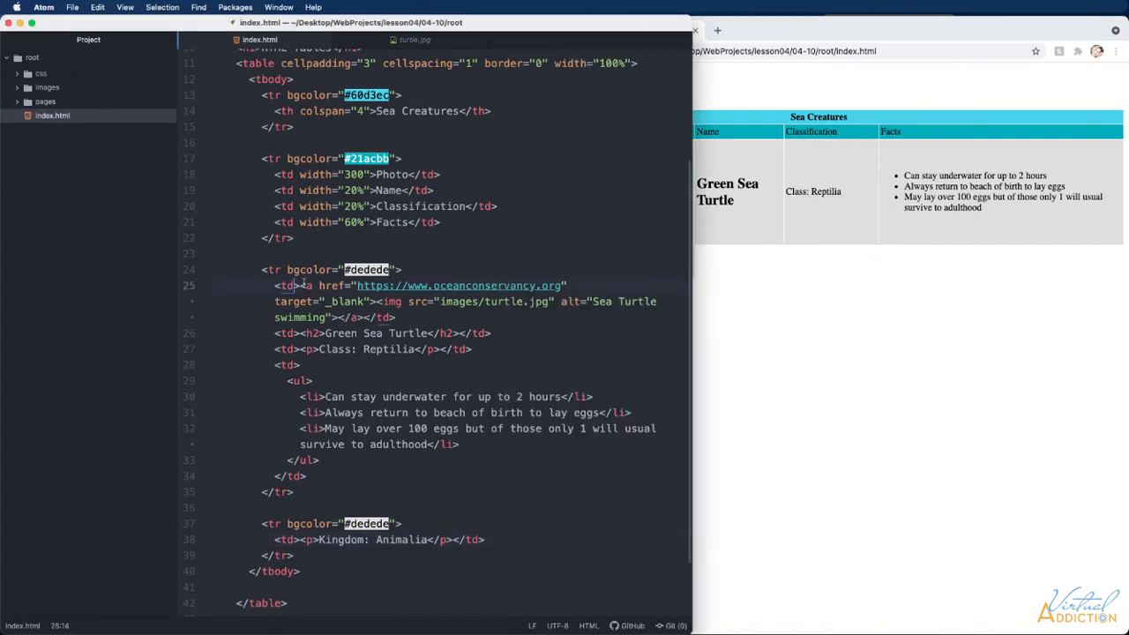
# Add rowspan="2" to the turtle photo cell so it spans both grey rows
pyautogui.write('rowspan="2')
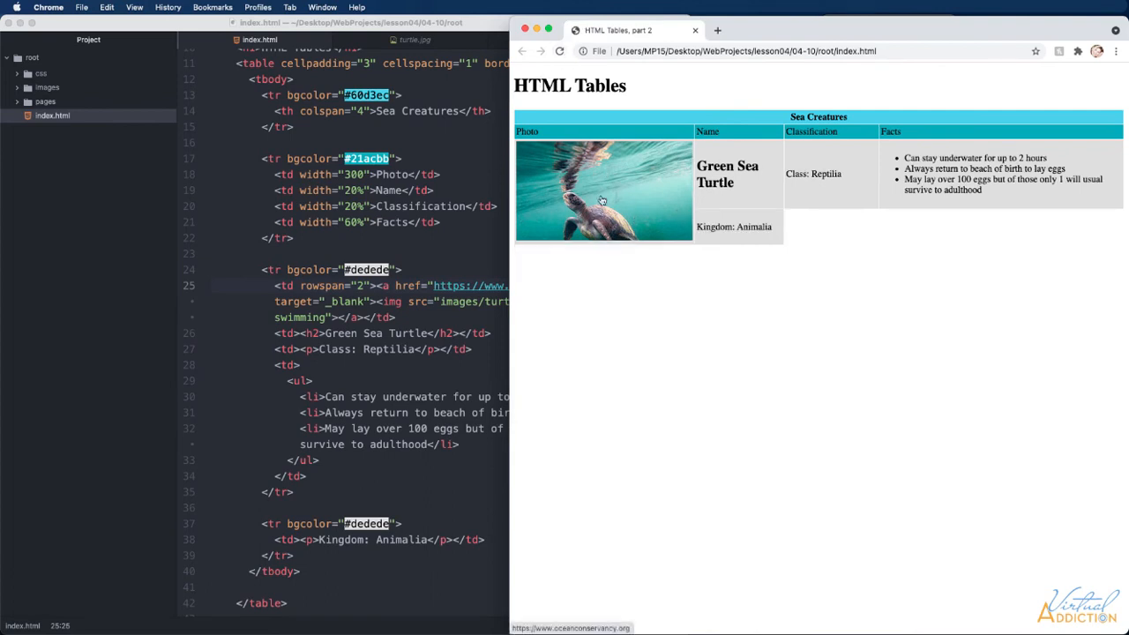
pyautogui.moveTo(720, 238)
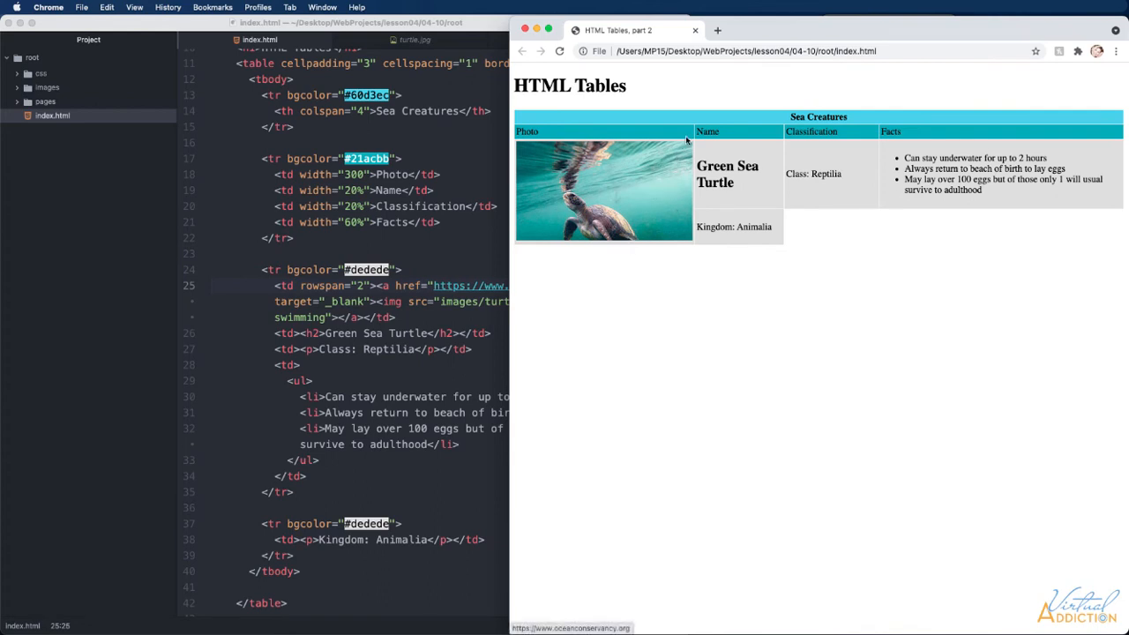
pyautogui.moveTo(526, 151)
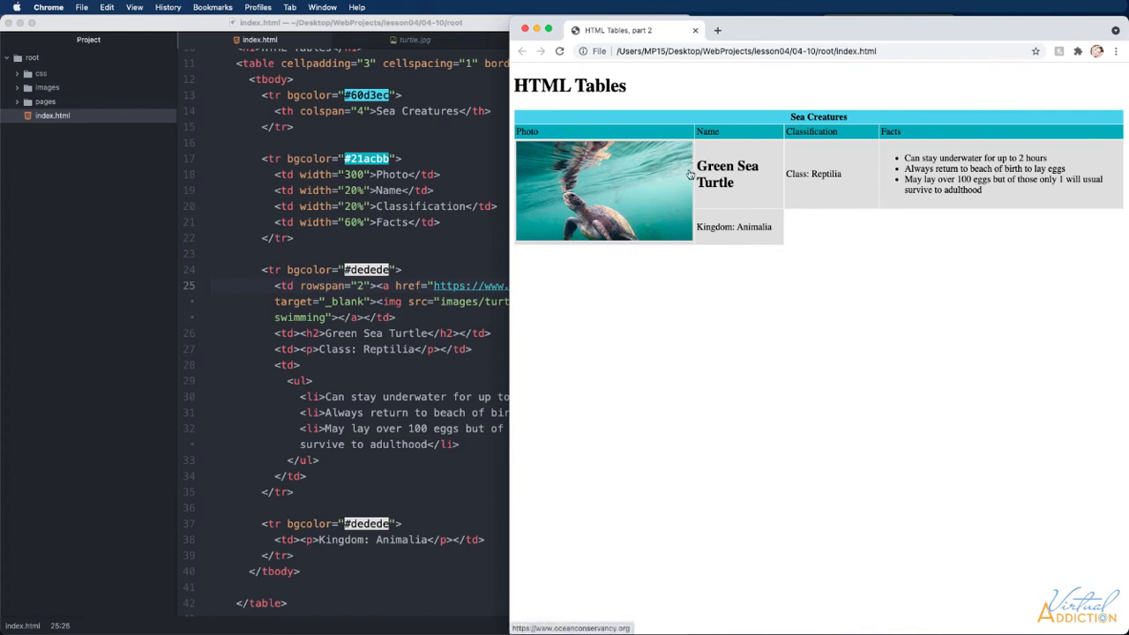
pyautogui.moveTo(703, 210)
pyautogui.write(' rowspan="2"')
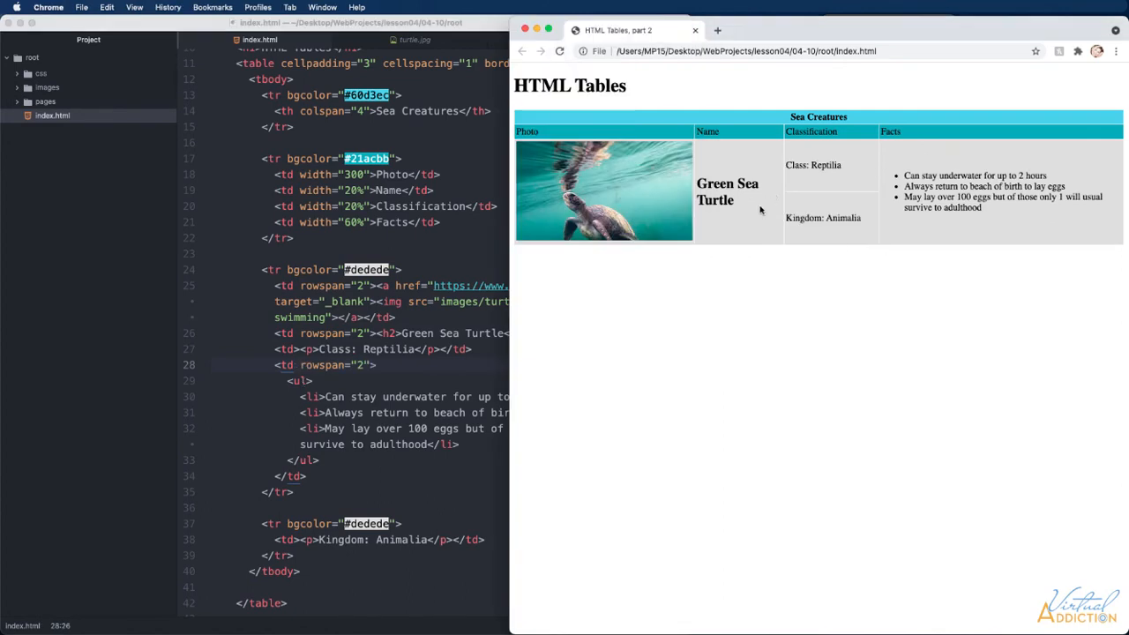
pyautogui.moveTo(875, 227)
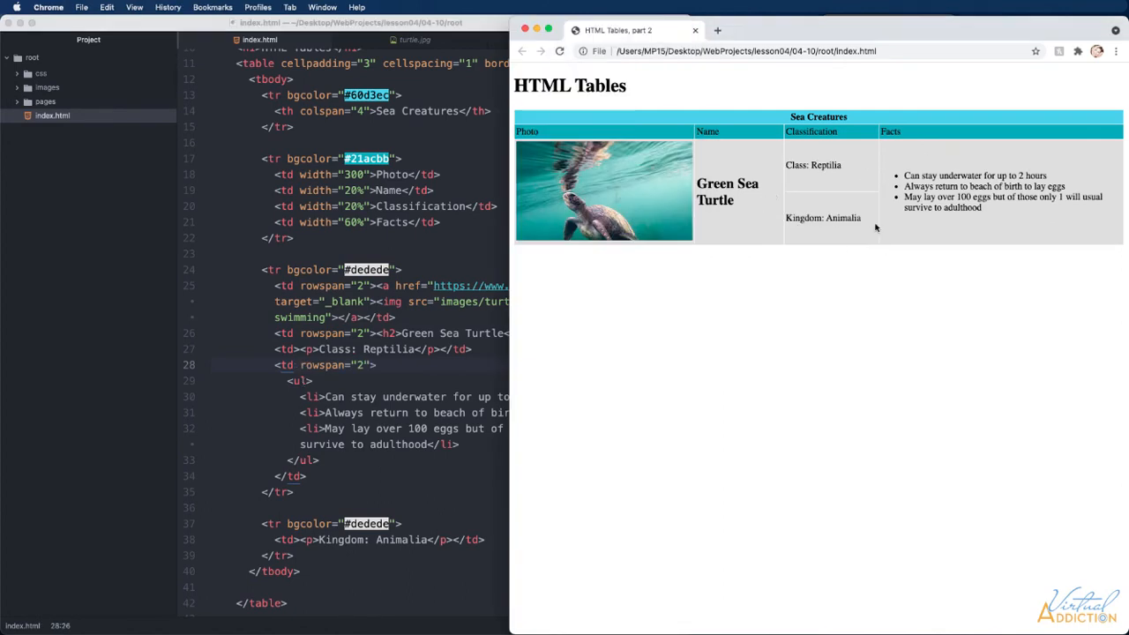
pyautogui.moveTo(808, 207)
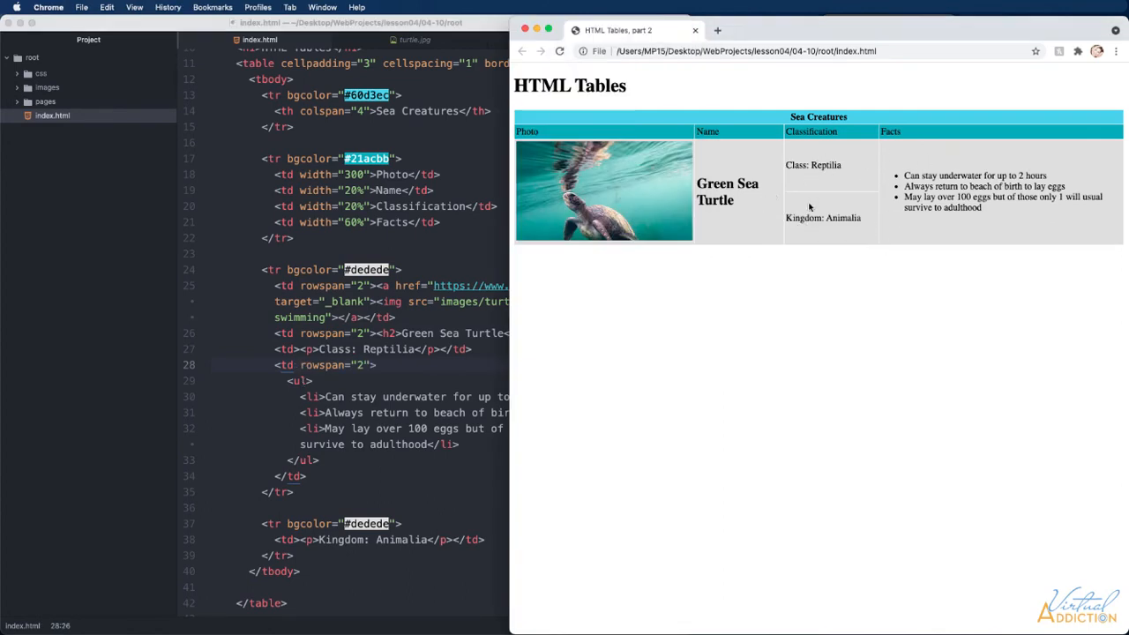
pyautogui.moveTo(670, 226)
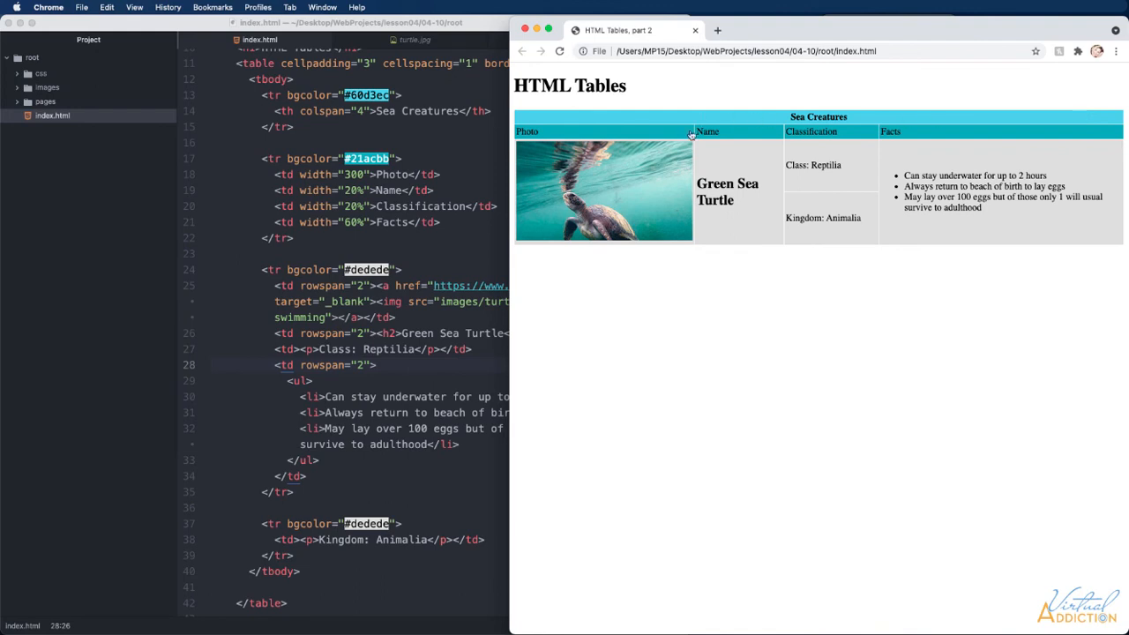
pyautogui.moveTo(625, 219)
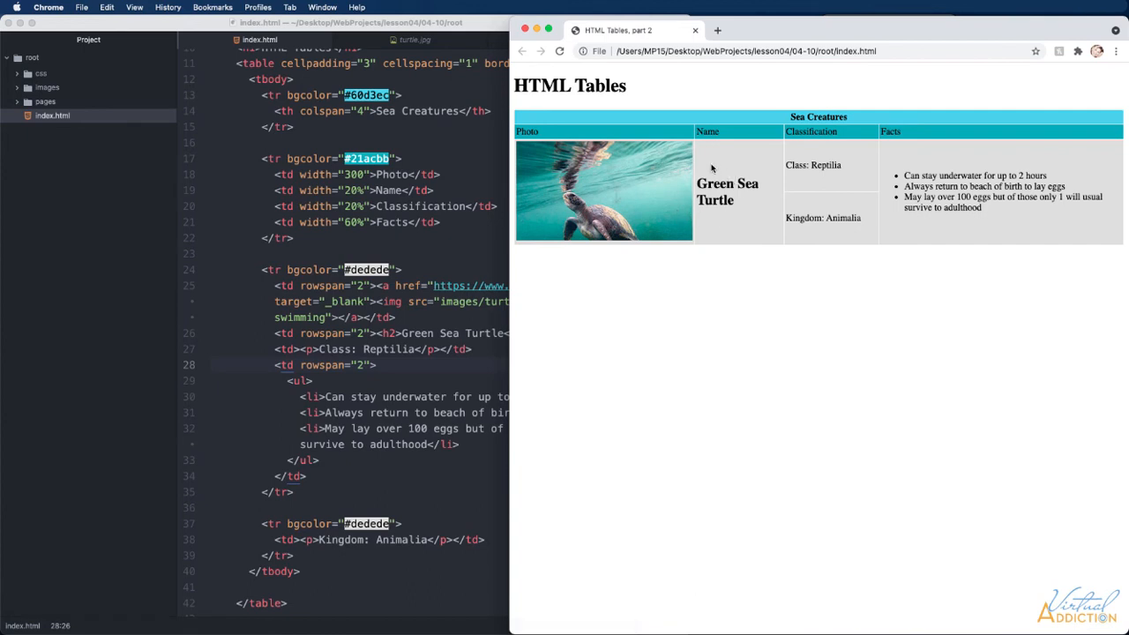
pyautogui.moveTo(918, 172)
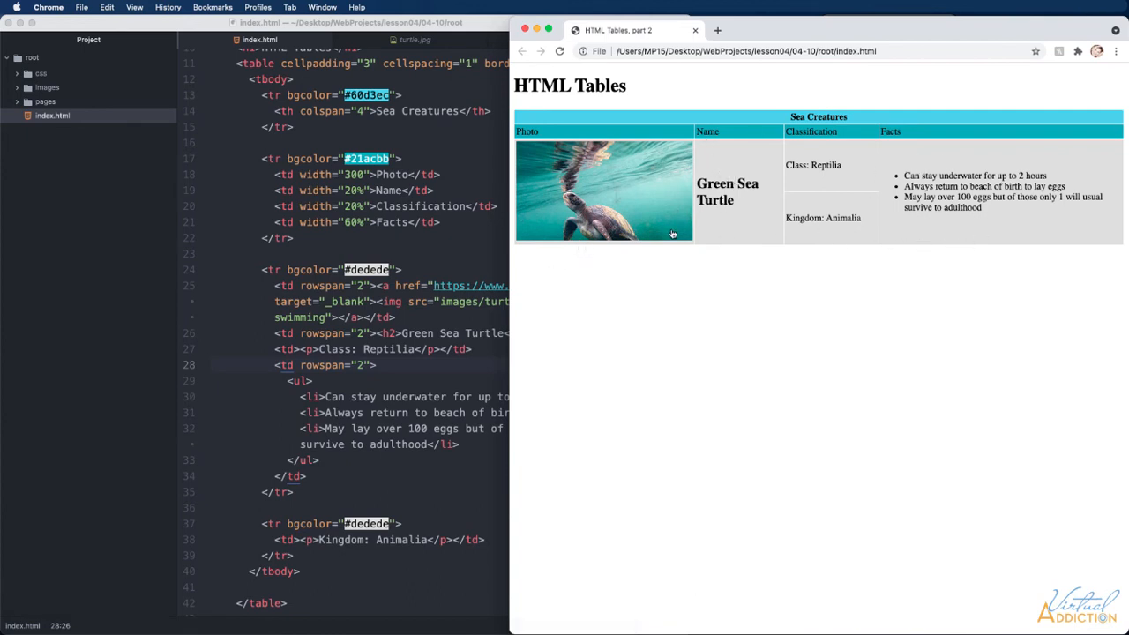
pyautogui.moveTo(801, 247)
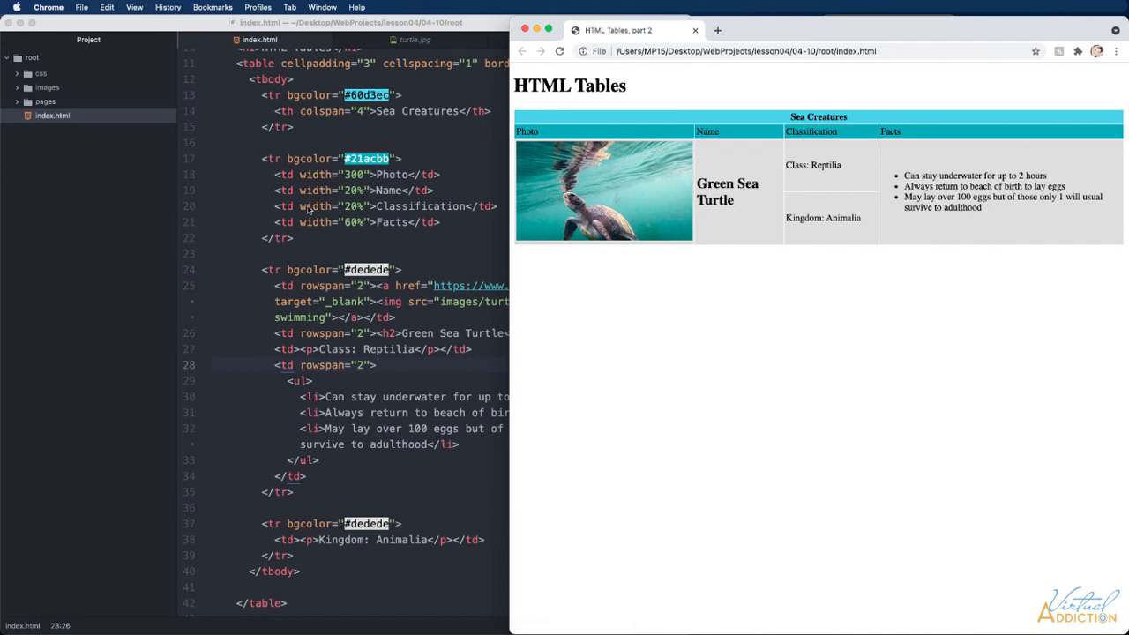
pyautogui.moveTo(473, 385)
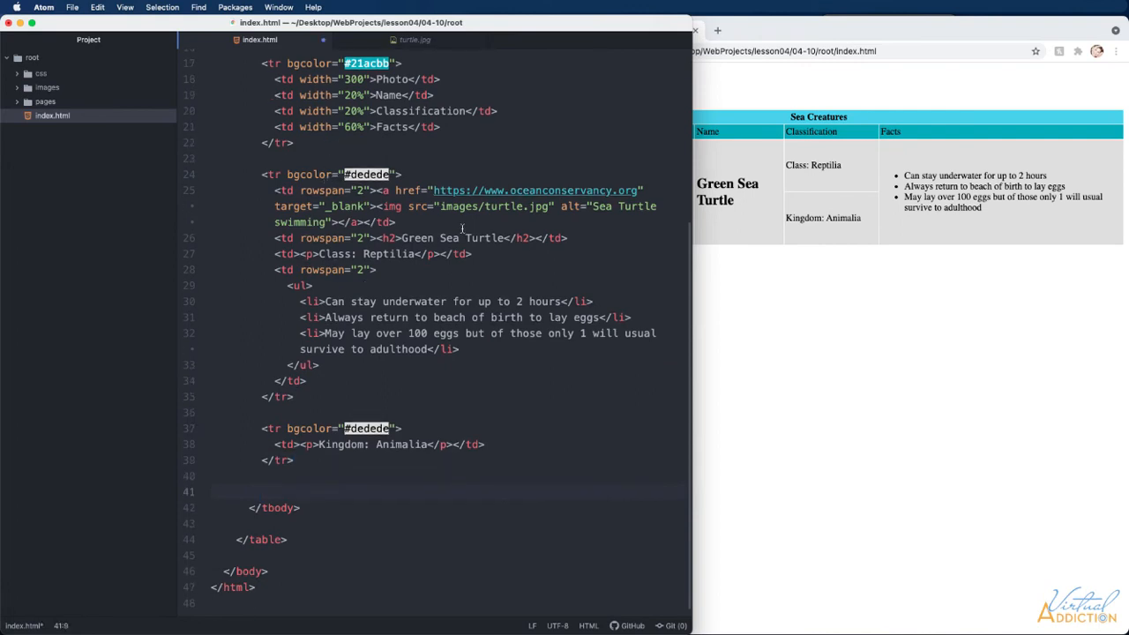
# Start a #c8f5f4 table row whose first rowspan-2 cell links oceanconservancy.org around images/batRay.jpg
pyautogui.write('tr')
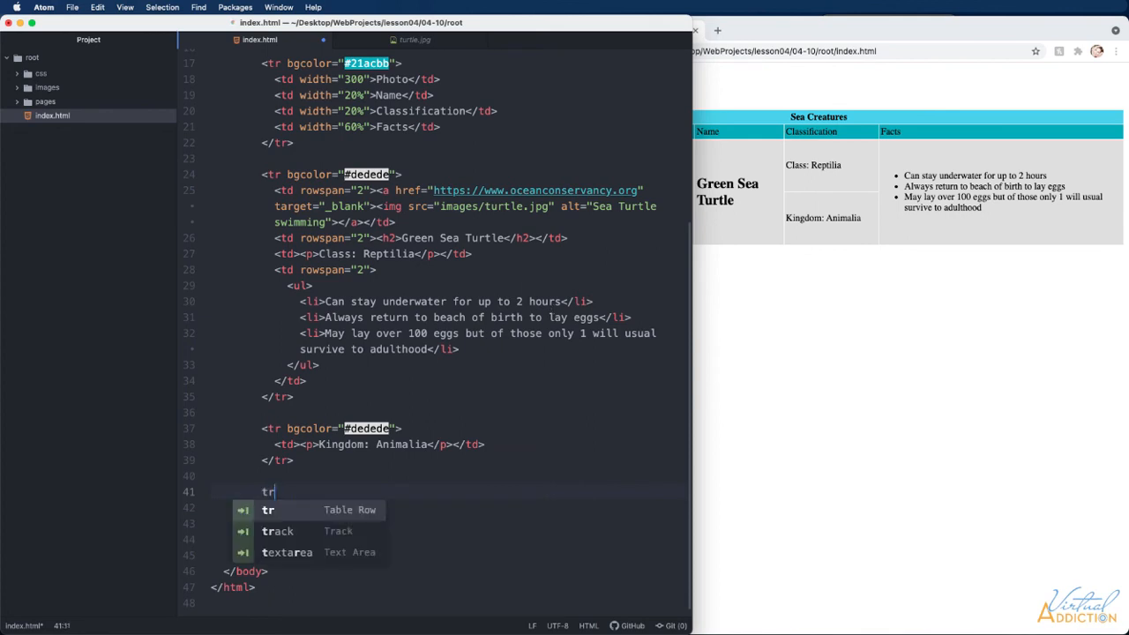
pyautogui.press('Tab')
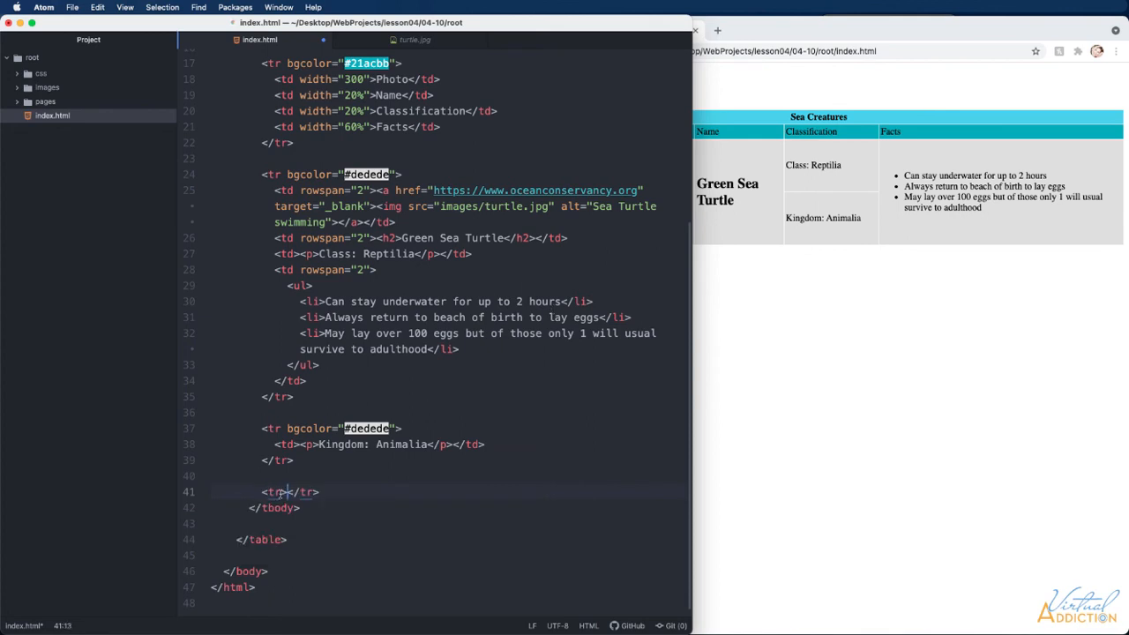
pyautogui.write('bgcolor="#')
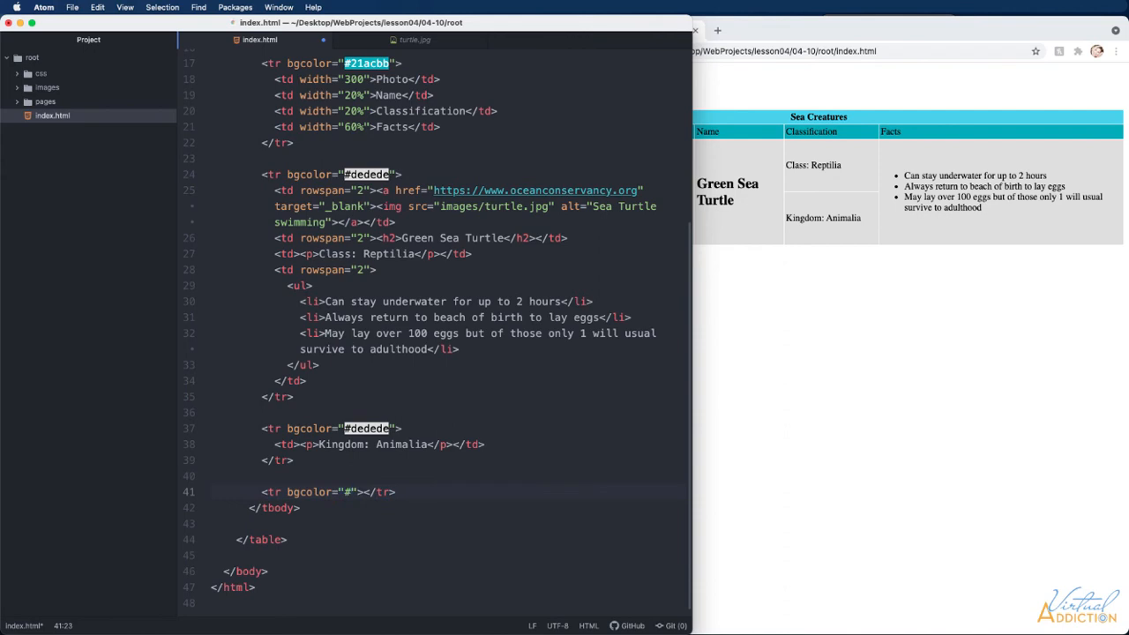
pyautogui.write('c8f5f4')
pyautogui.write('<td></td>')
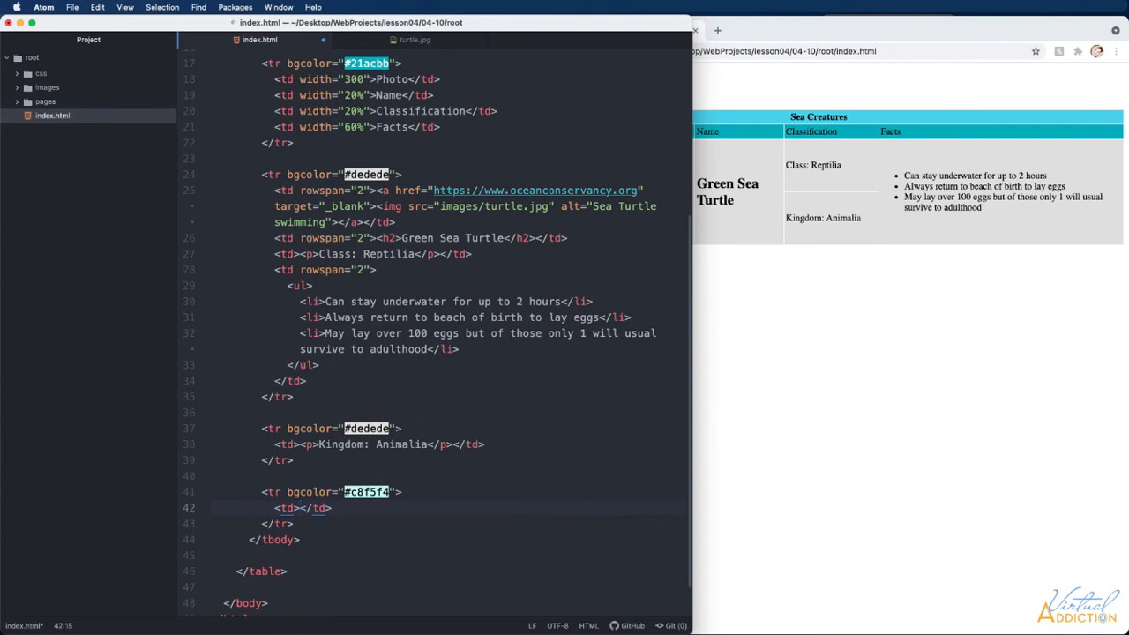
pyautogui.write('i')
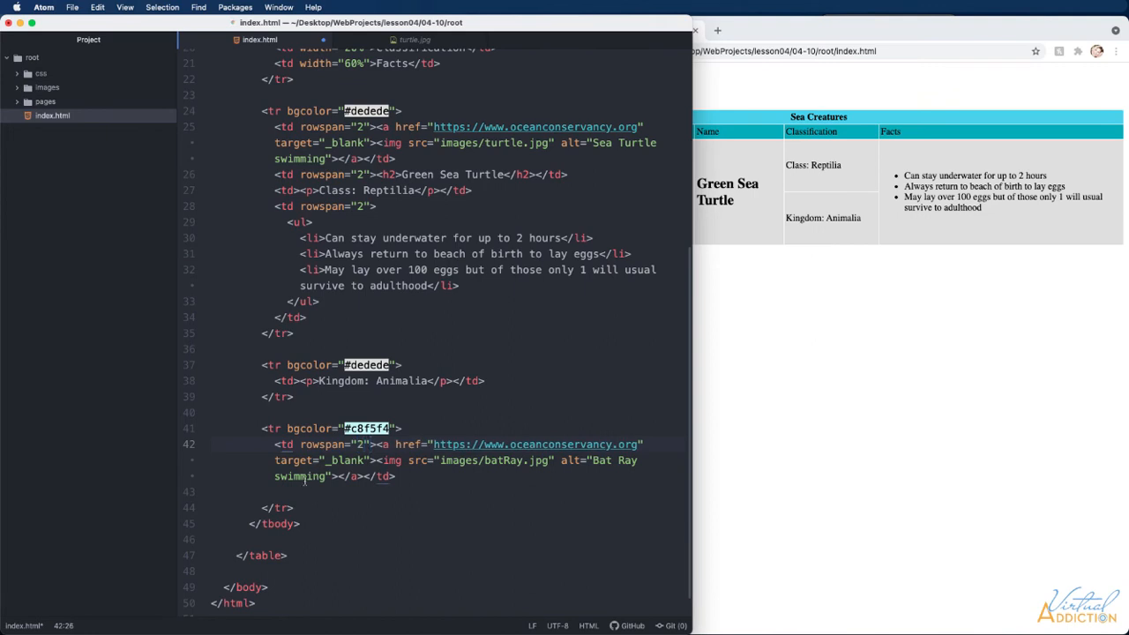
# Reload the Chrome preview to show the bat ray photo in its new light cyan row
pyautogui.click(561, 50)
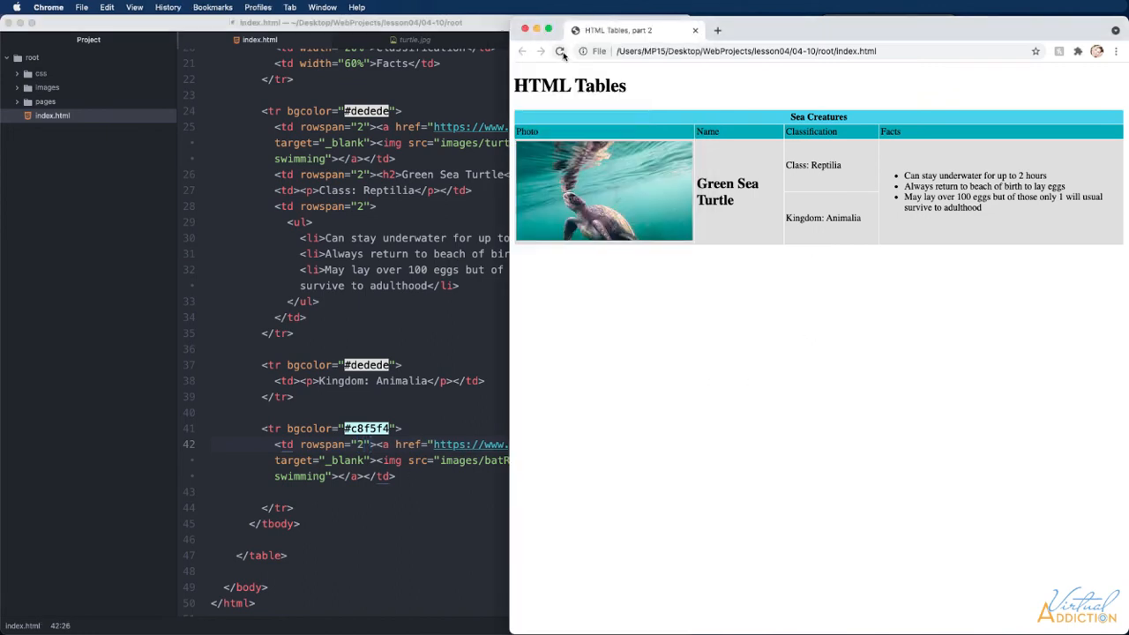
pyautogui.click(561, 49)
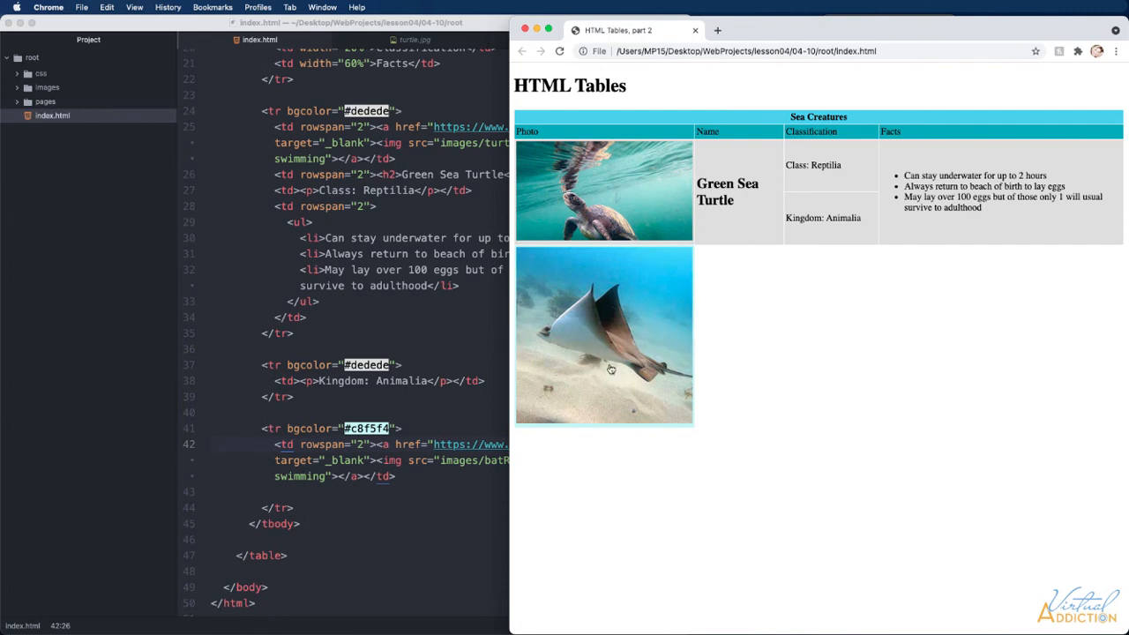
pyautogui.moveTo(642, 416)
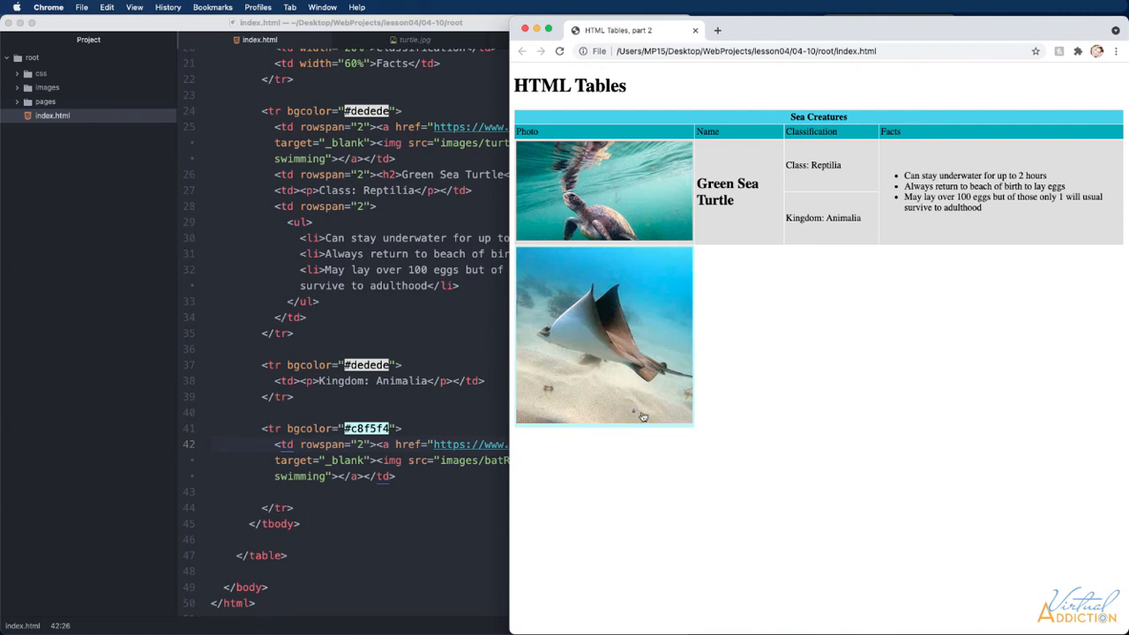
pyautogui.moveTo(659, 371)
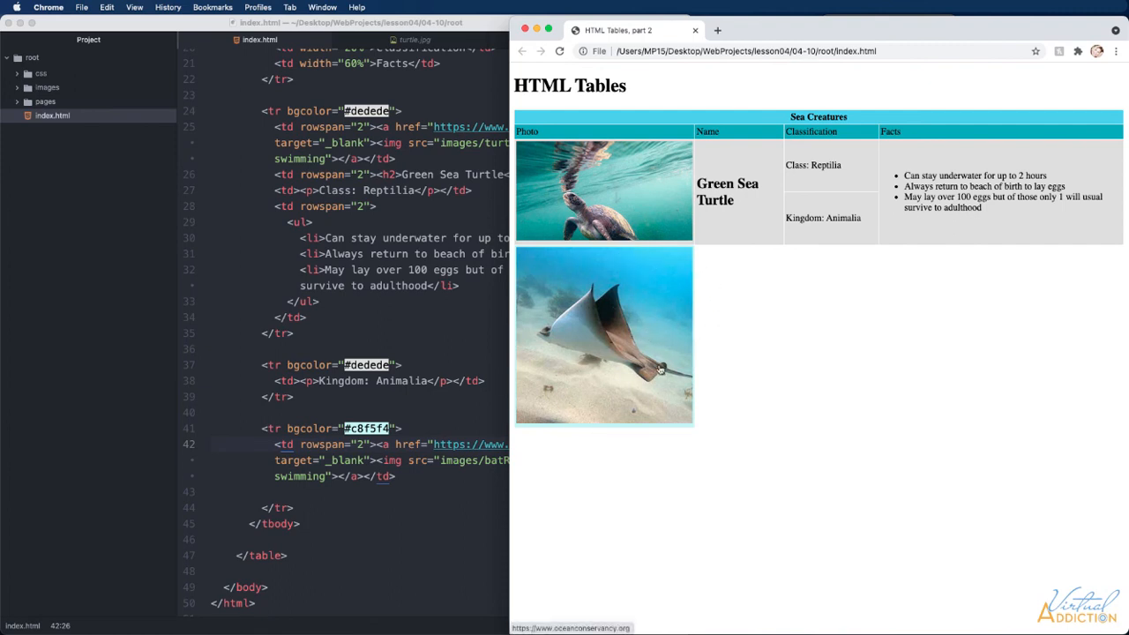
pyautogui.moveTo(503, 395)
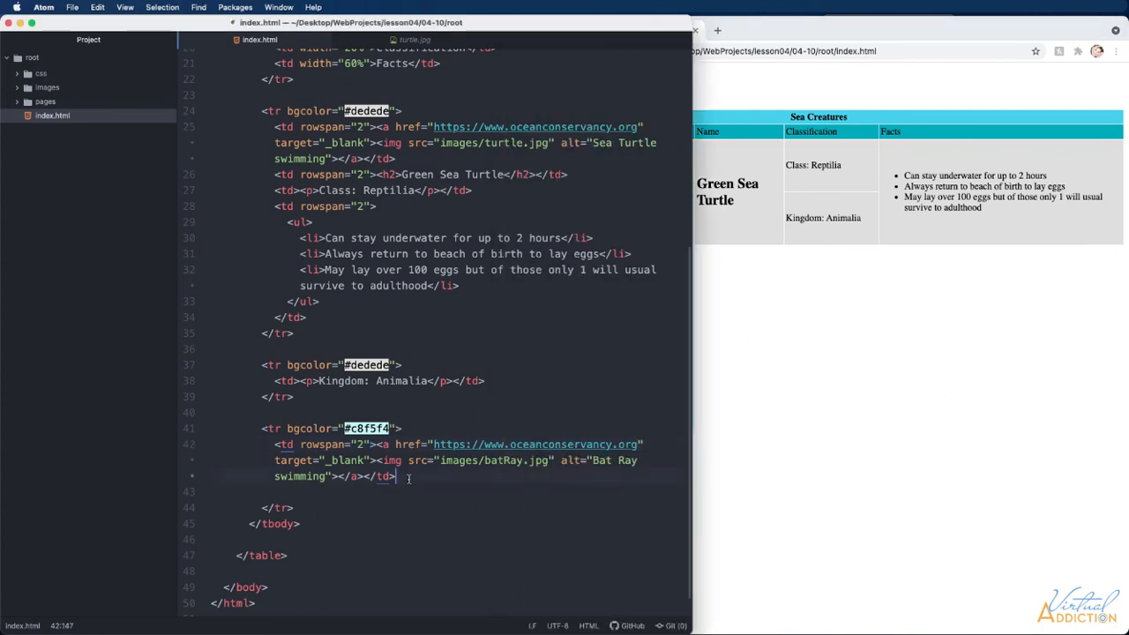
# Add rowspan-2 cells with h2 'Bat Ray', Class: Chondrichthyes, a facts list and a Kingdom: Animalia row
pyautogui.press('enter')
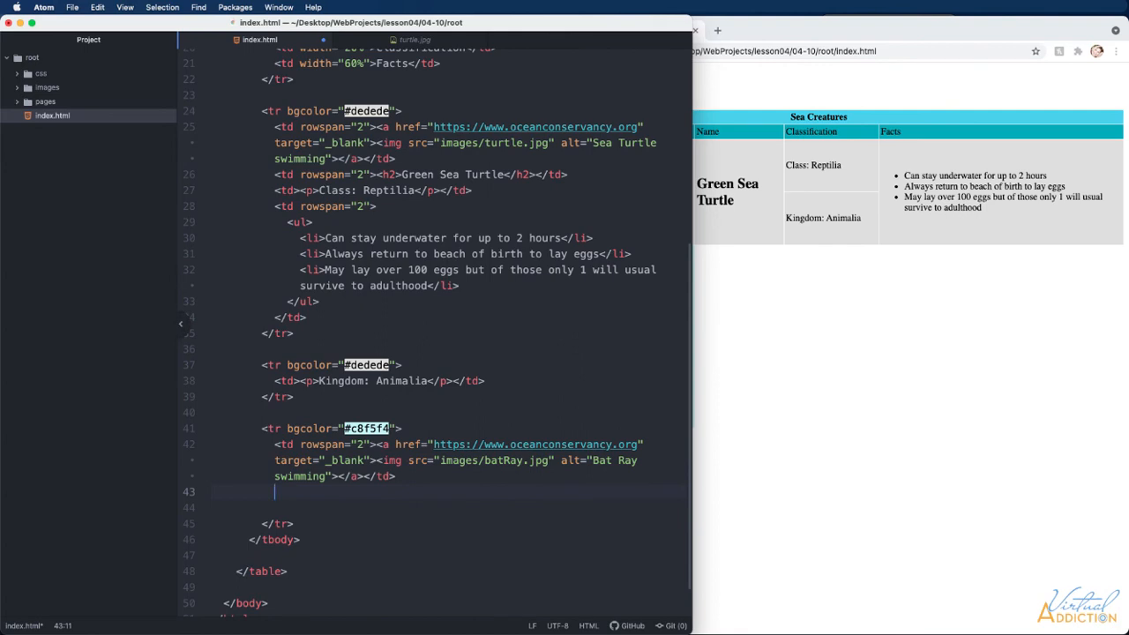
pyautogui.write('<td rowspan="2"></td>')
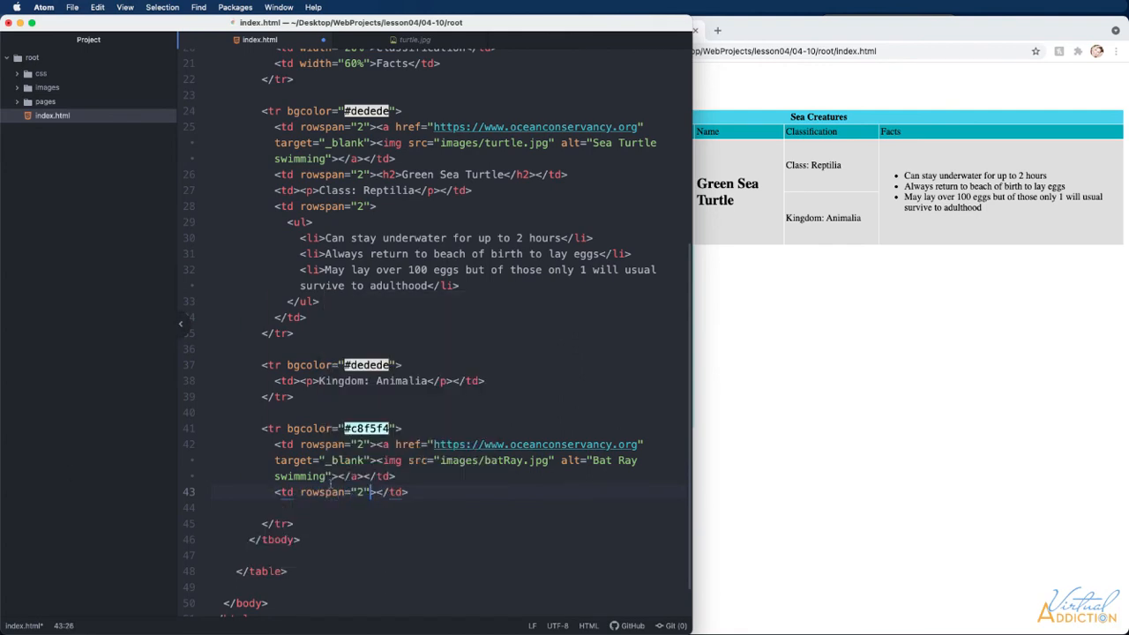
pyautogui.write('<h2>Bat Ray</h2>')
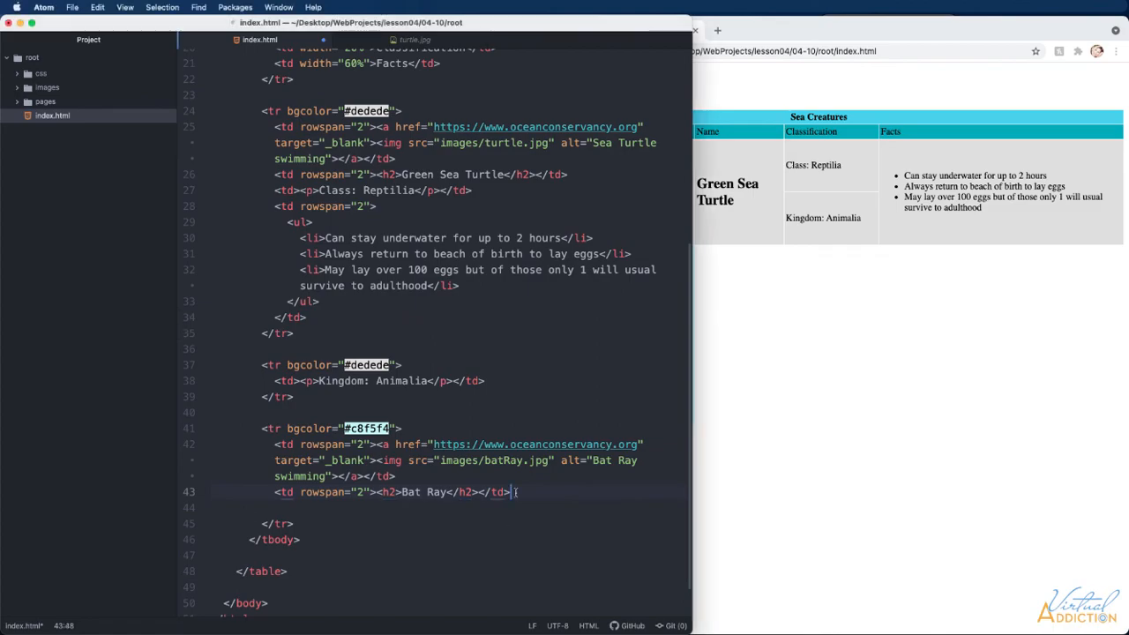
pyautogui.write('<td></td>')
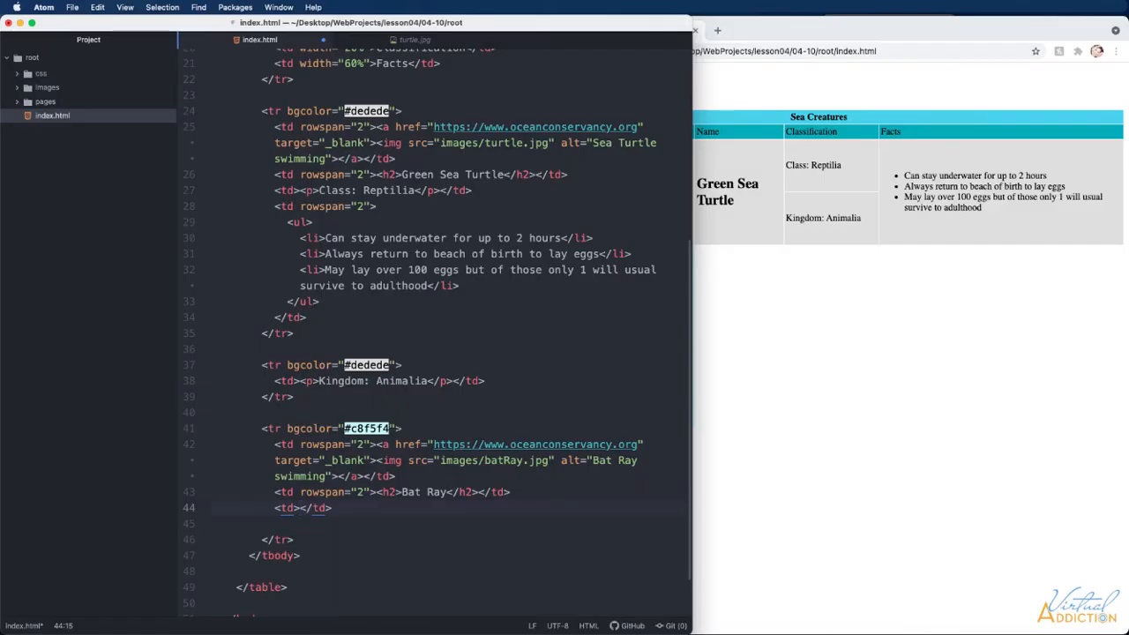
pyautogui.click(302, 508)
pyautogui.write('><p>Class: Chondrichthyes</p')
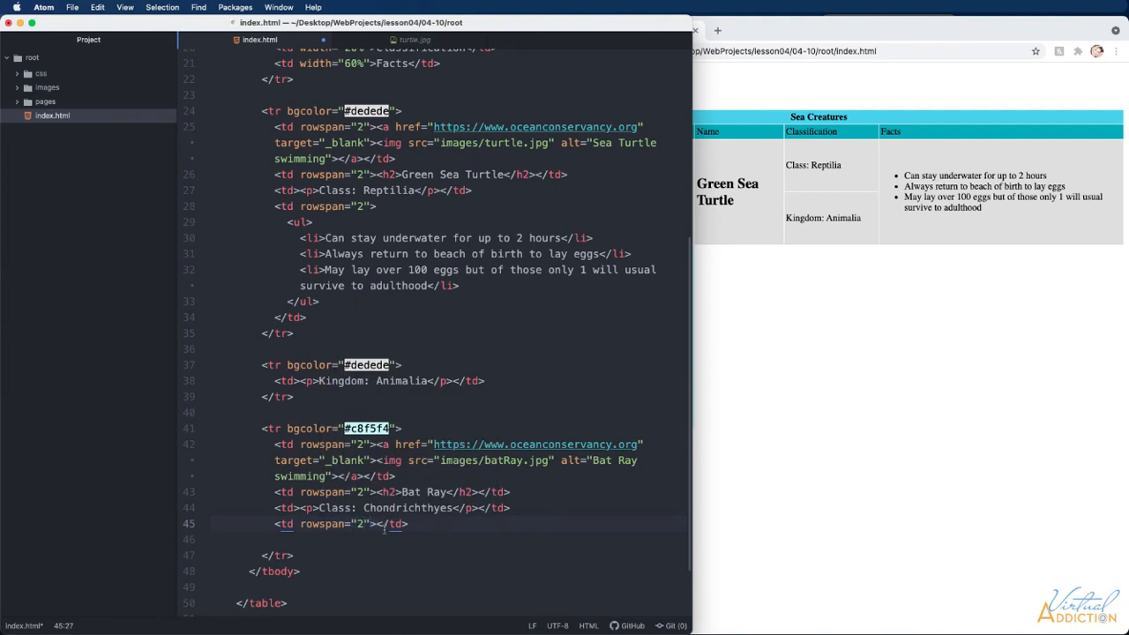
pyautogui.write('l')
pyautogui.write('<tr></tr>')
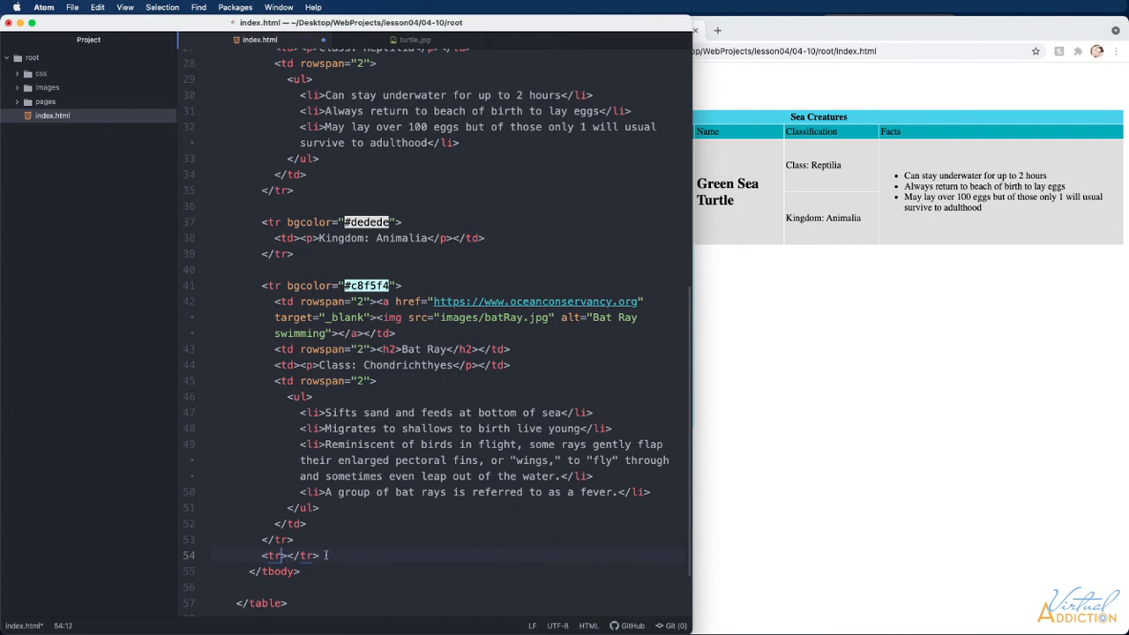
pyautogui.write('bgcolor="#c8f5f4">')
pyautogui.write('<td><p>Kingdom: Animalia</p></td>')
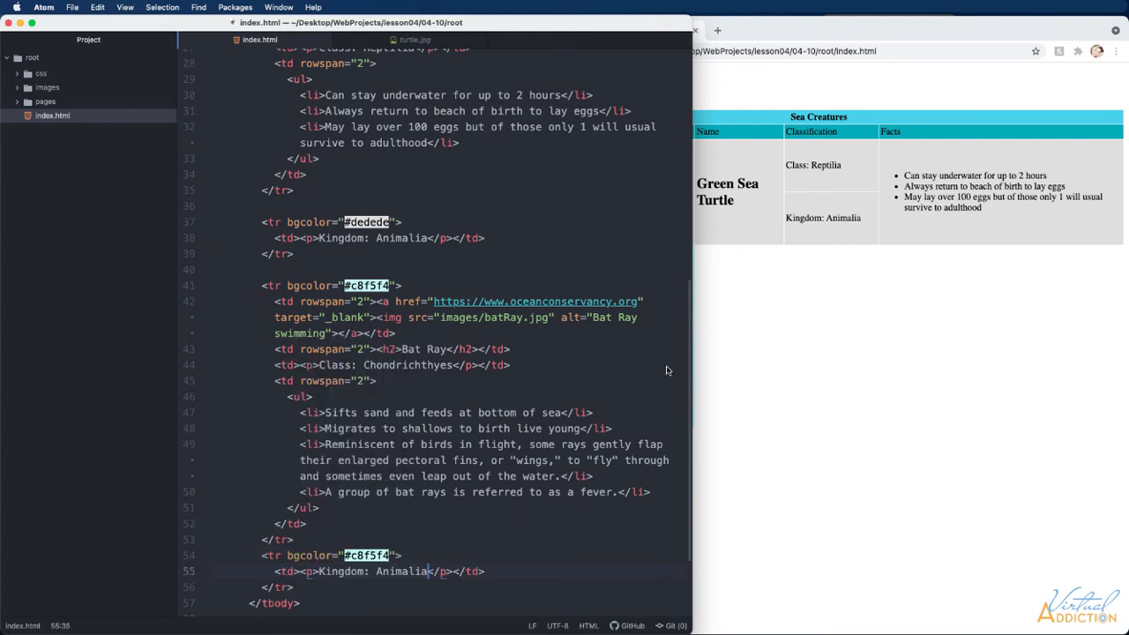
# Reload the Chrome preview to show the complete Bat Ray row with name, class, facts and kingdom
pyautogui.click(561, 49)
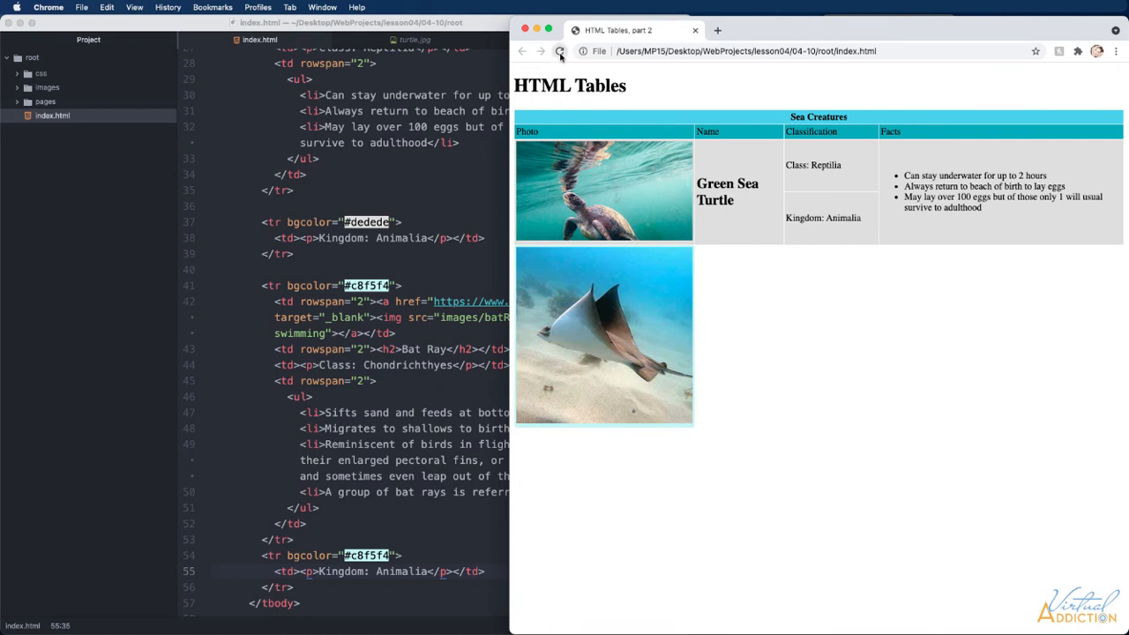
pyautogui.click(560, 49)
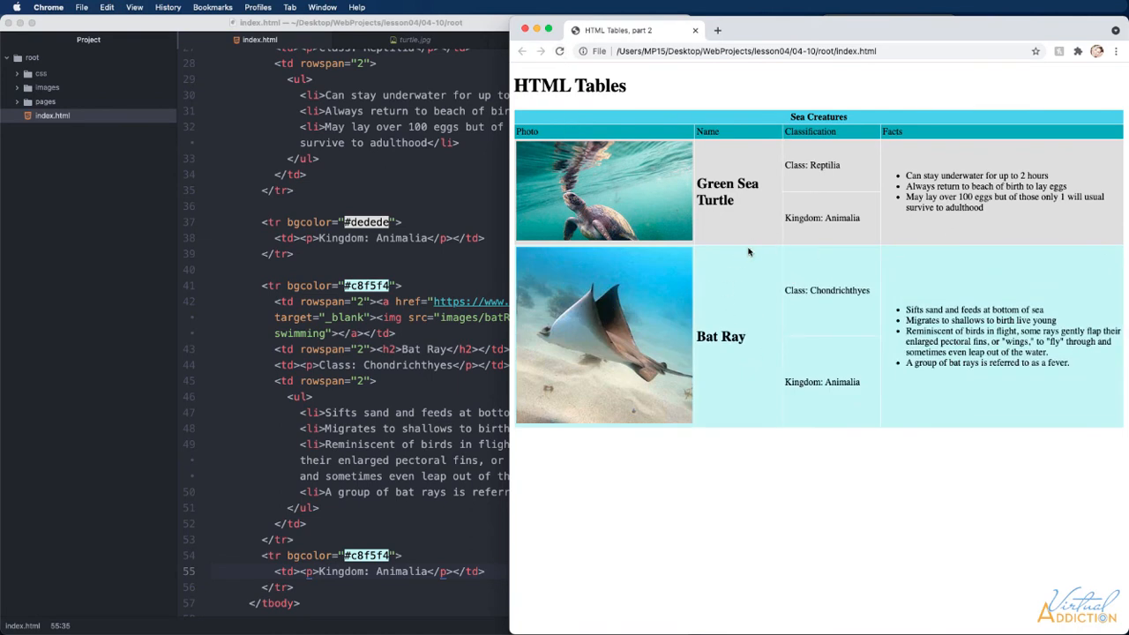
pyautogui.moveTo(826, 180)
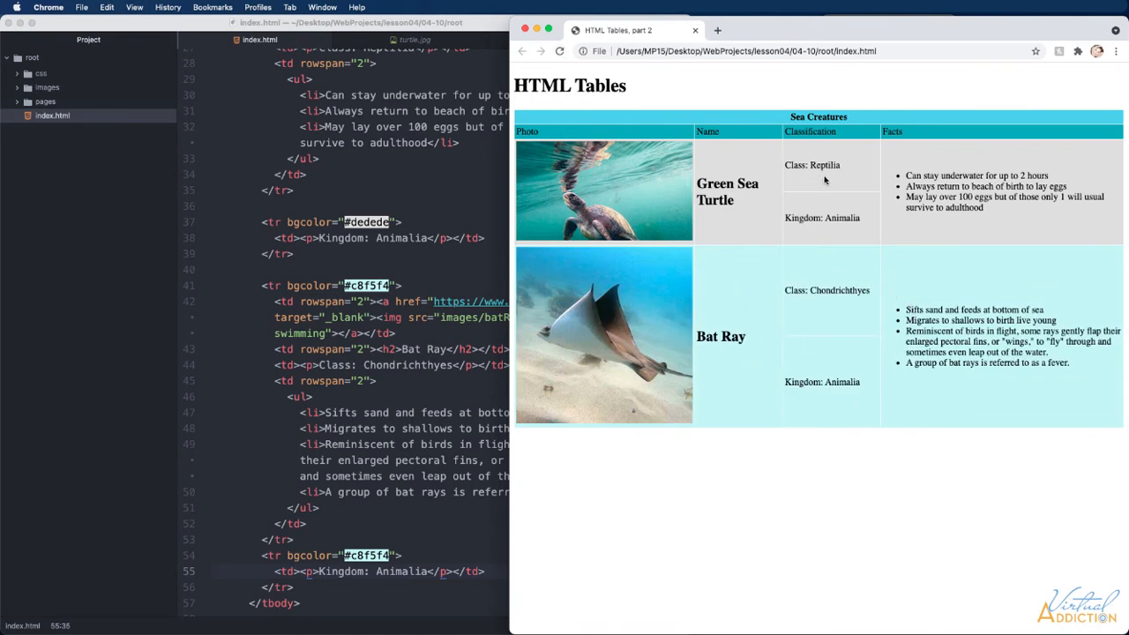
pyautogui.moveTo(492, 283)
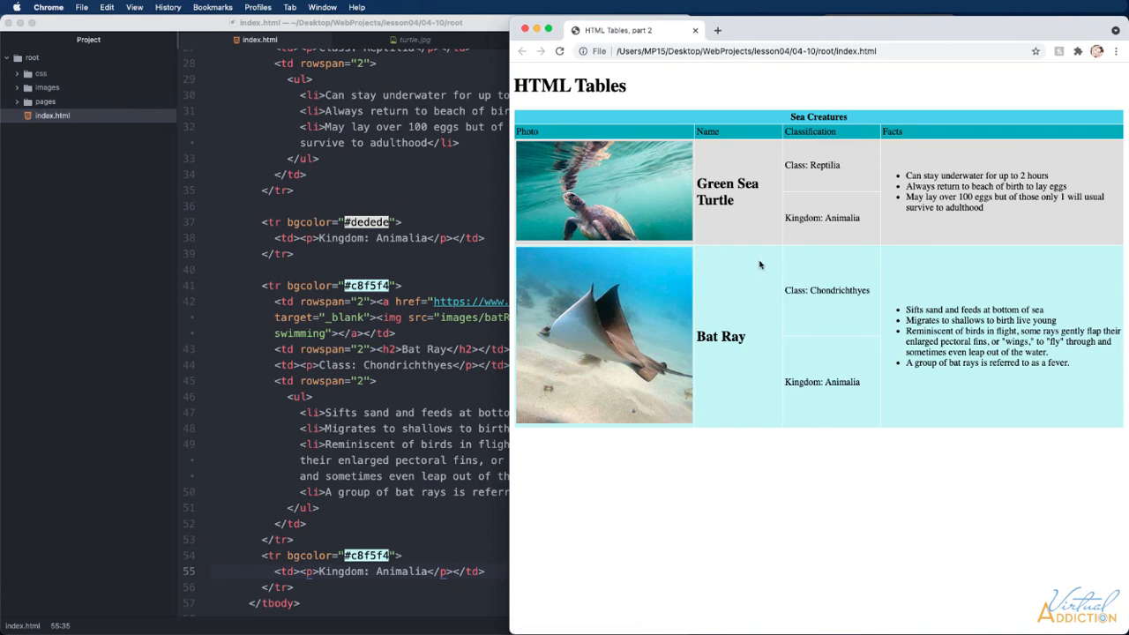
pyautogui.moveTo(731, 201)
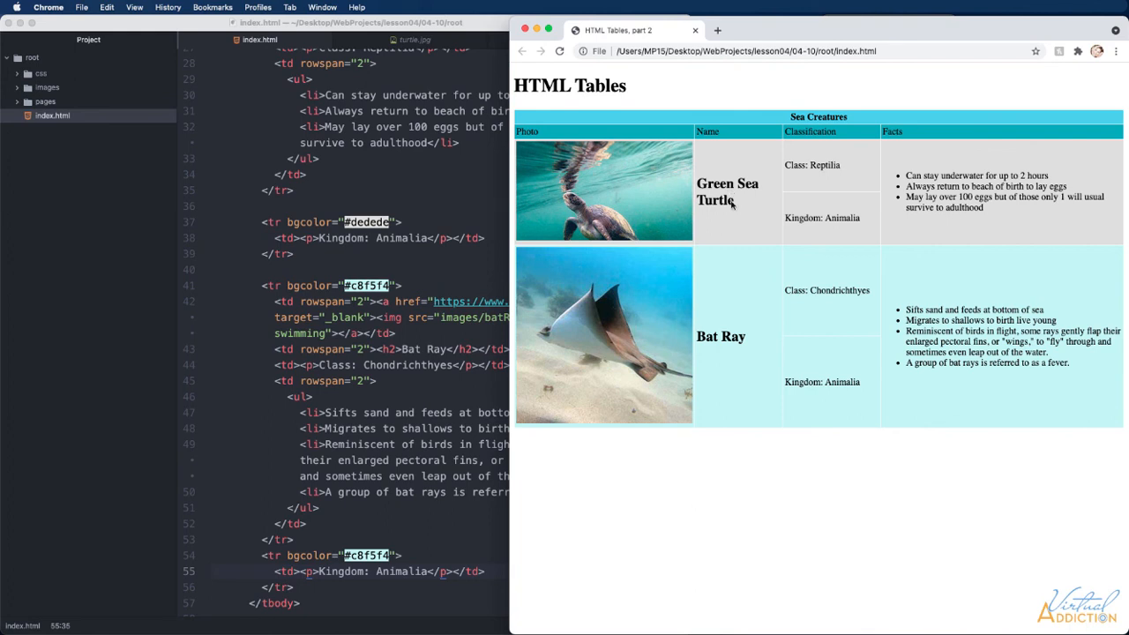
pyautogui.moveTo(773, 360)
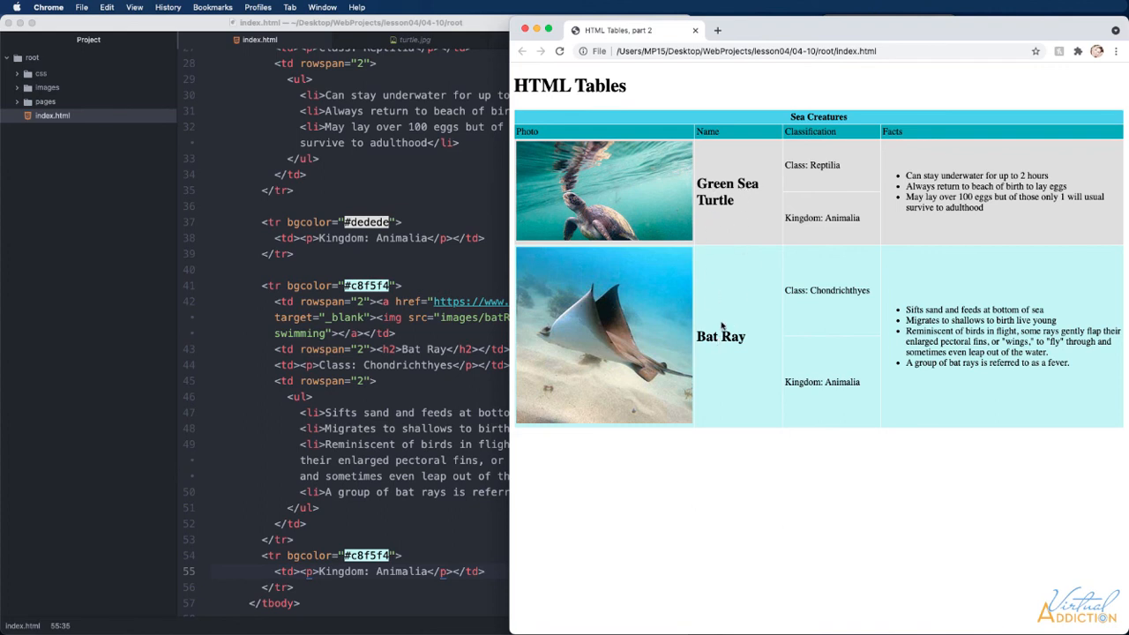
pyautogui.moveTo(734, 420)
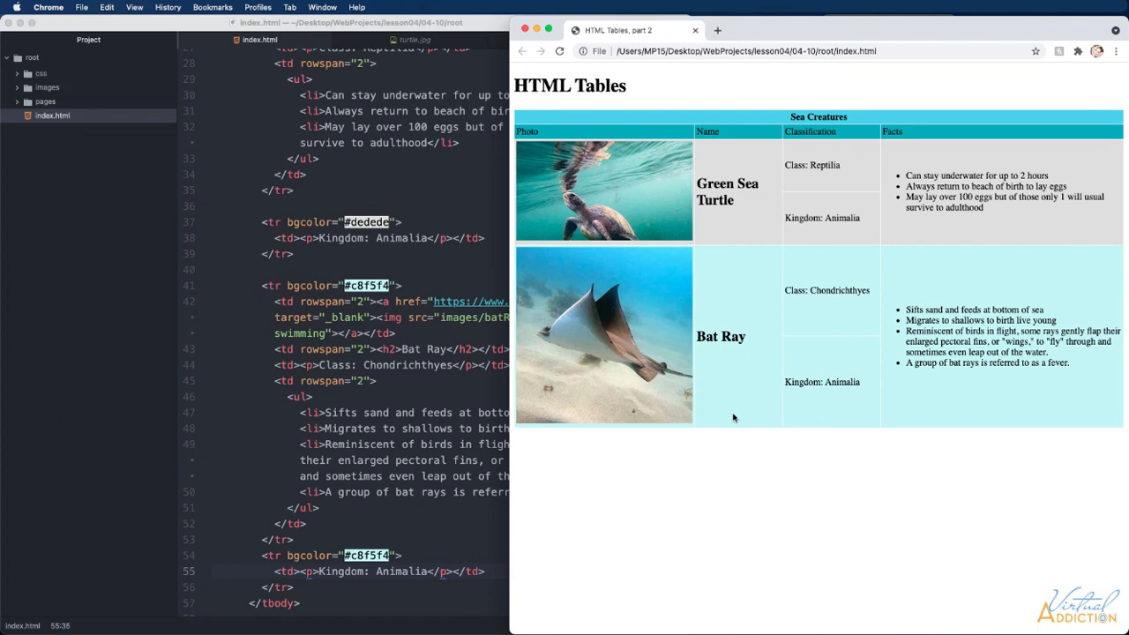
pyautogui.moveTo(723, 218)
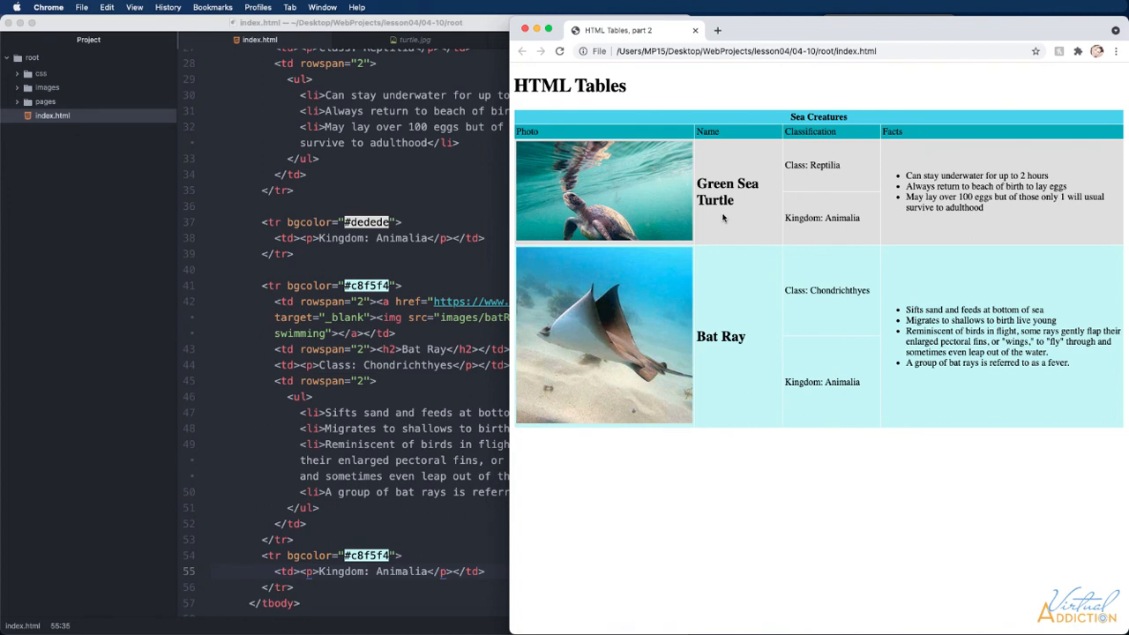
pyautogui.moveTo(745, 191)
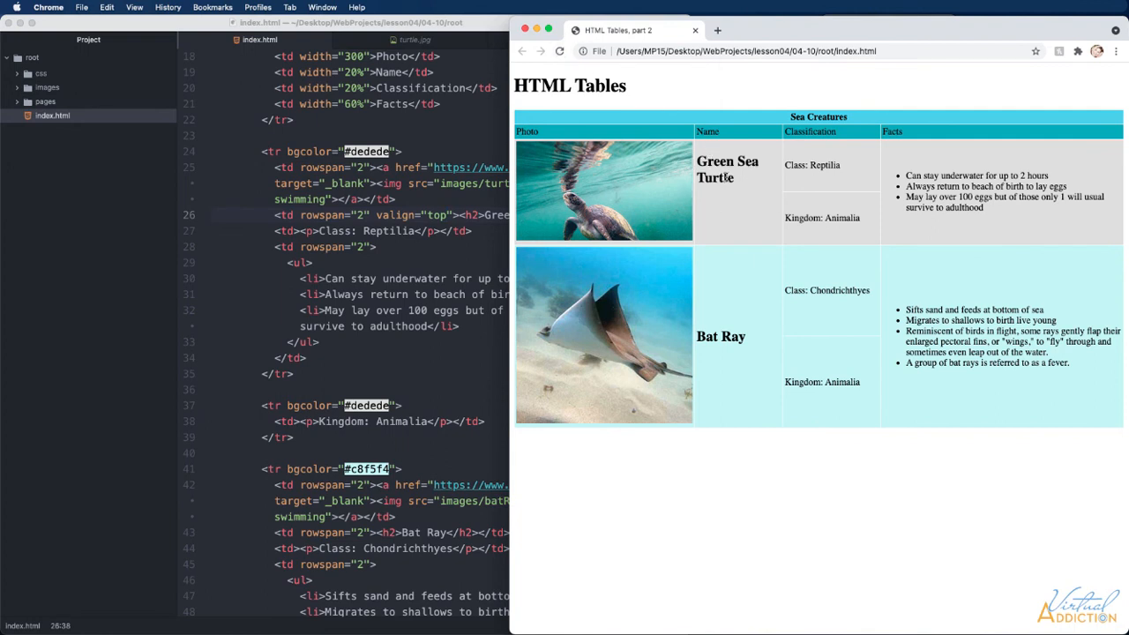
pyautogui.moveTo(360, 204)
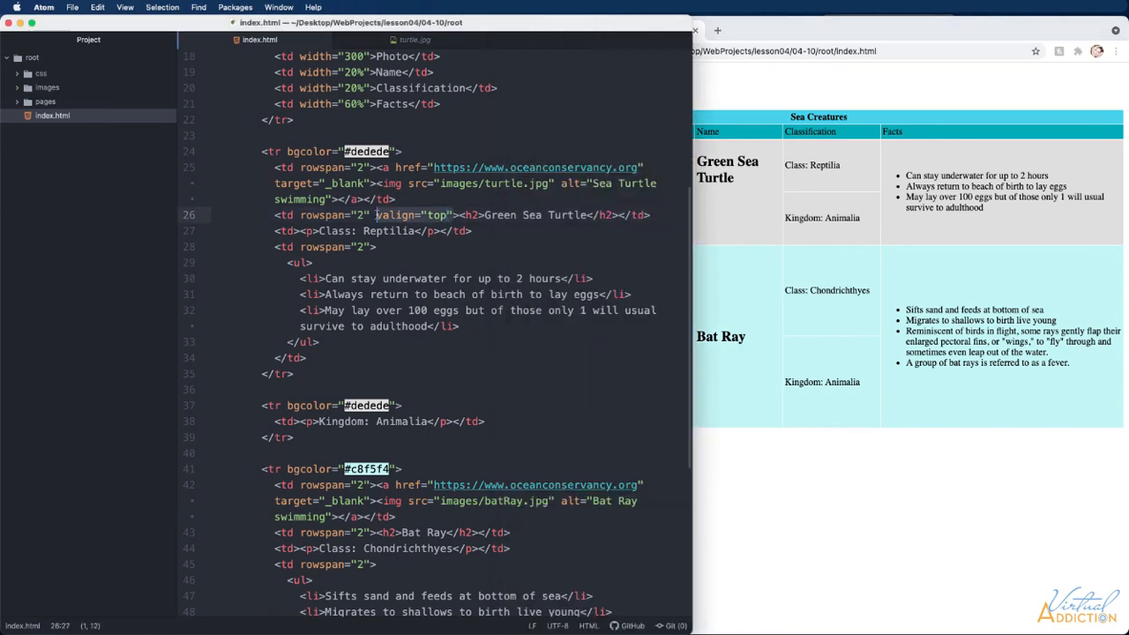
# Add valign="top" to the name and facts cells of the turtle and bat ray rows
pyautogui.click(374, 215)
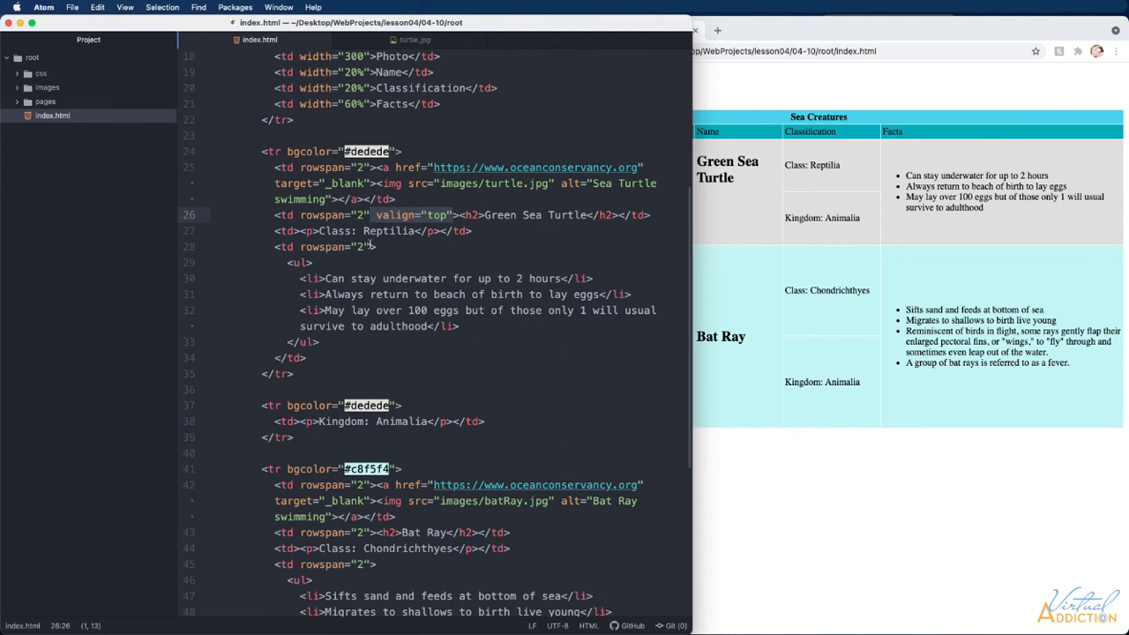
pyautogui.write('valign="top"')
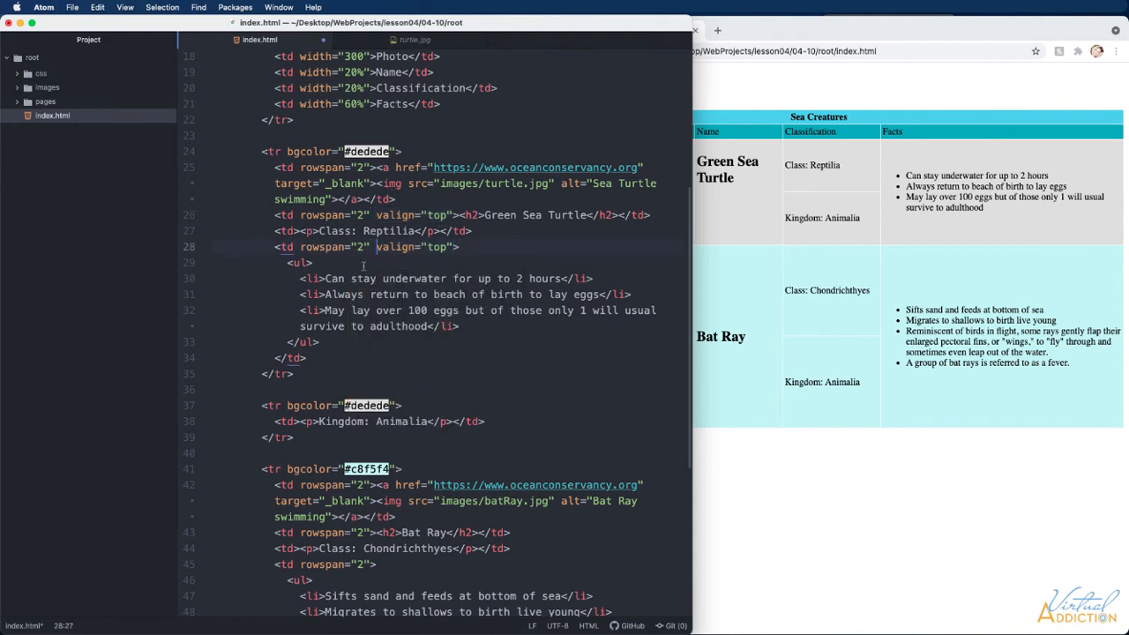
pyautogui.scroll(-3)
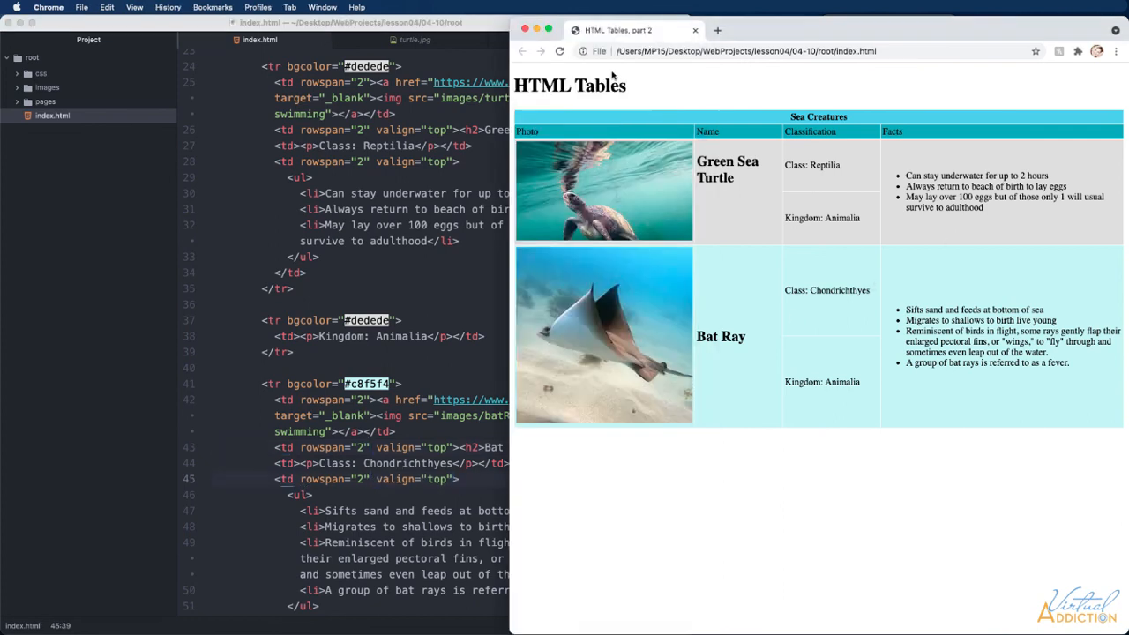
pyautogui.moveTo(932, 168)
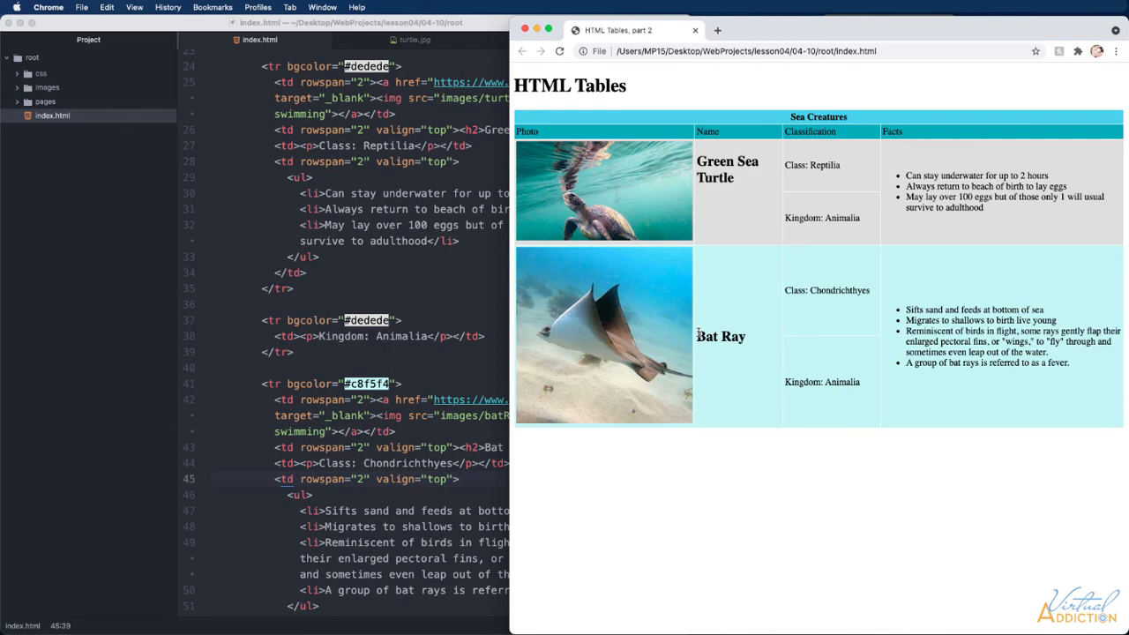
# Reload the Chrome preview to show names and facts top-aligned in their cells
pyautogui.click(559, 50)
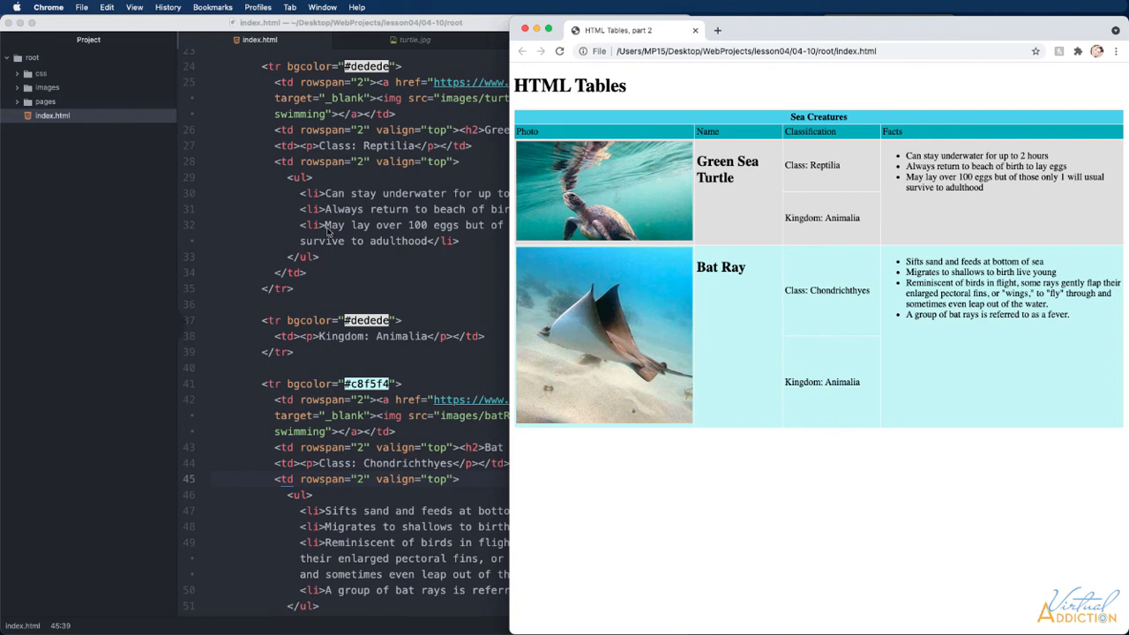
pyautogui.moveTo(718, 459)
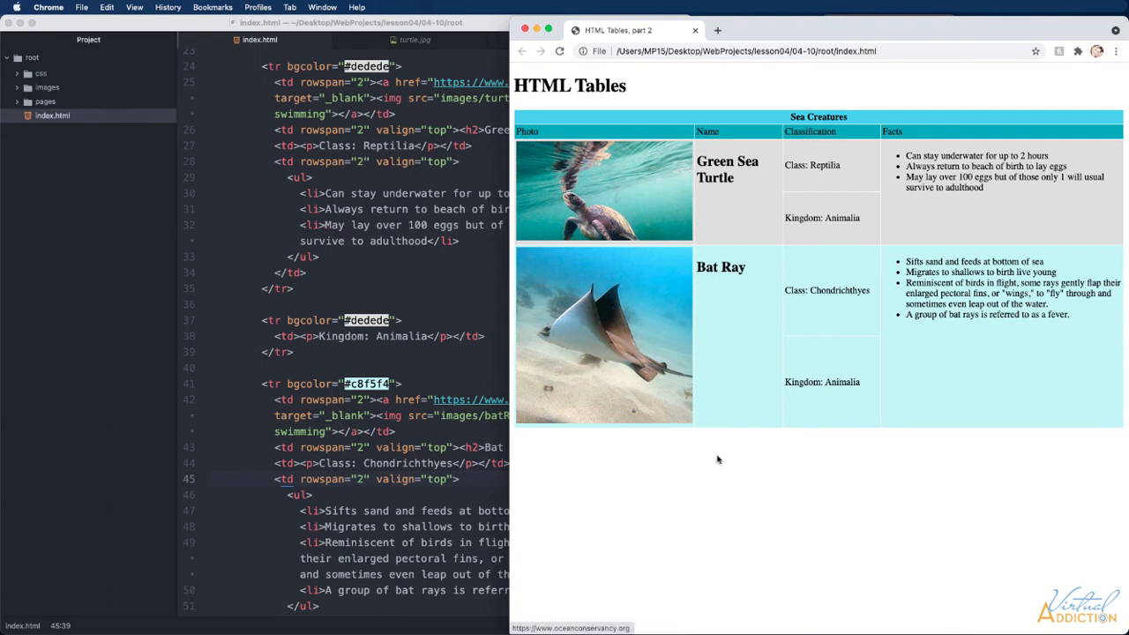